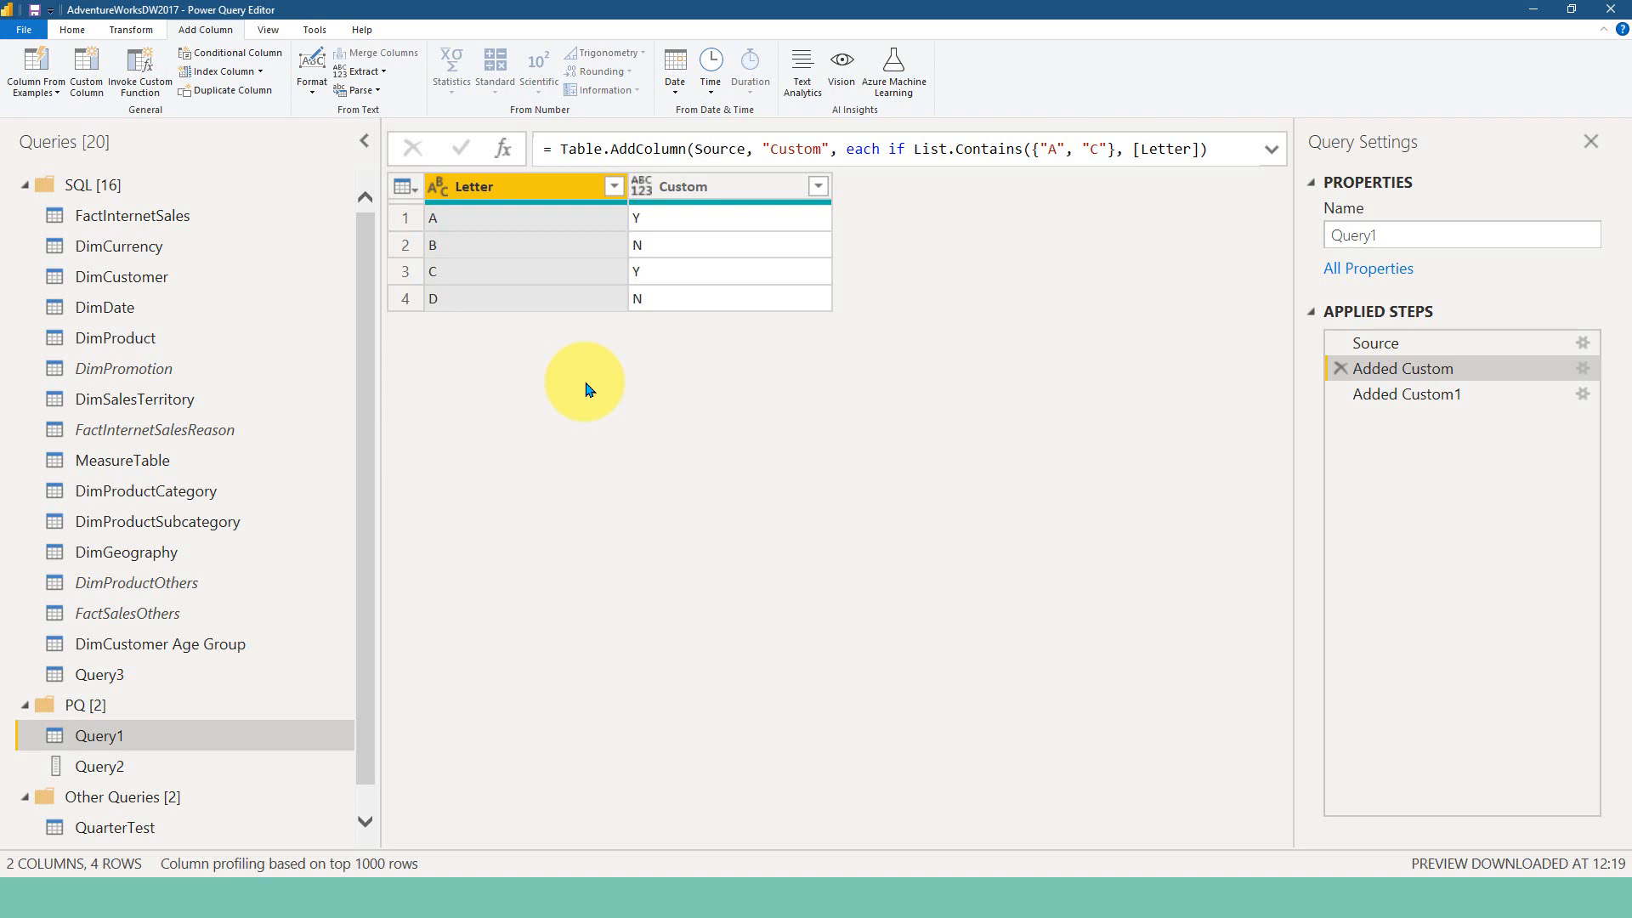
# Compare Query1's Added Custom Y/N step with its Source step of letters A–D, ending on Source
pyautogui.click(1376, 343)
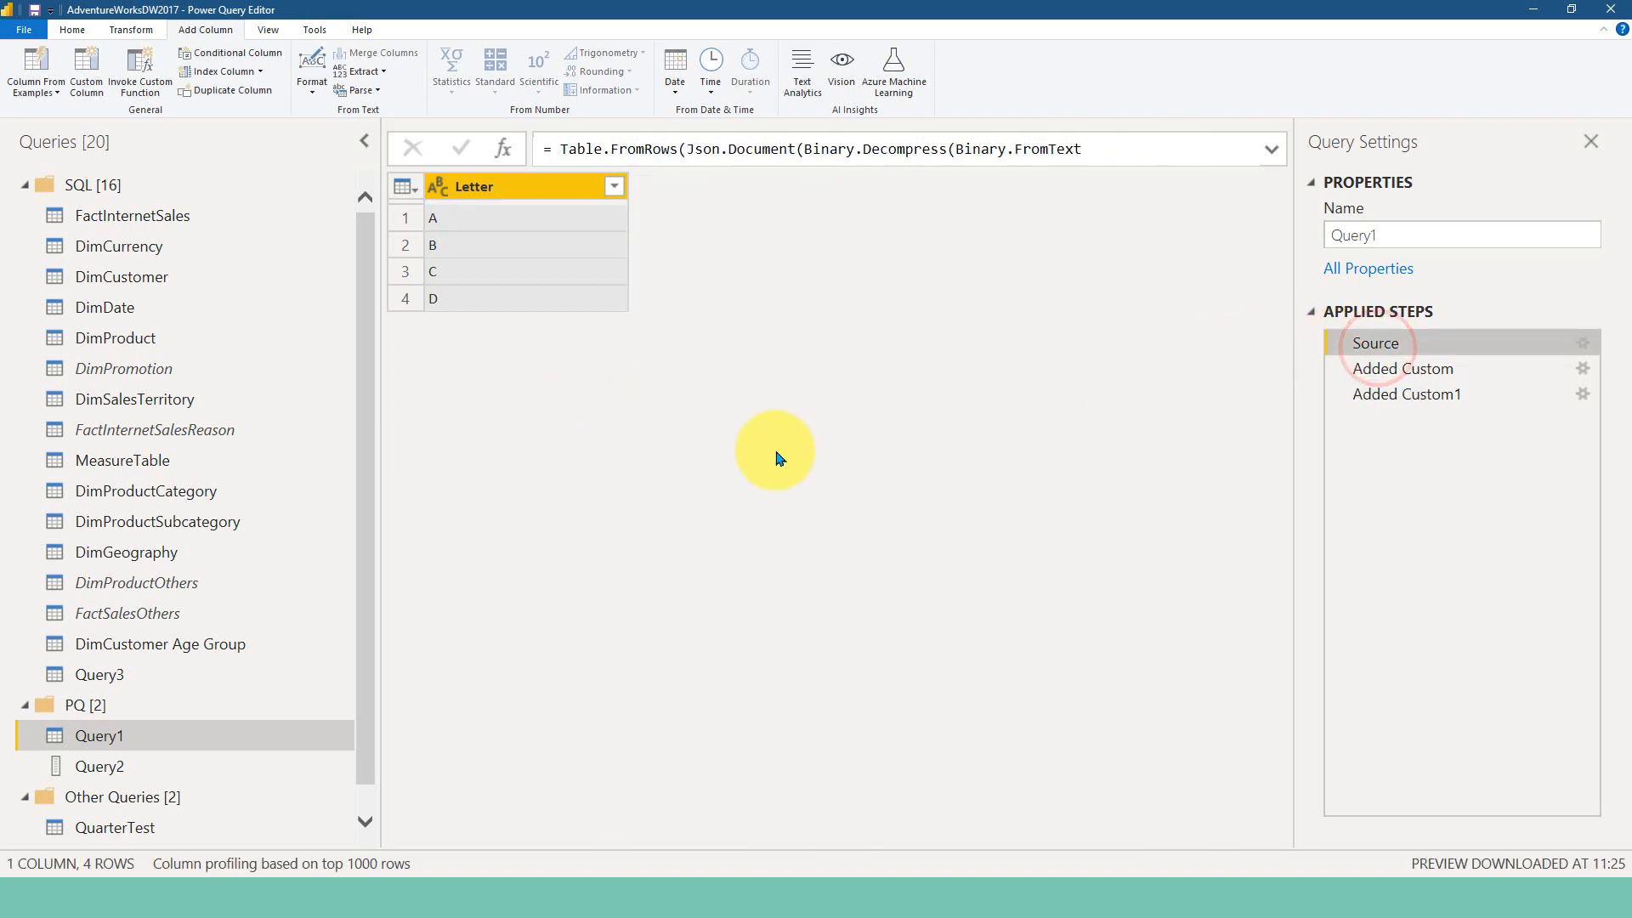
pyautogui.click(1376, 342)
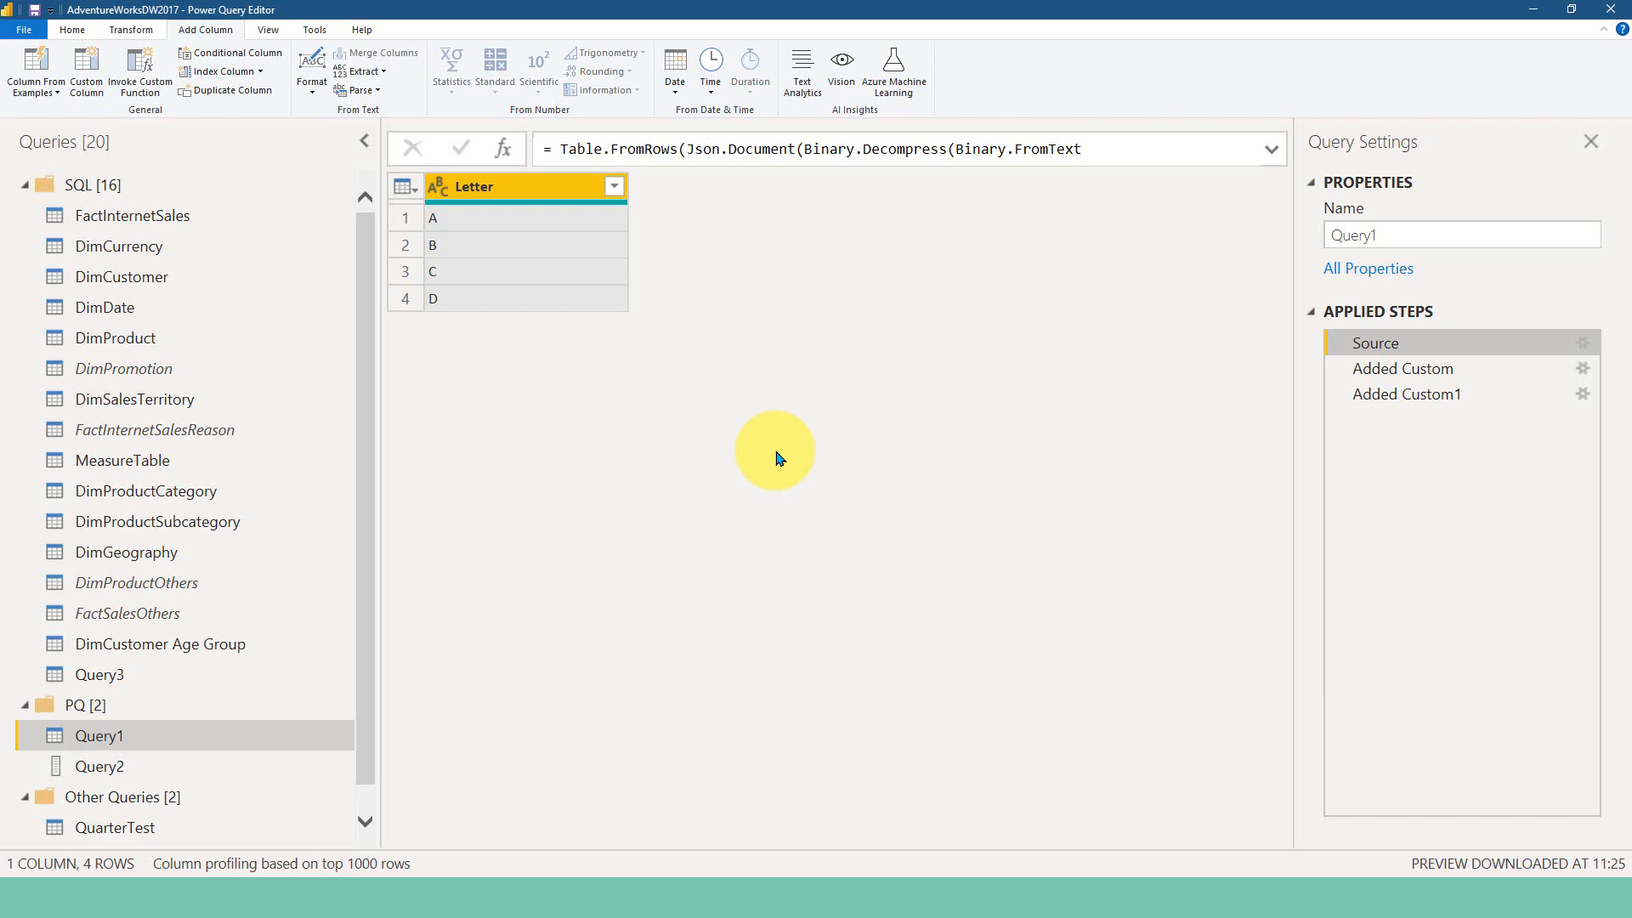
pyautogui.click(1405, 368)
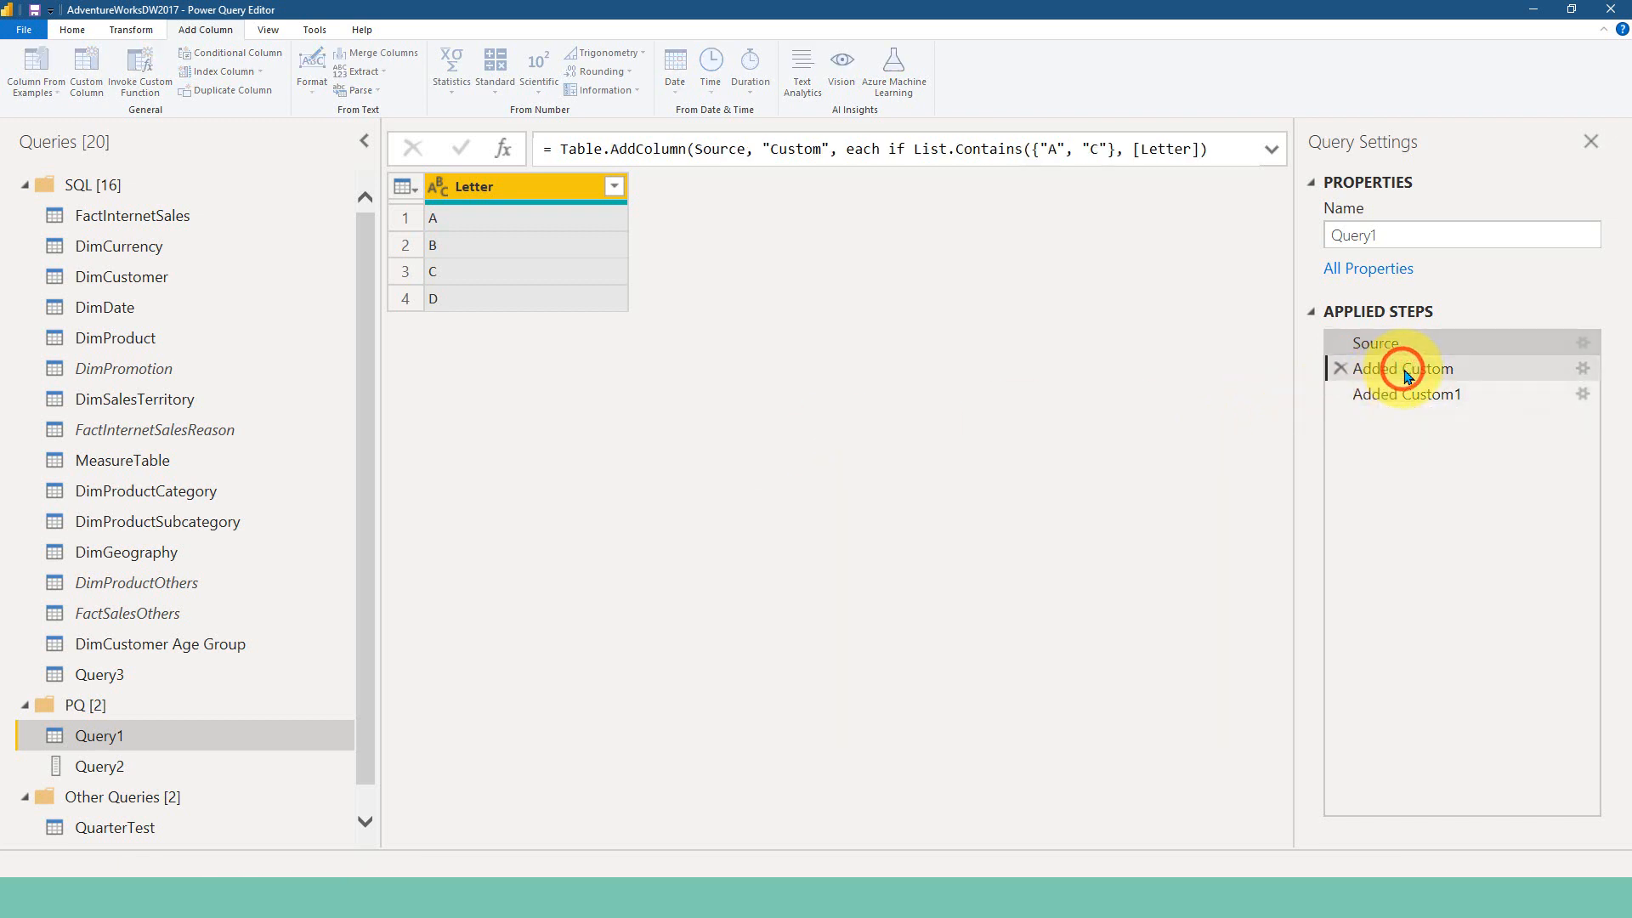
pyautogui.click(1407, 367)
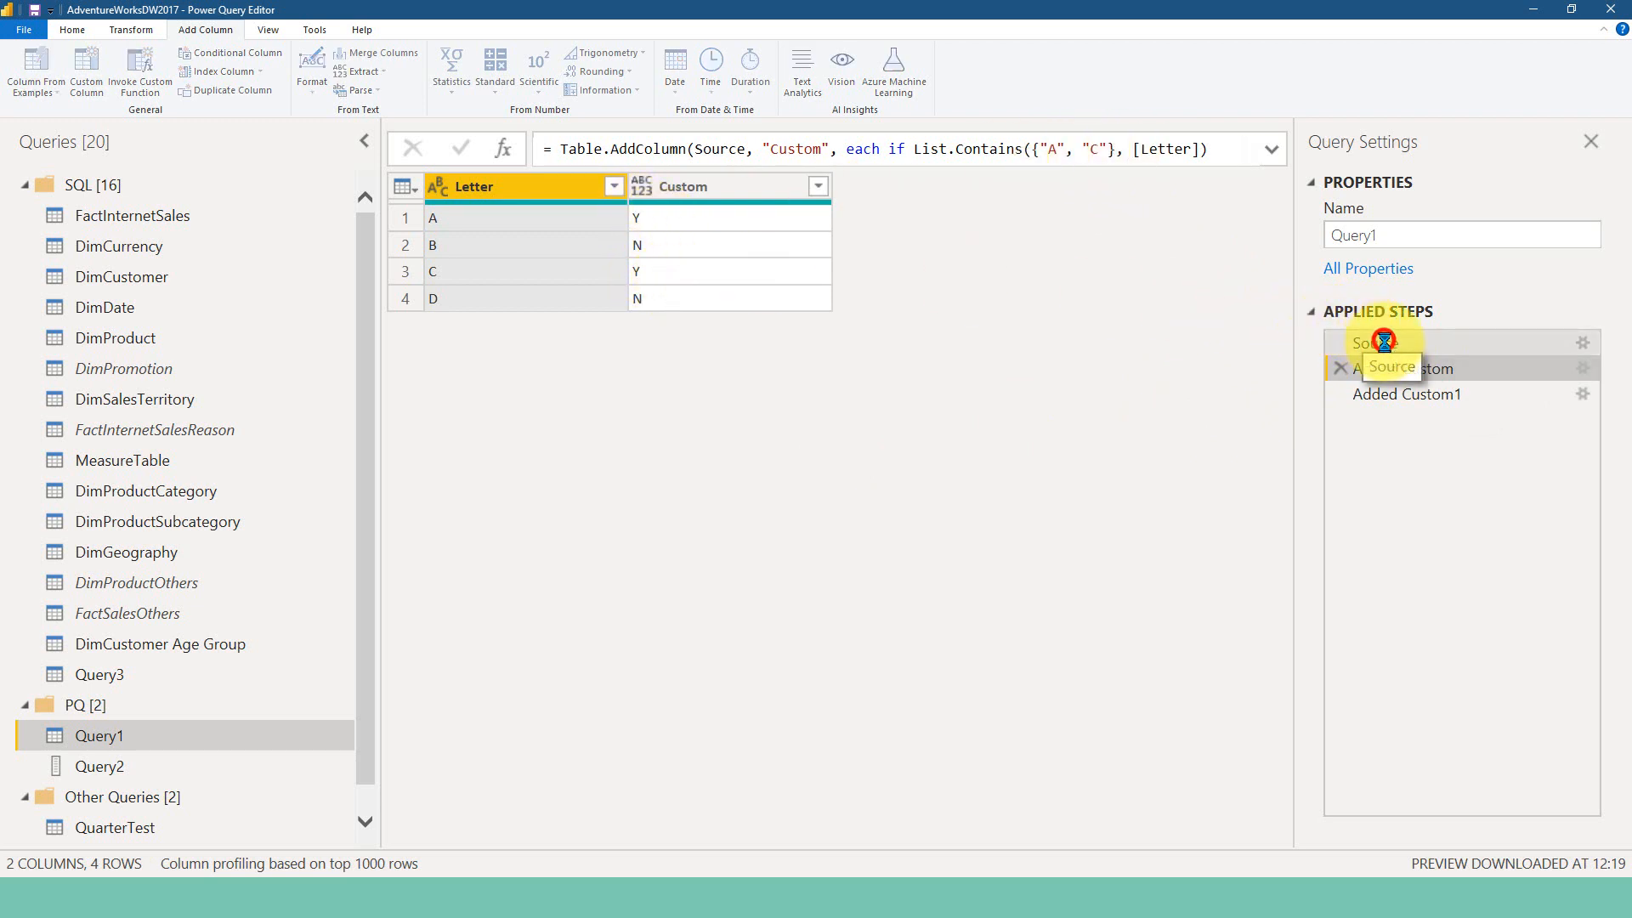
pyautogui.click(1376, 342)
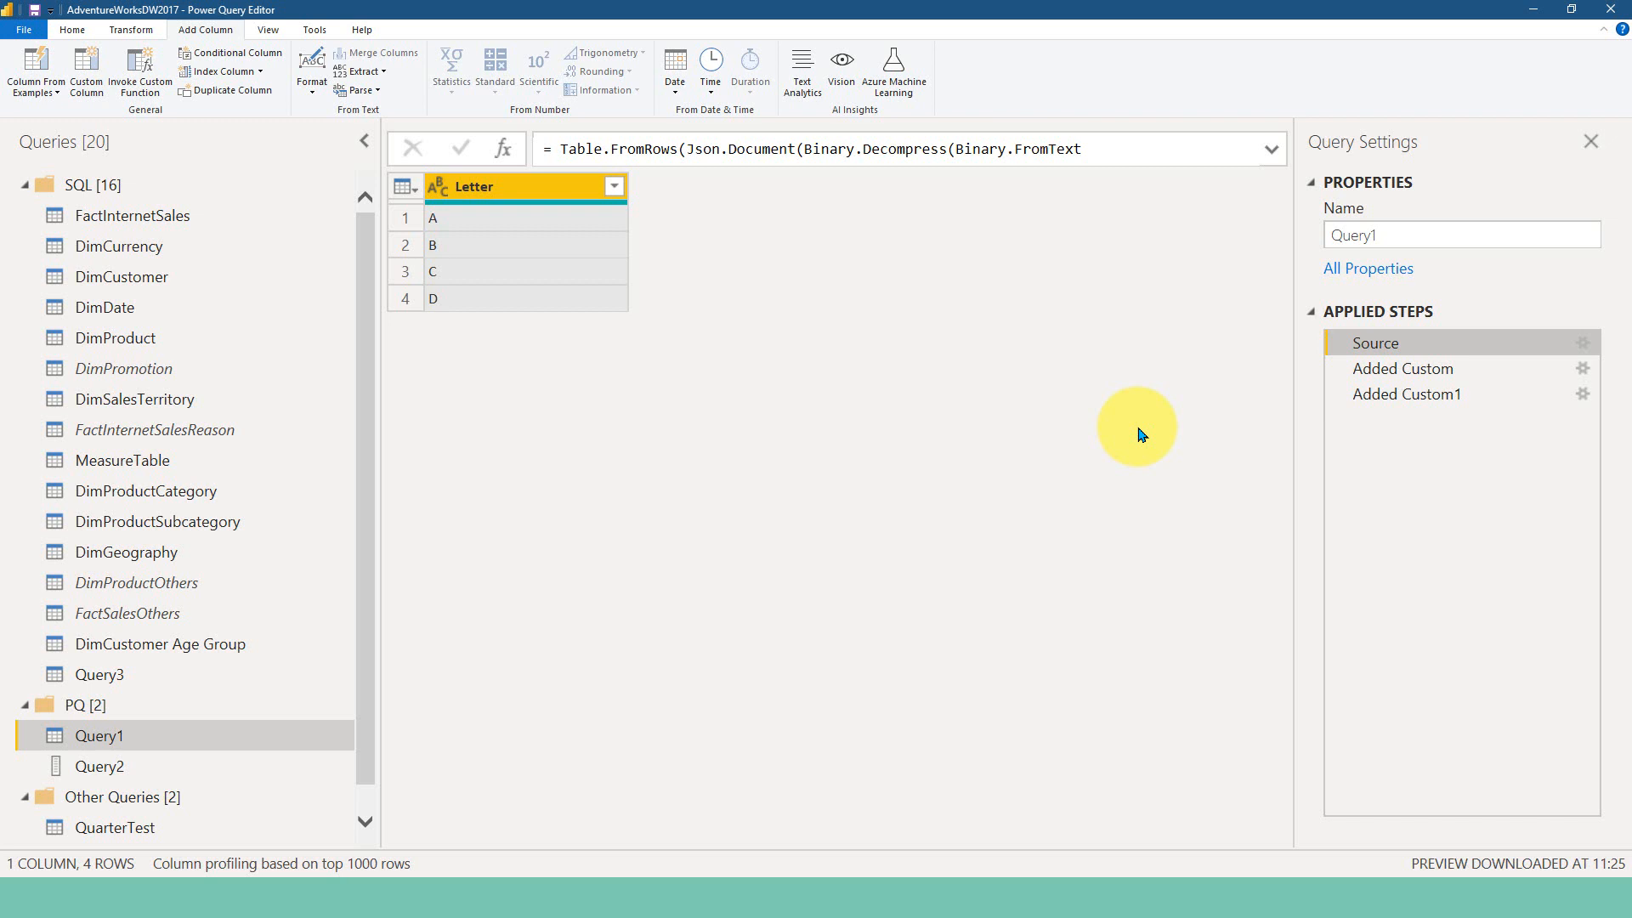
pyautogui.moveTo(331, 697)
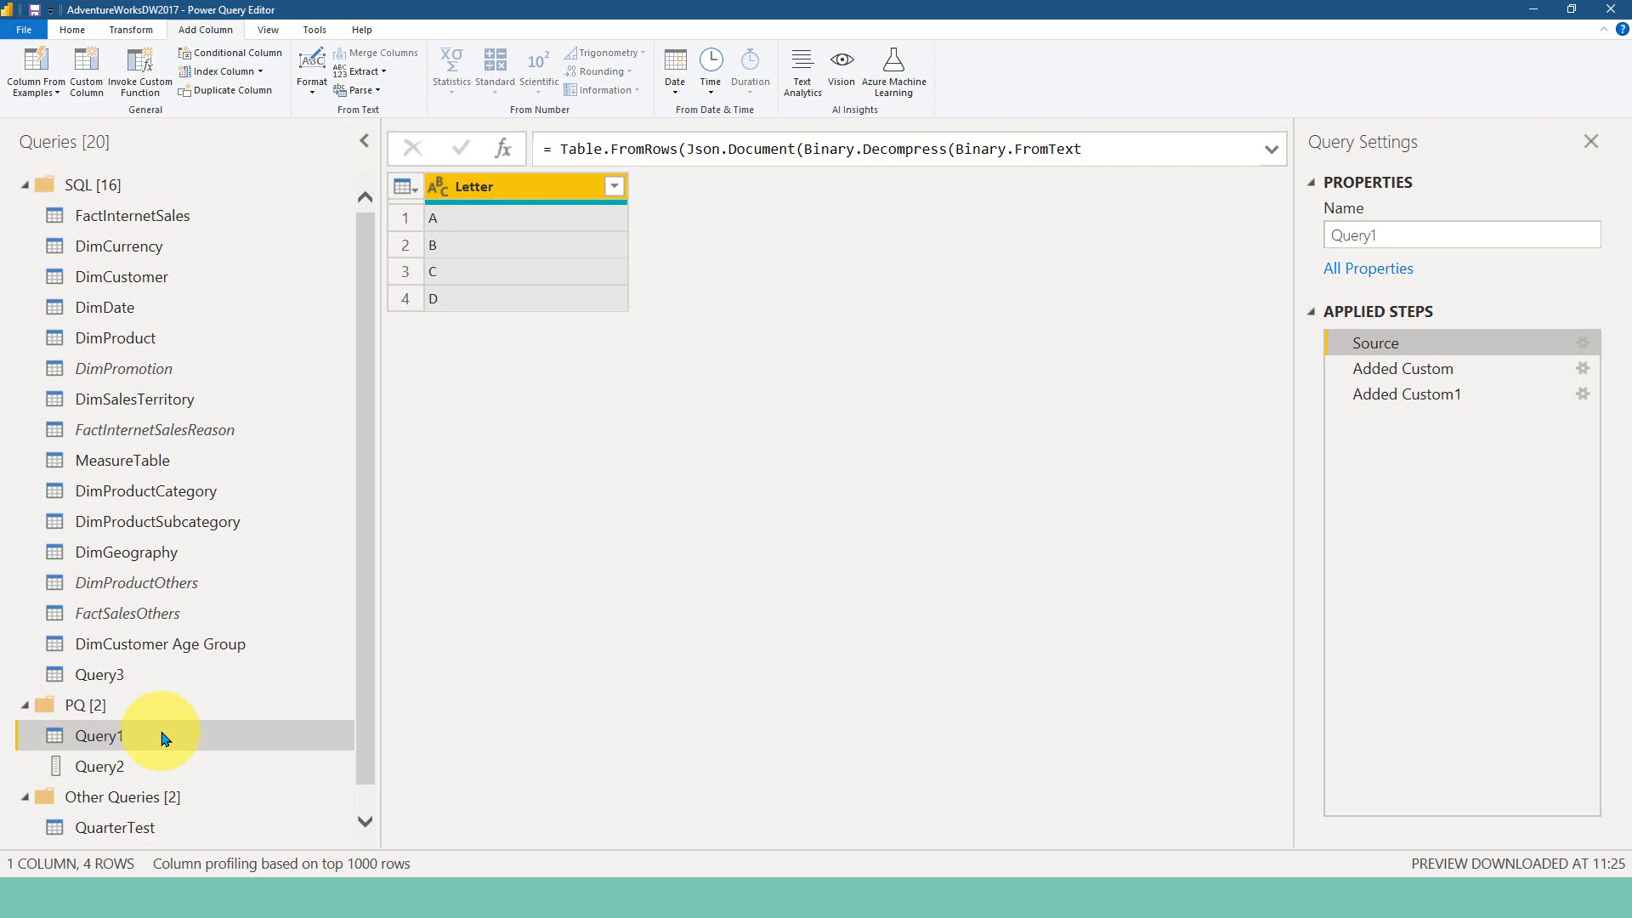
pyautogui.moveTo(143, 743)
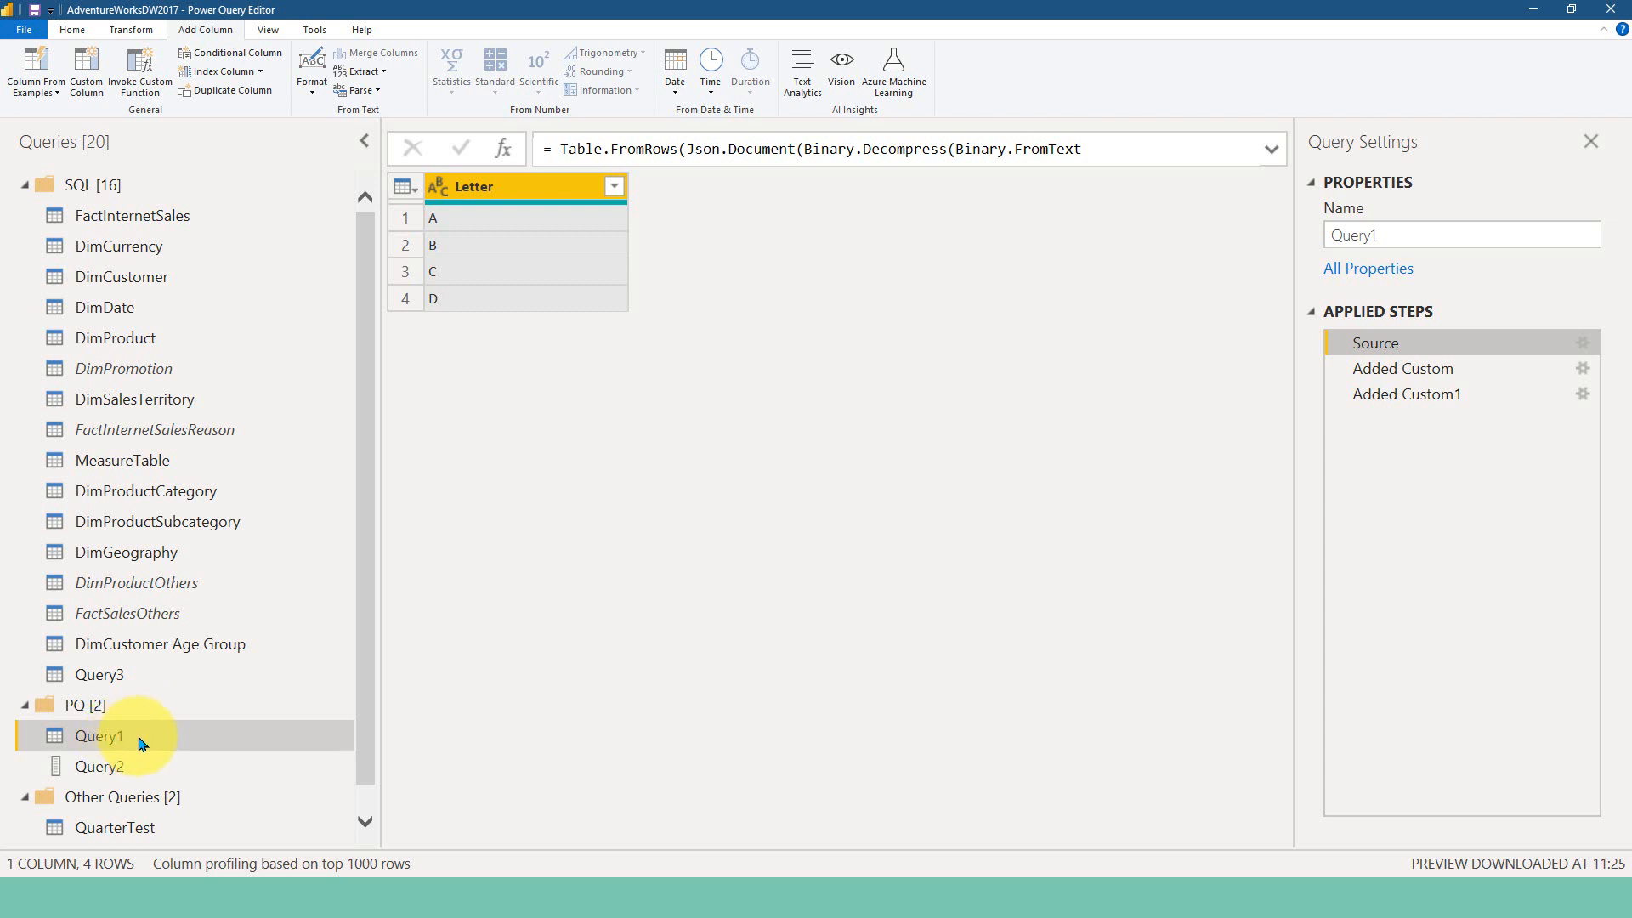
pyautogui.moveTo(129, 745)
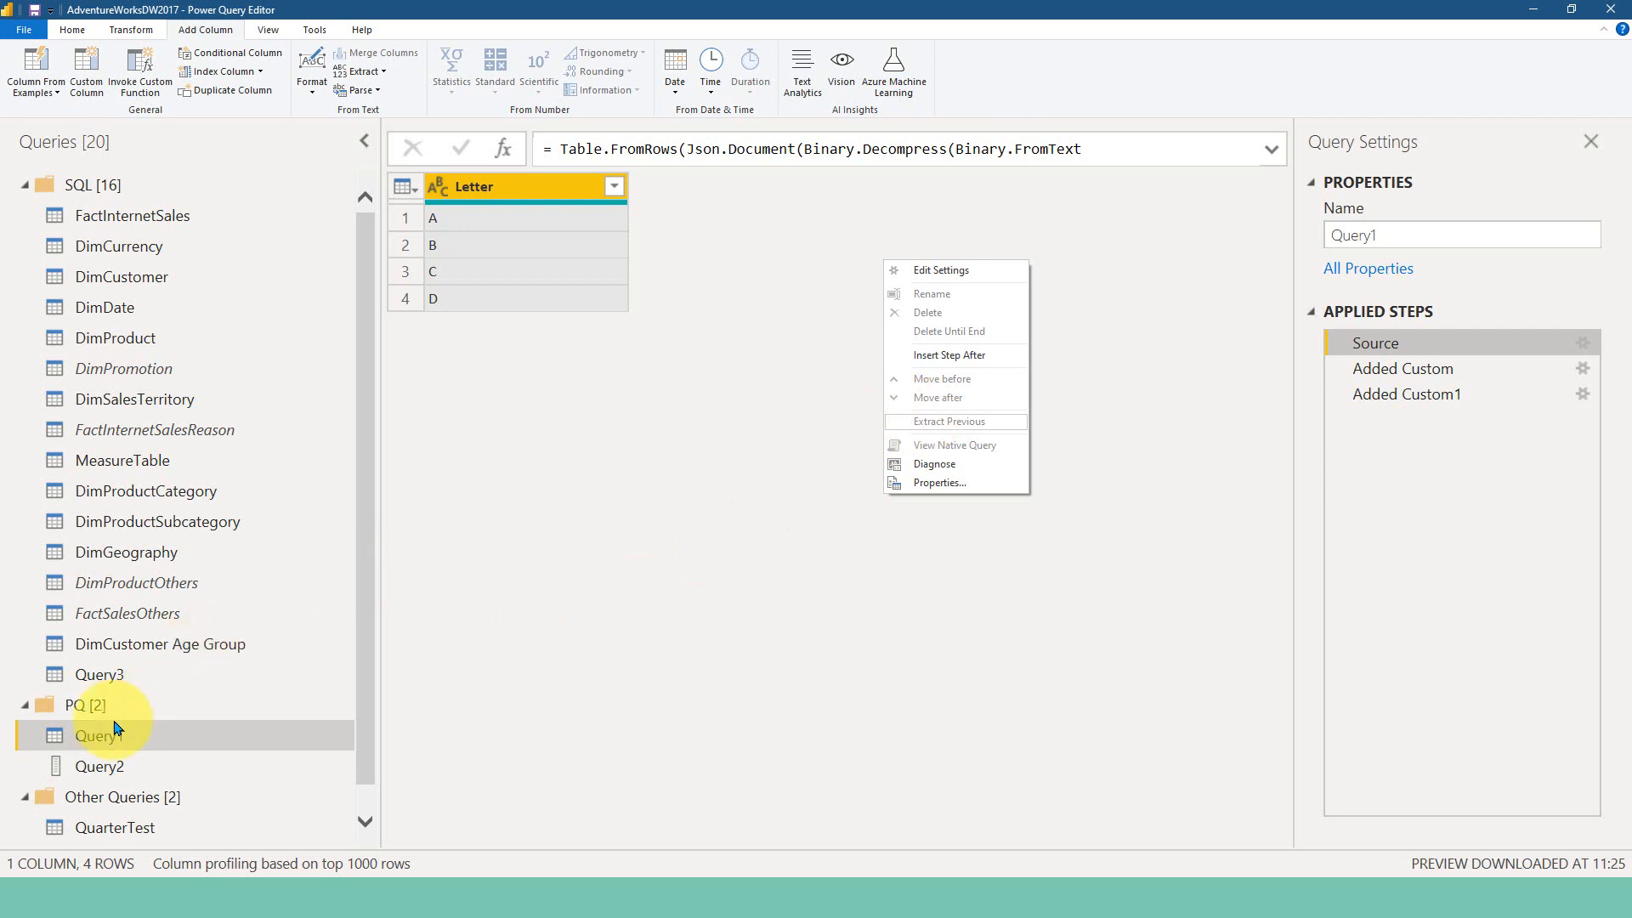
# Create a blank query Query4 with the list formula ={"A","B"}
pyautogui.rightClick(115, 736)
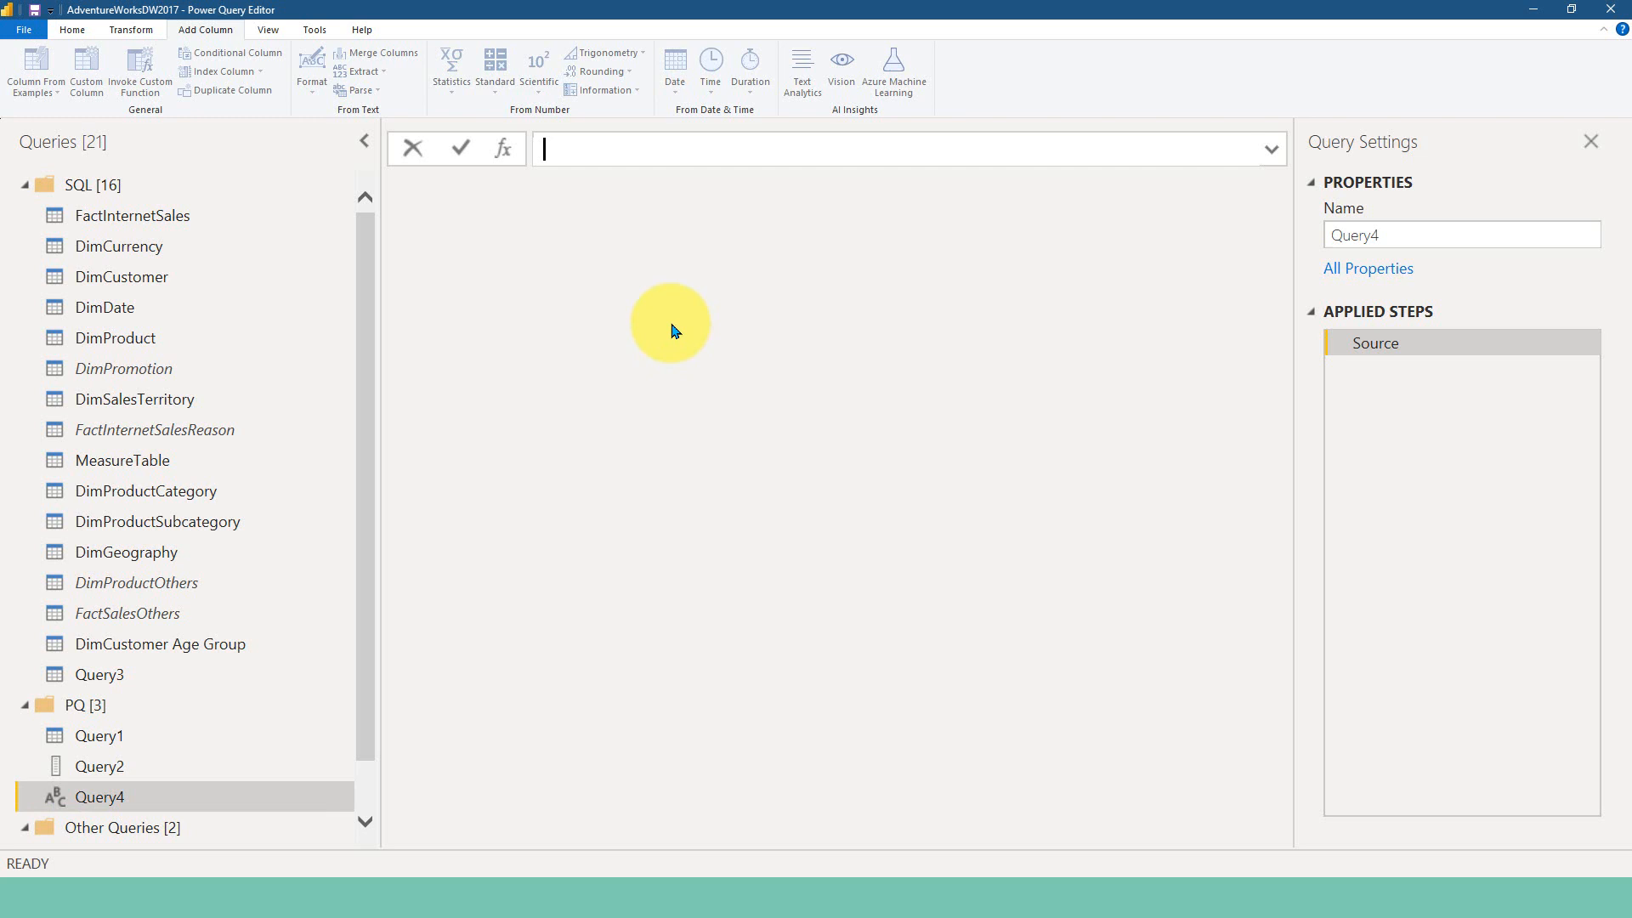
pyautogui.write('={"A"}')
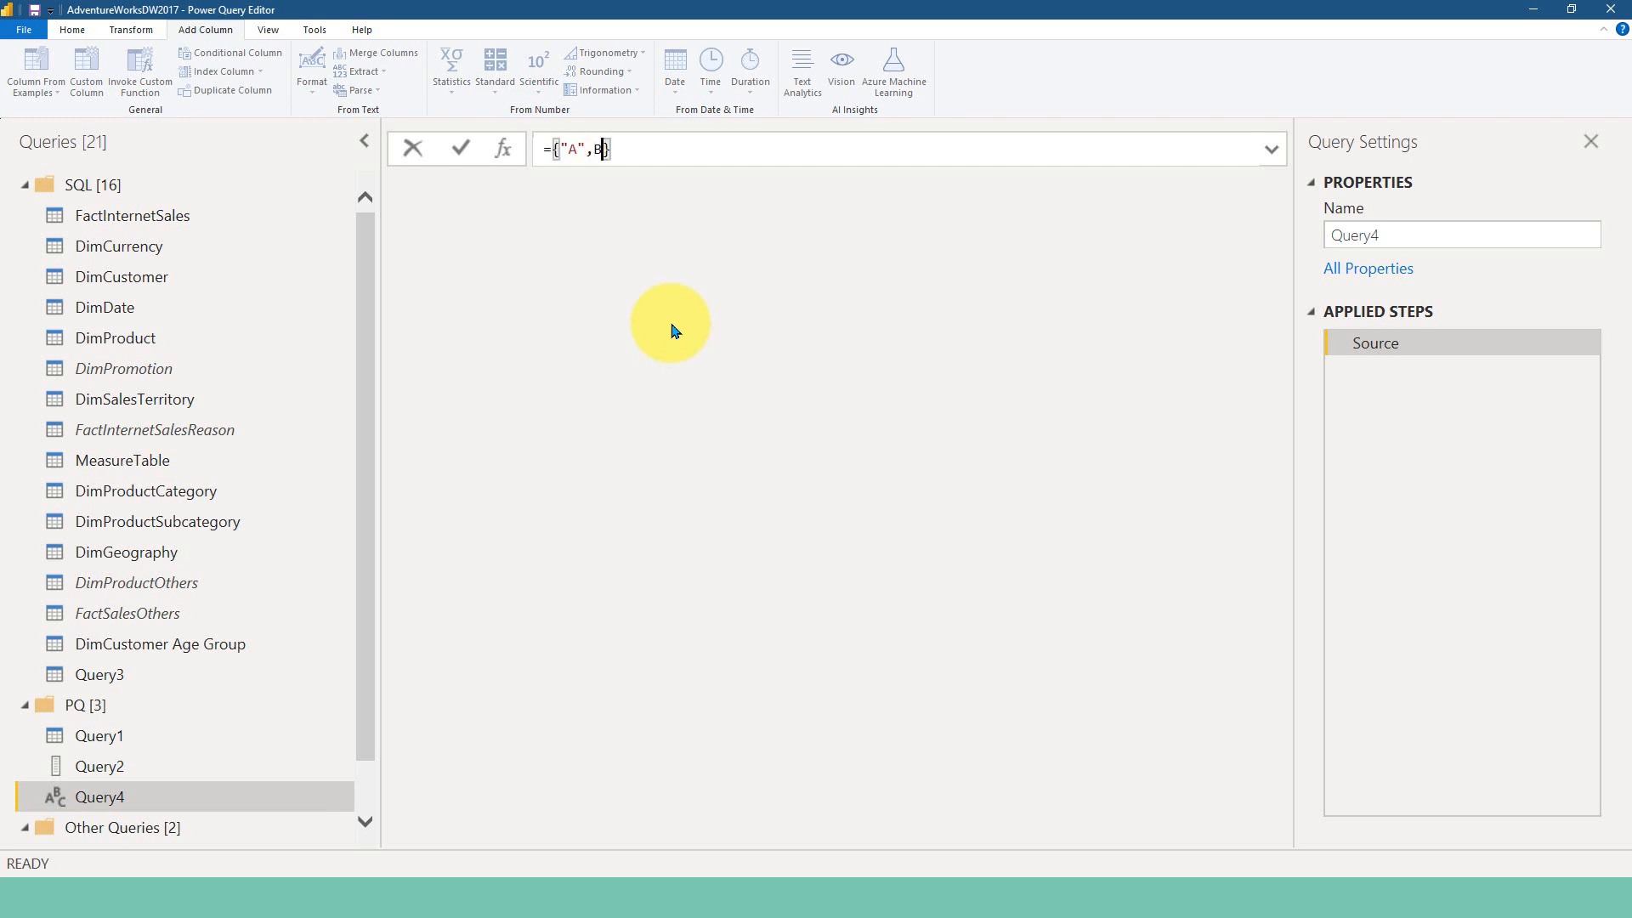
pyautogui.write('"N"}')
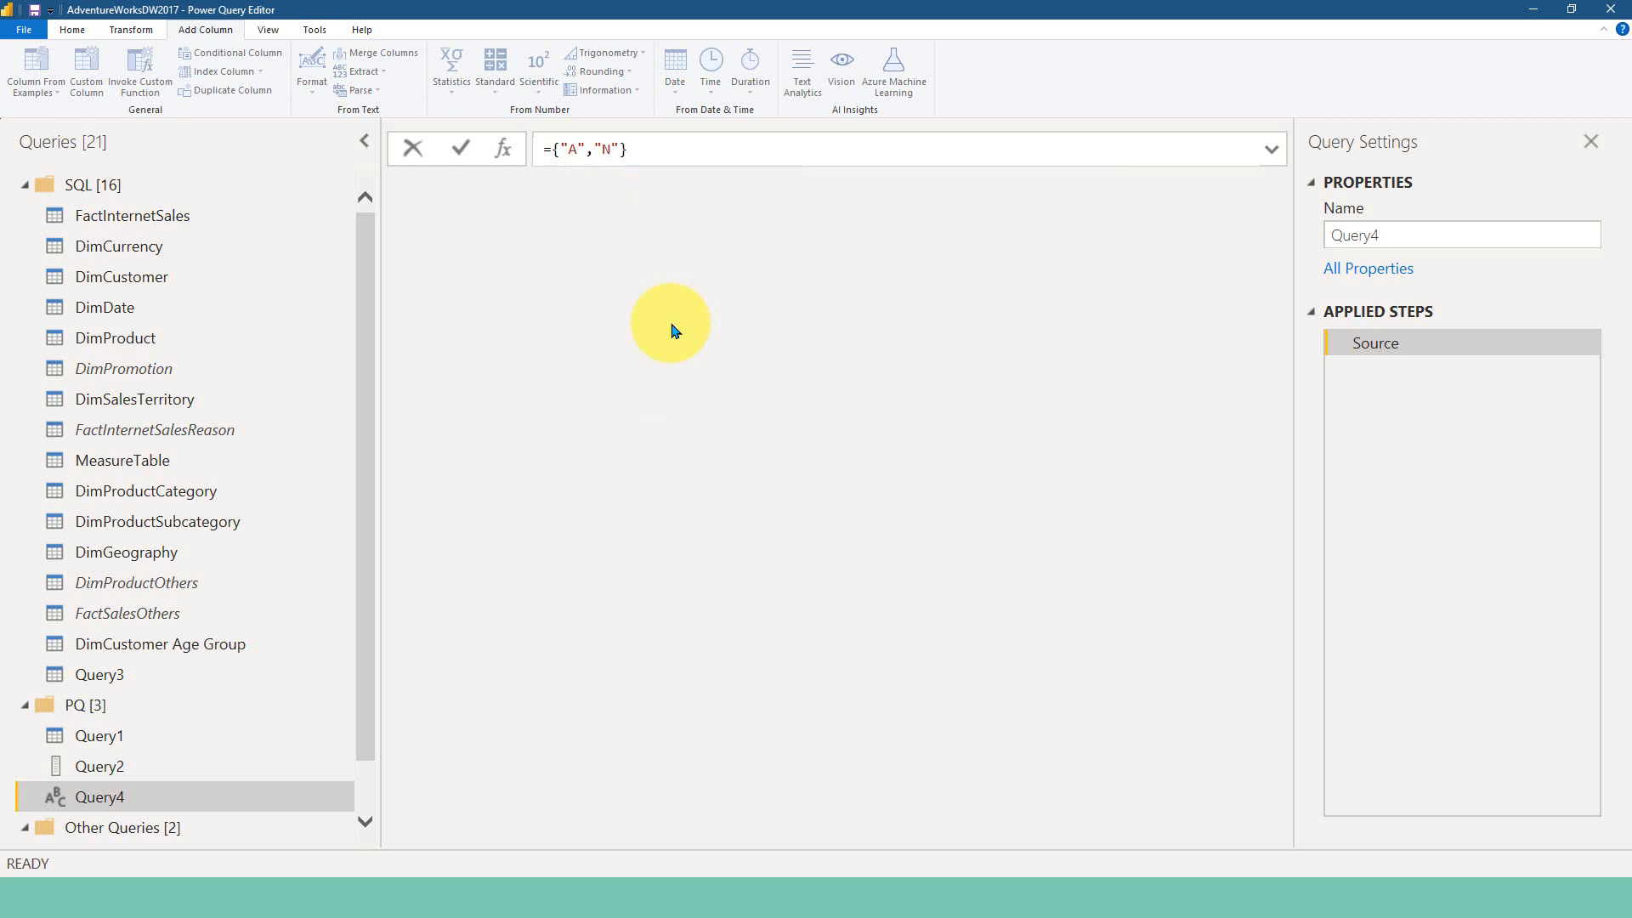
pyautogui.write('B')
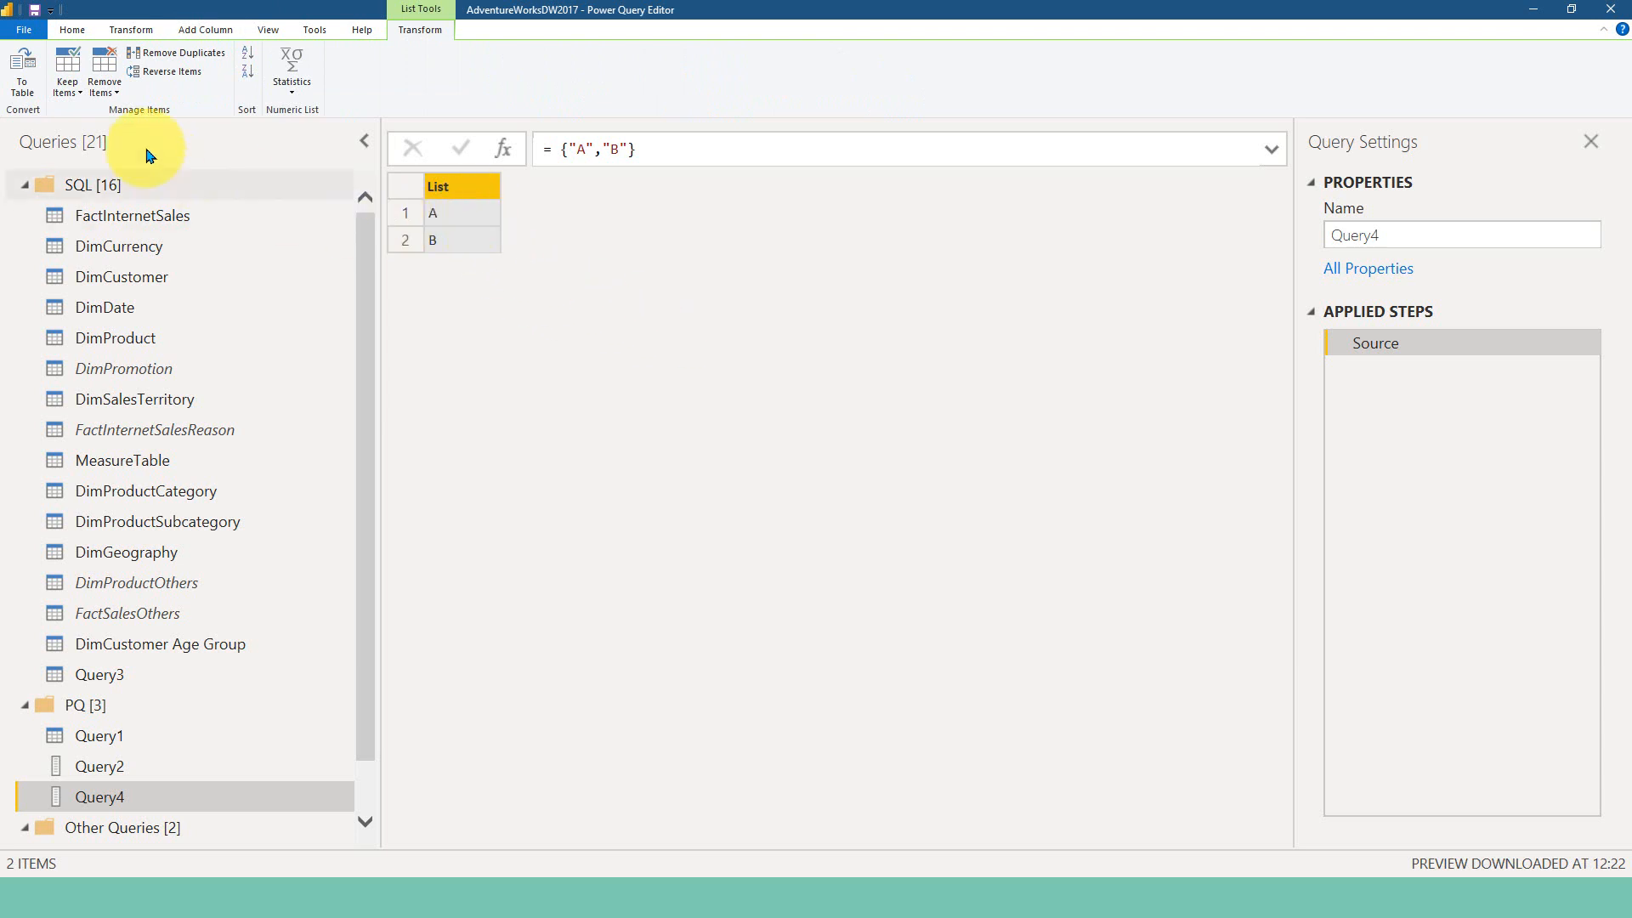
# Convert Query4's A/B list to a one-column table (Column1) and return to the Home commands
pyautogui.click(23, 71)
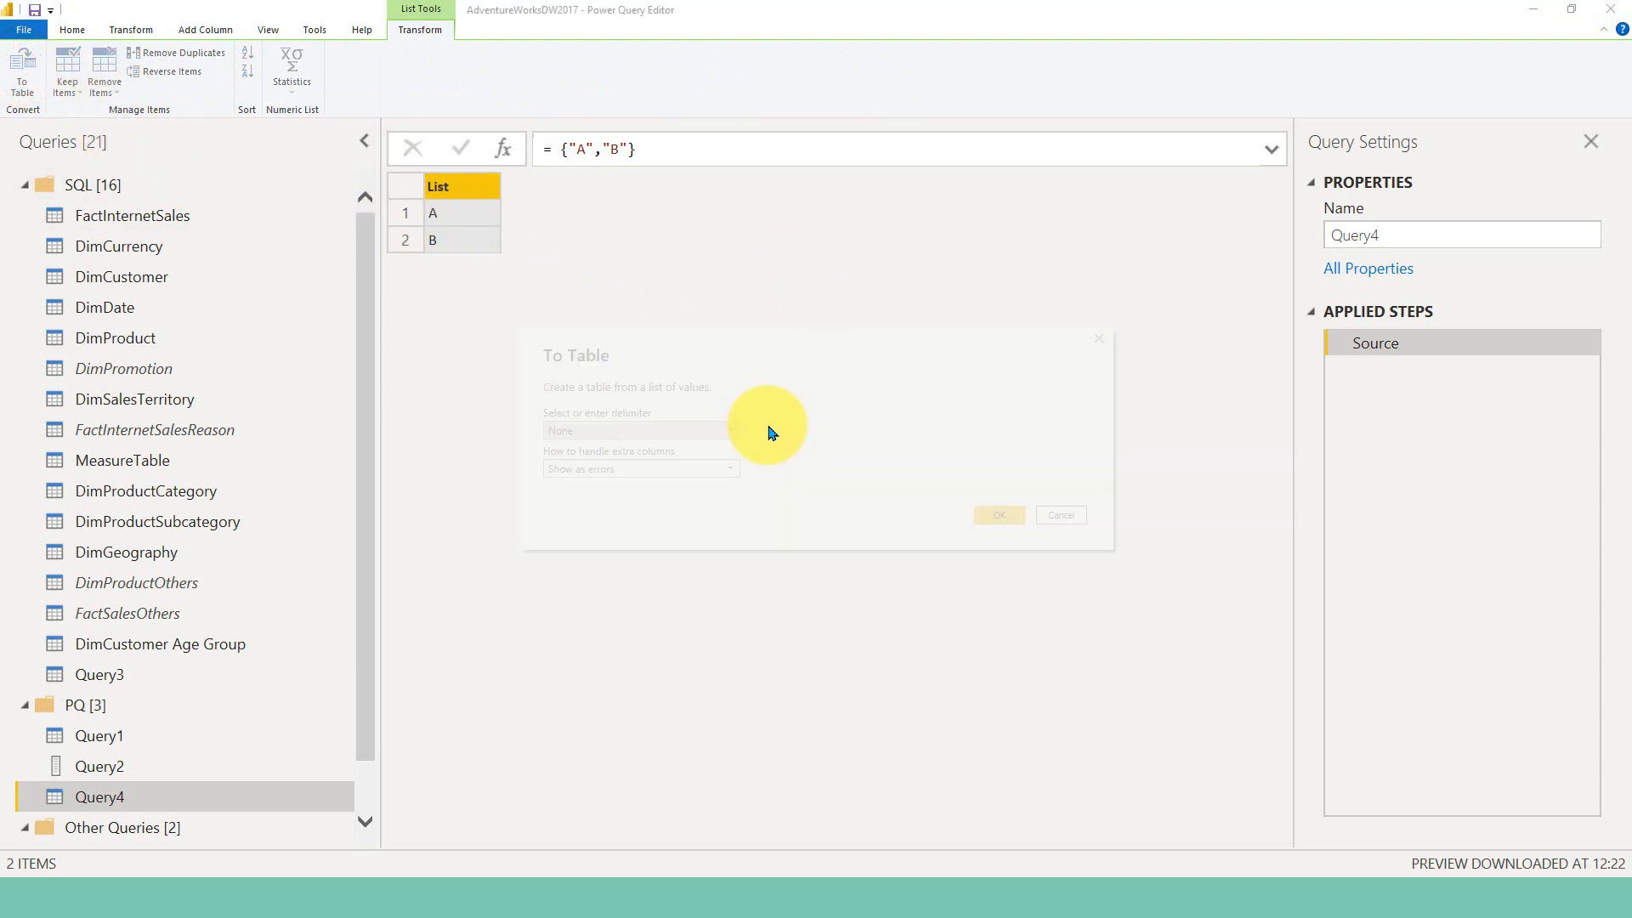
pyautogui.click(996, 514)
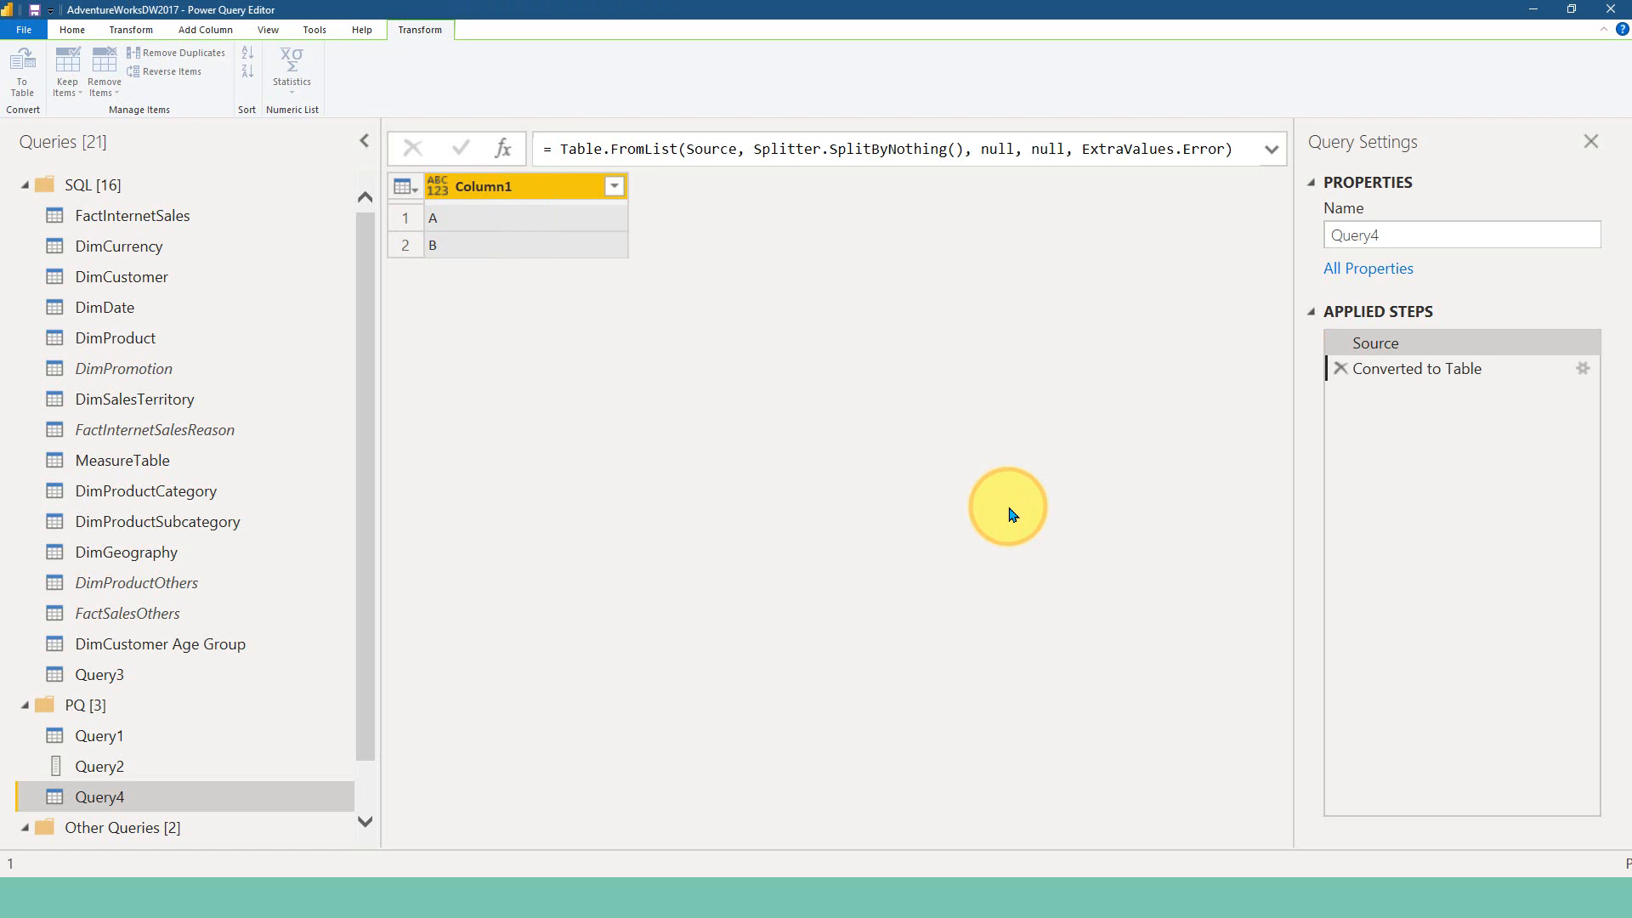
pyautogui.click(71, 28)
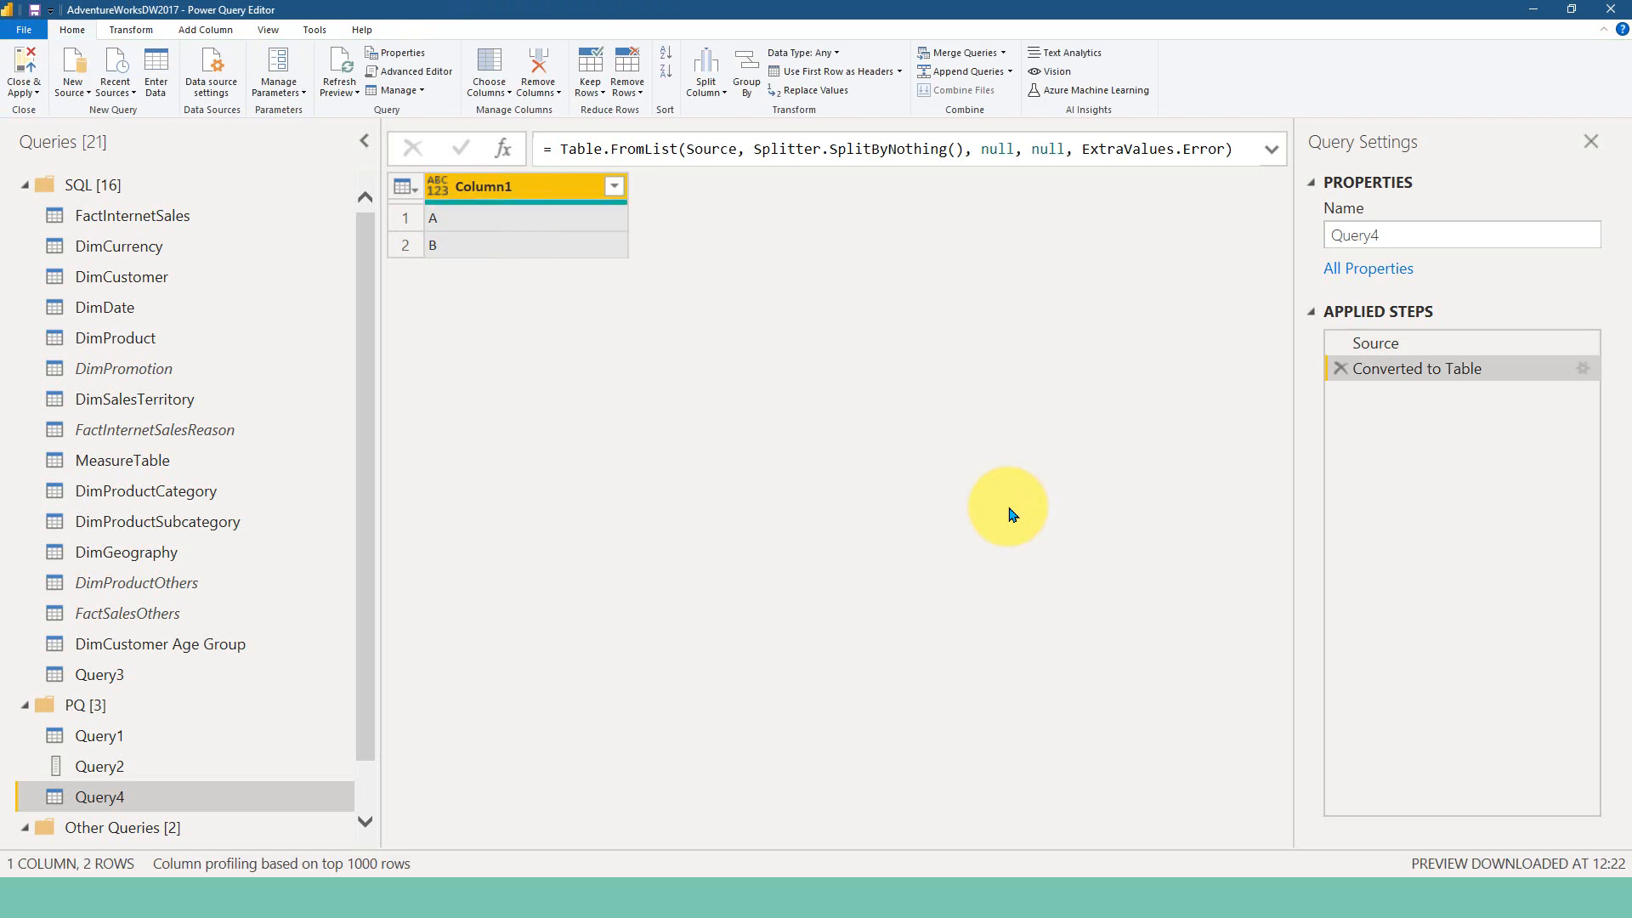
pyautogui.moveTo(788, 578)
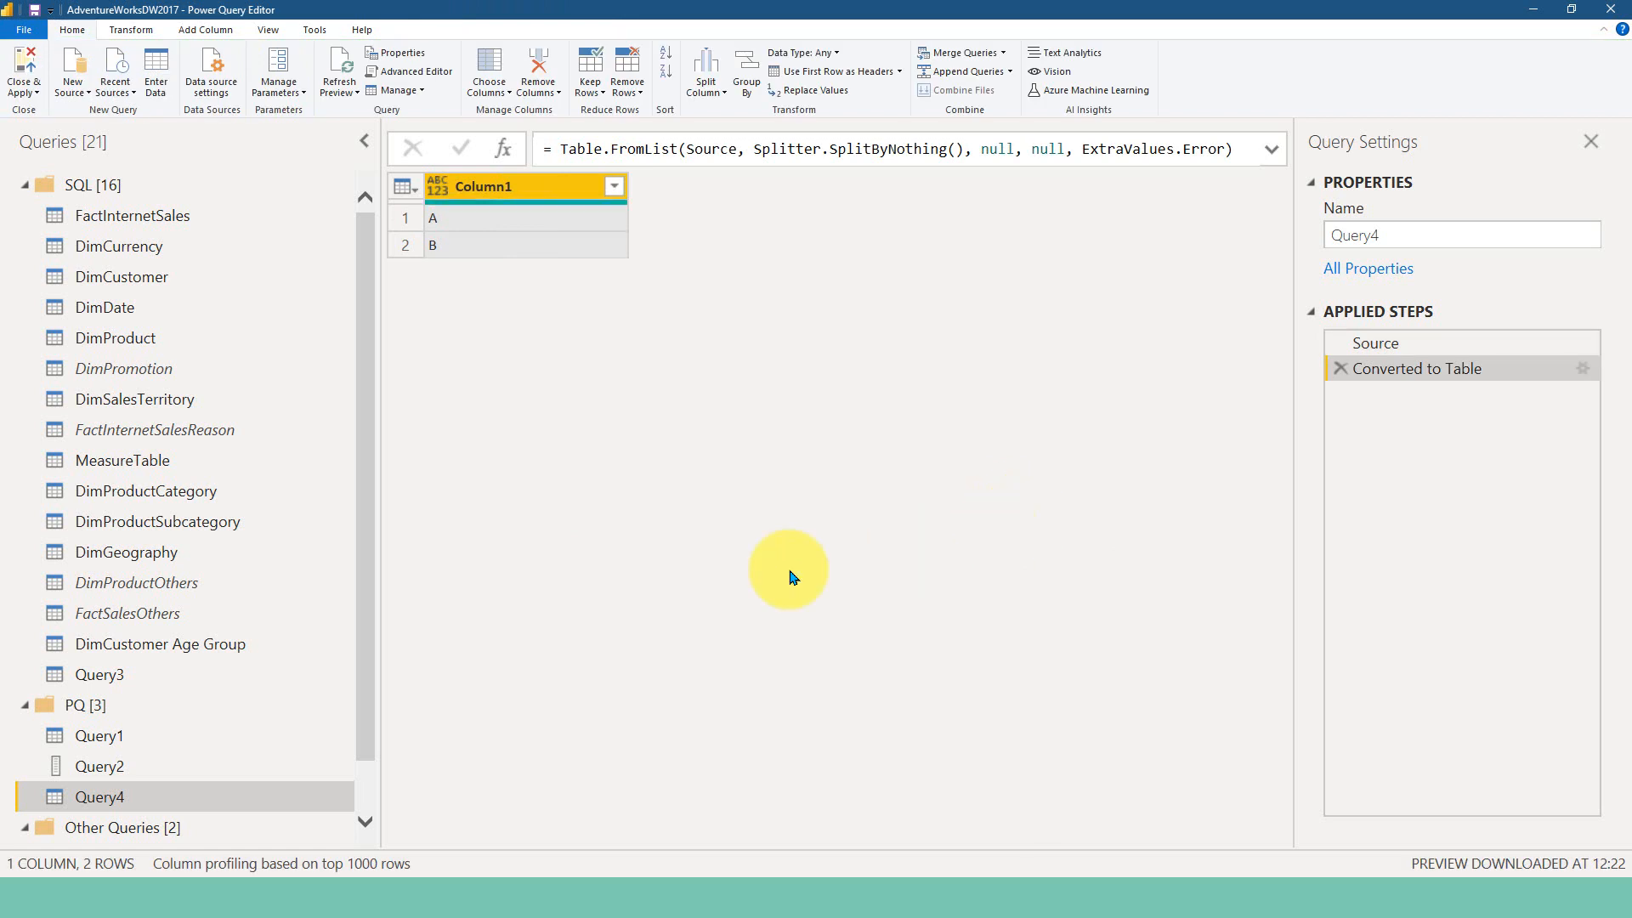
pyautogui.click(99, 735)
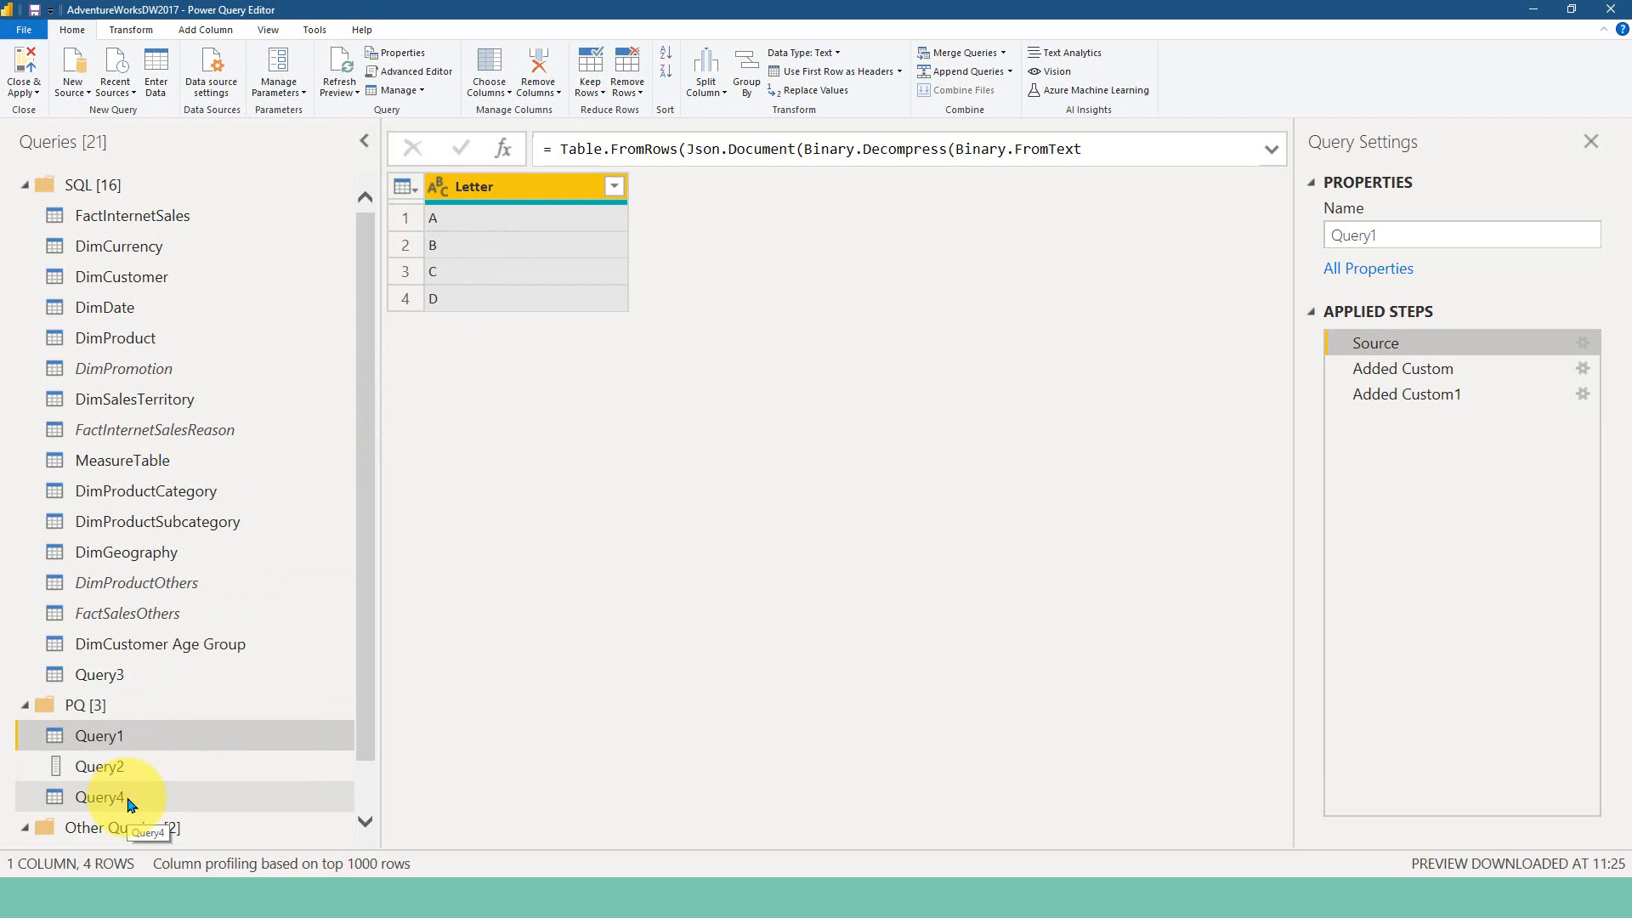
pyautogui.click(99, 796)
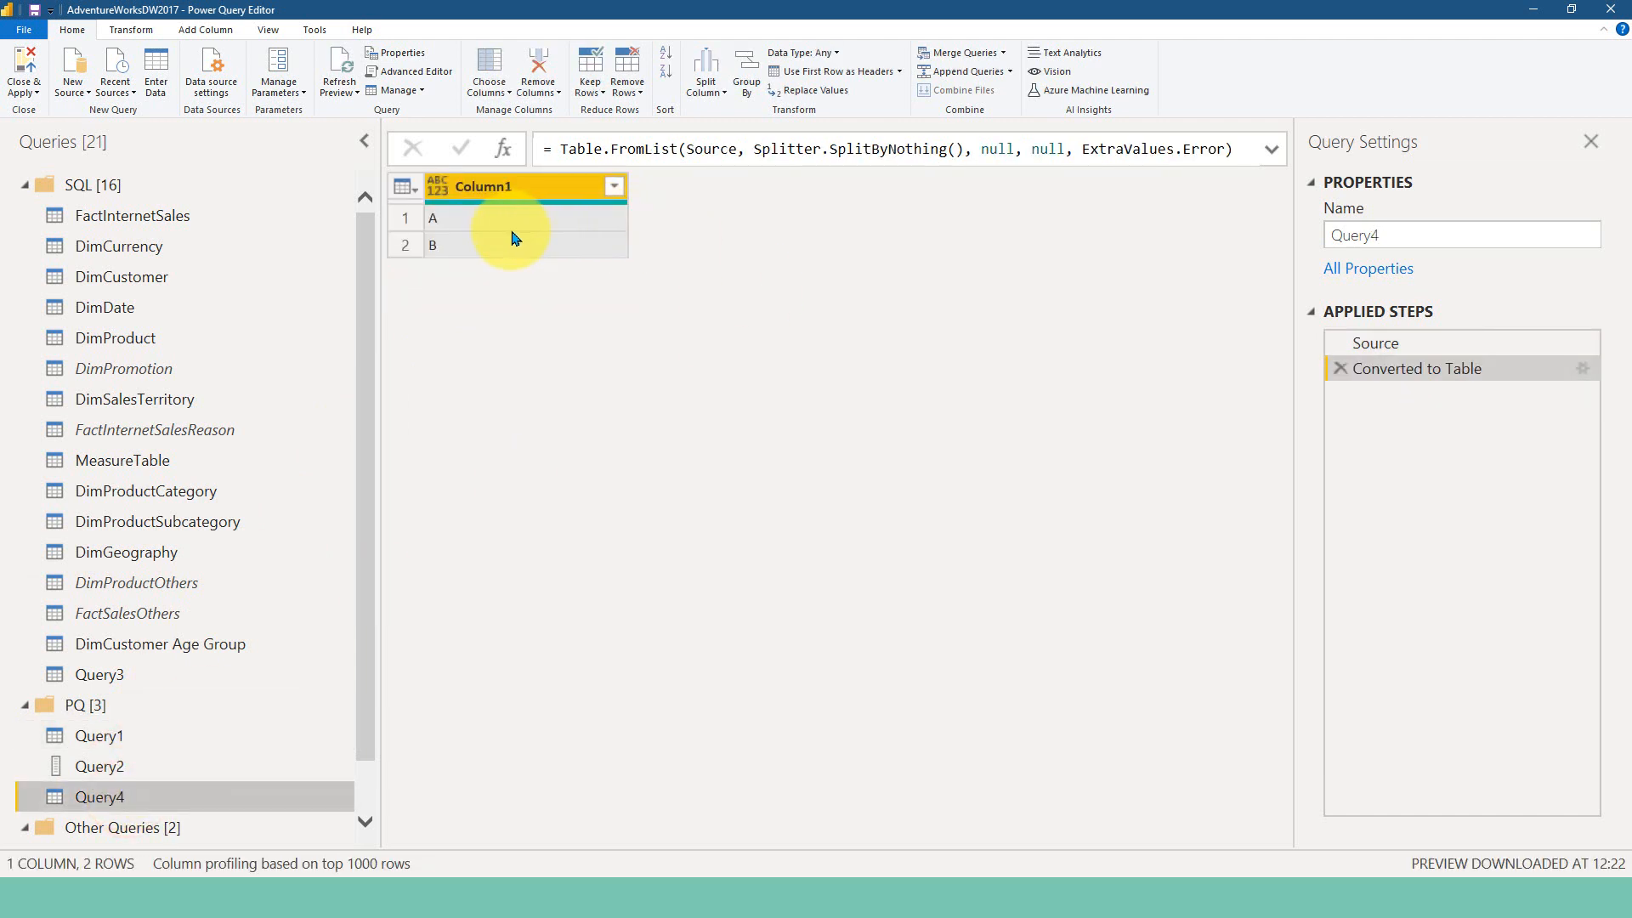
pyautogui.moveTo(467, 241)
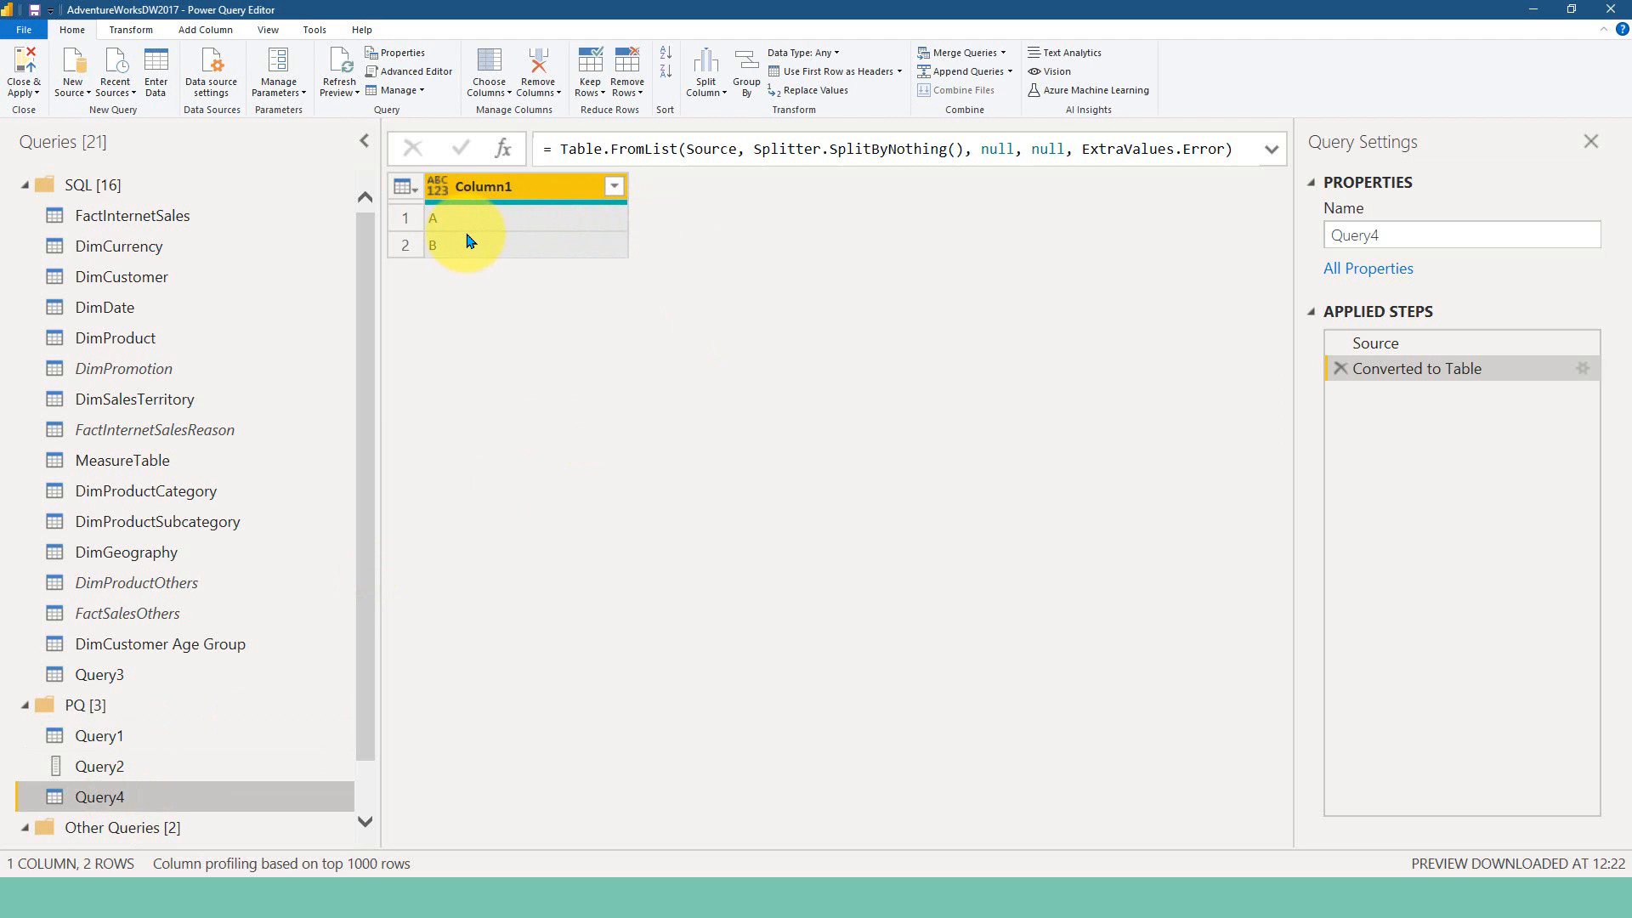
pyautogui.moveTo(99, 736)
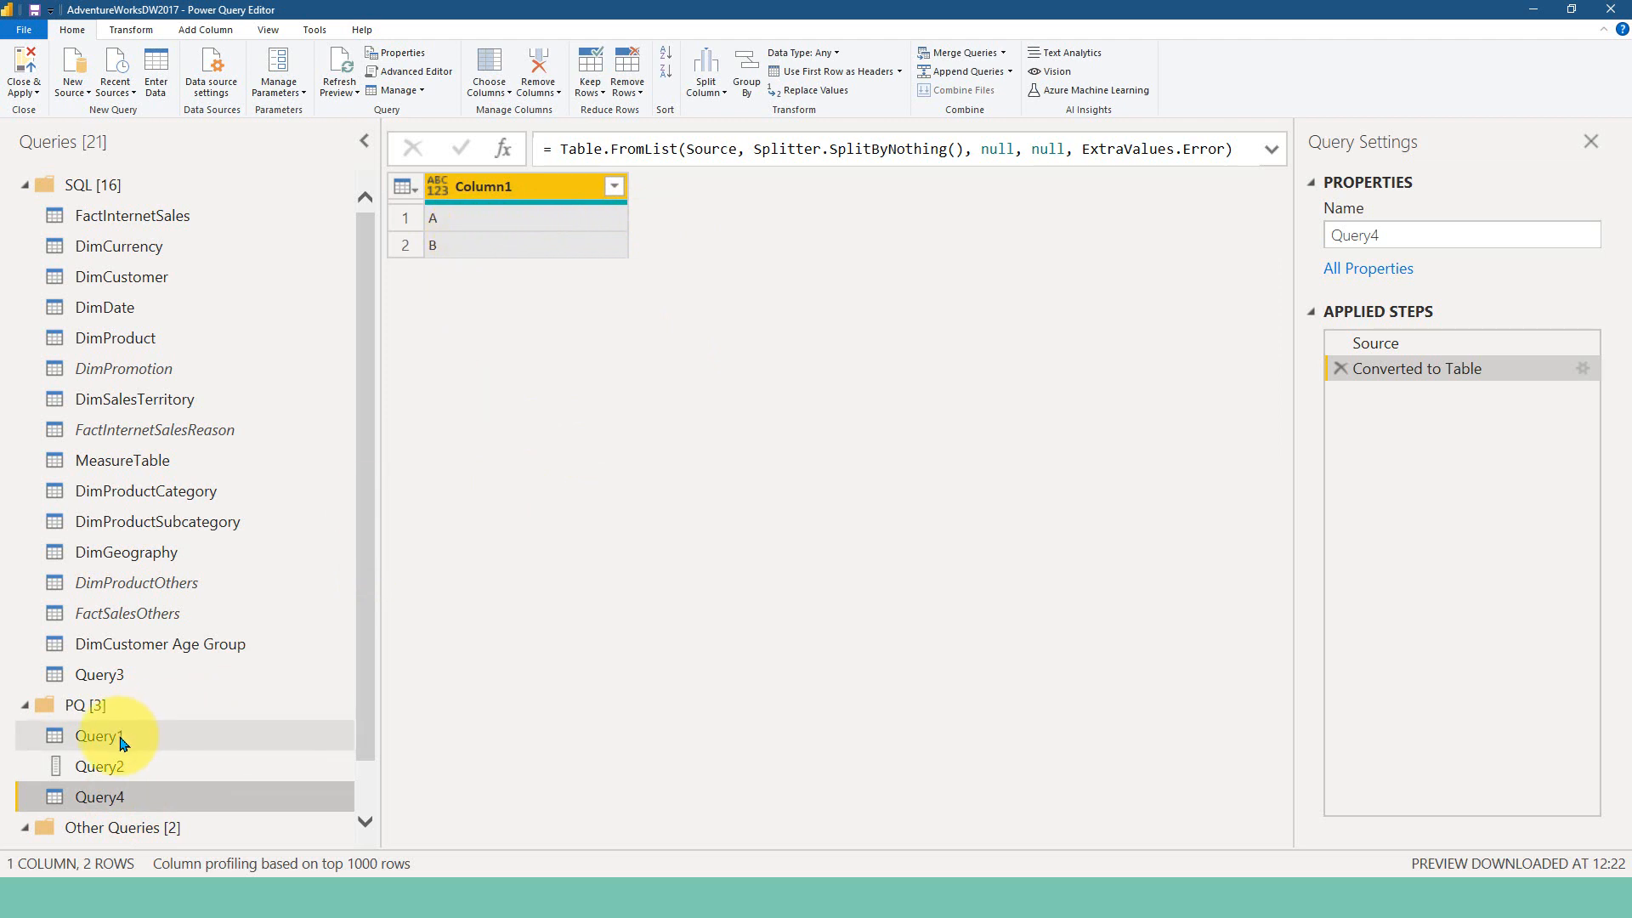
# Strip Query1 back to its Source step by removing the earlier Added Custom steps
pyautogui.click(101, 736)
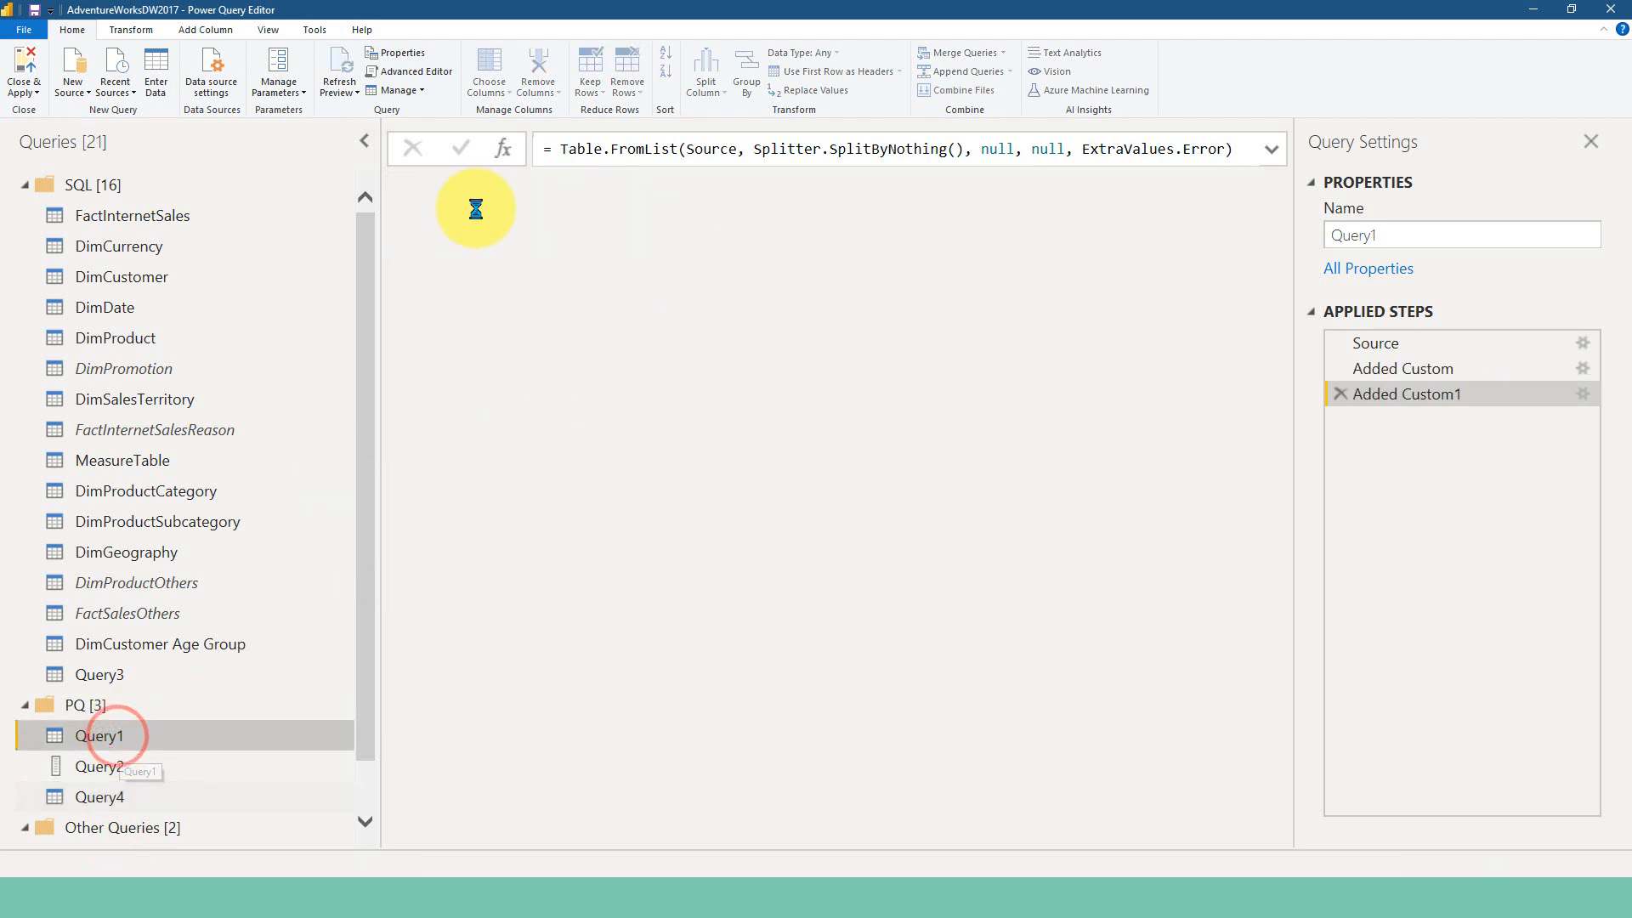
pyautogui.click(1405, 368)
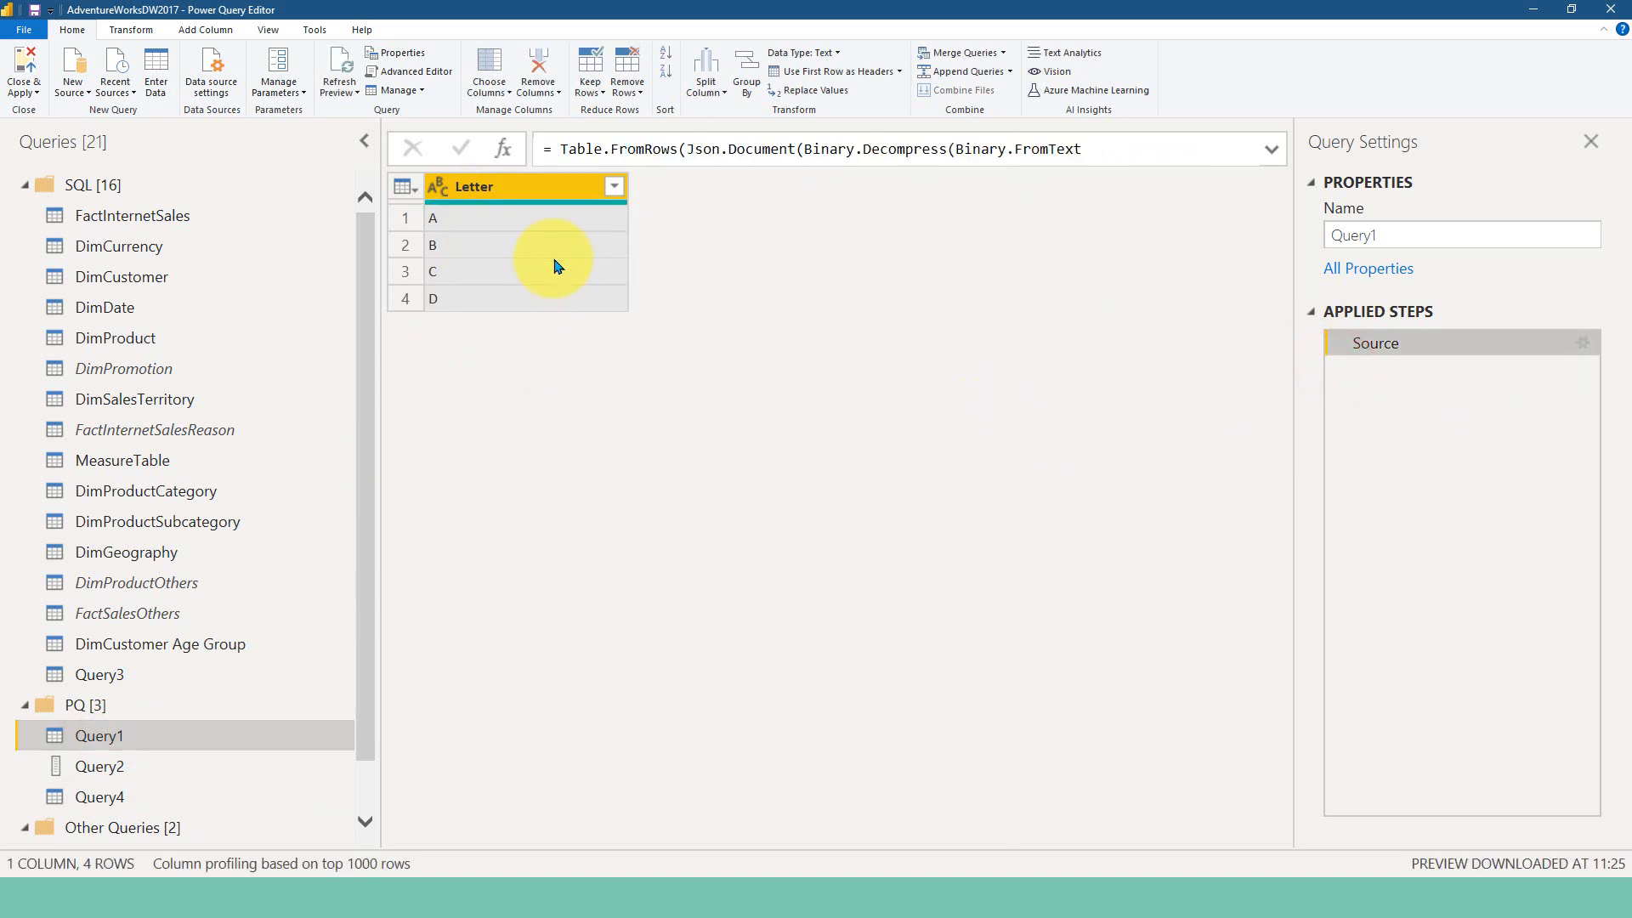
pyautogui.moveTo(994, 120)
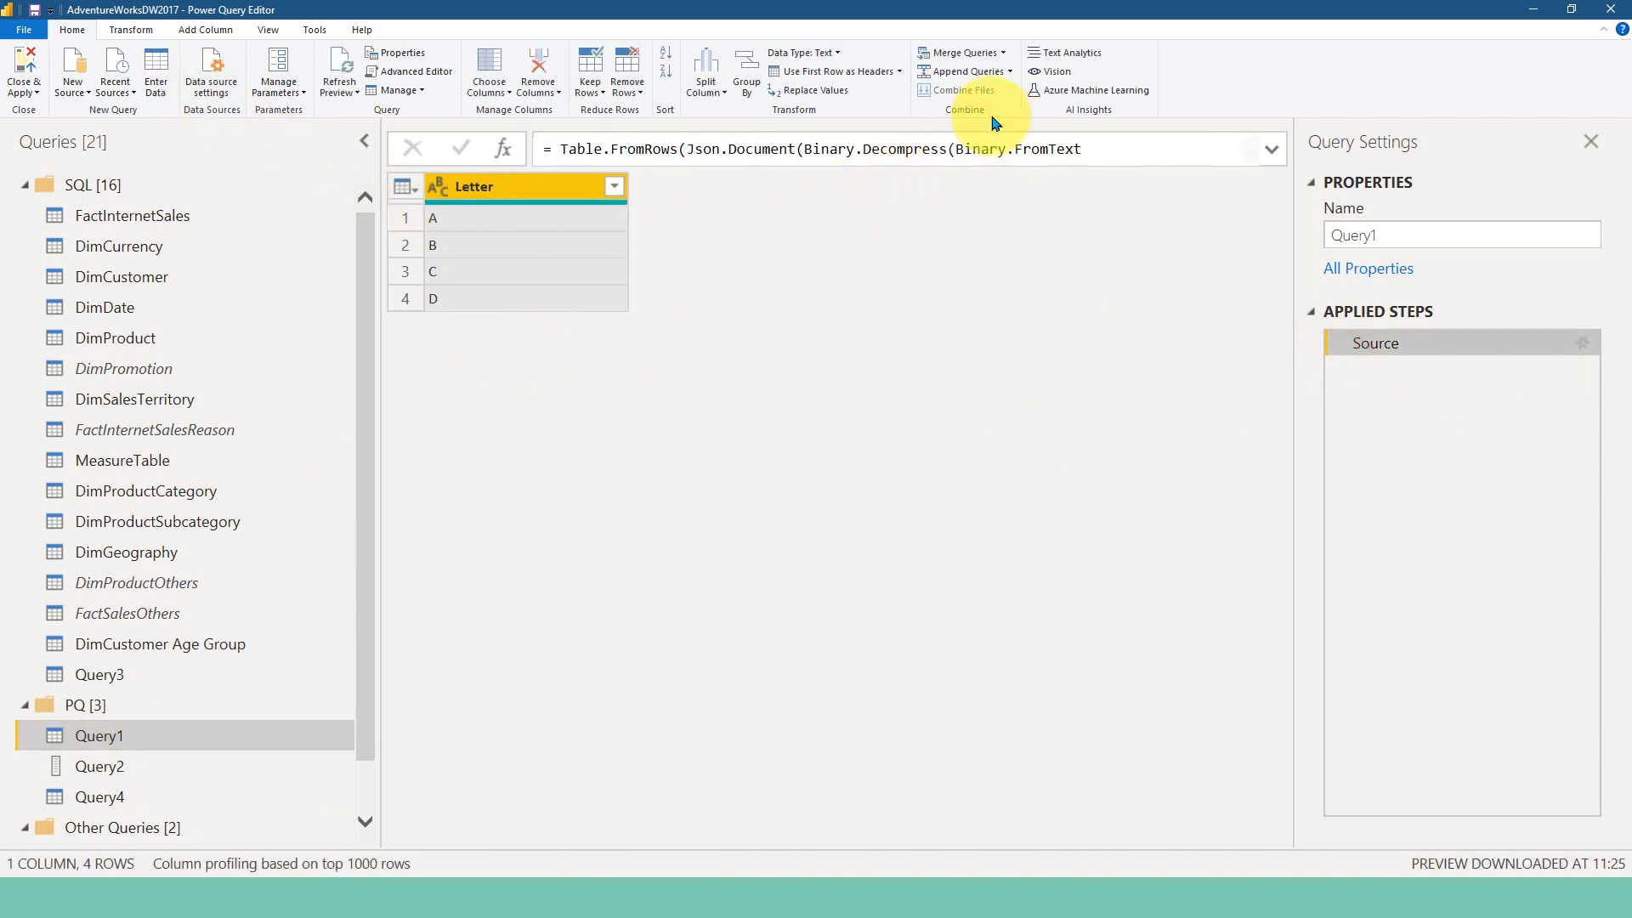
pyautogui.moveTo(999, 70)
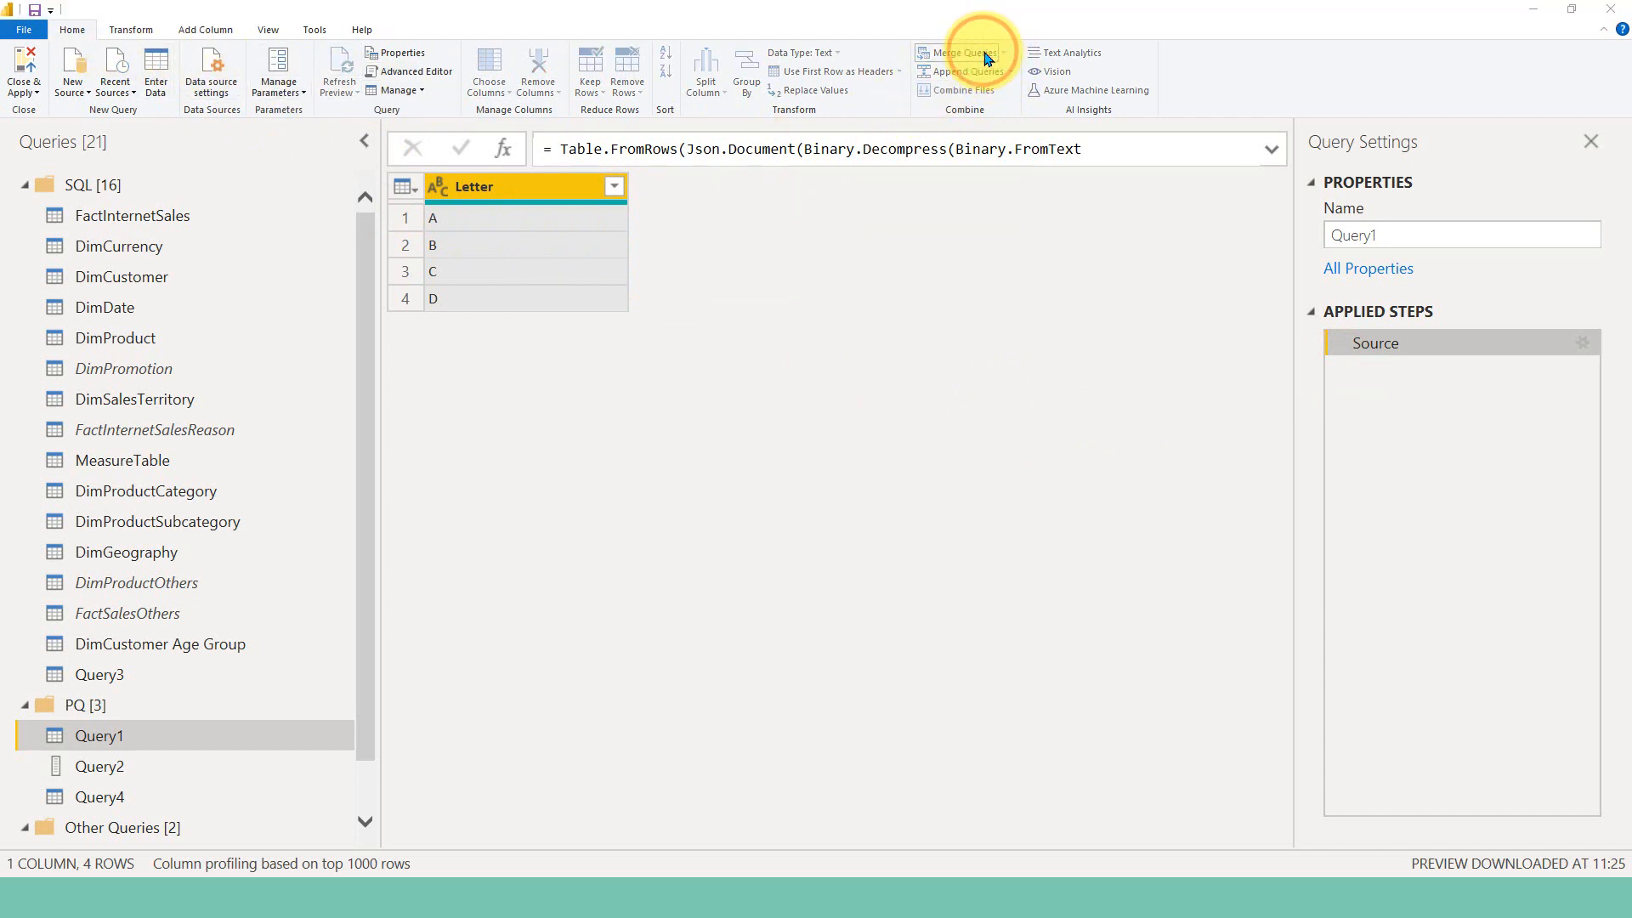
# Merge Query1 with Query4 on Letter = Column1 as a Left Outer join
pyautogui.click(959, 52)
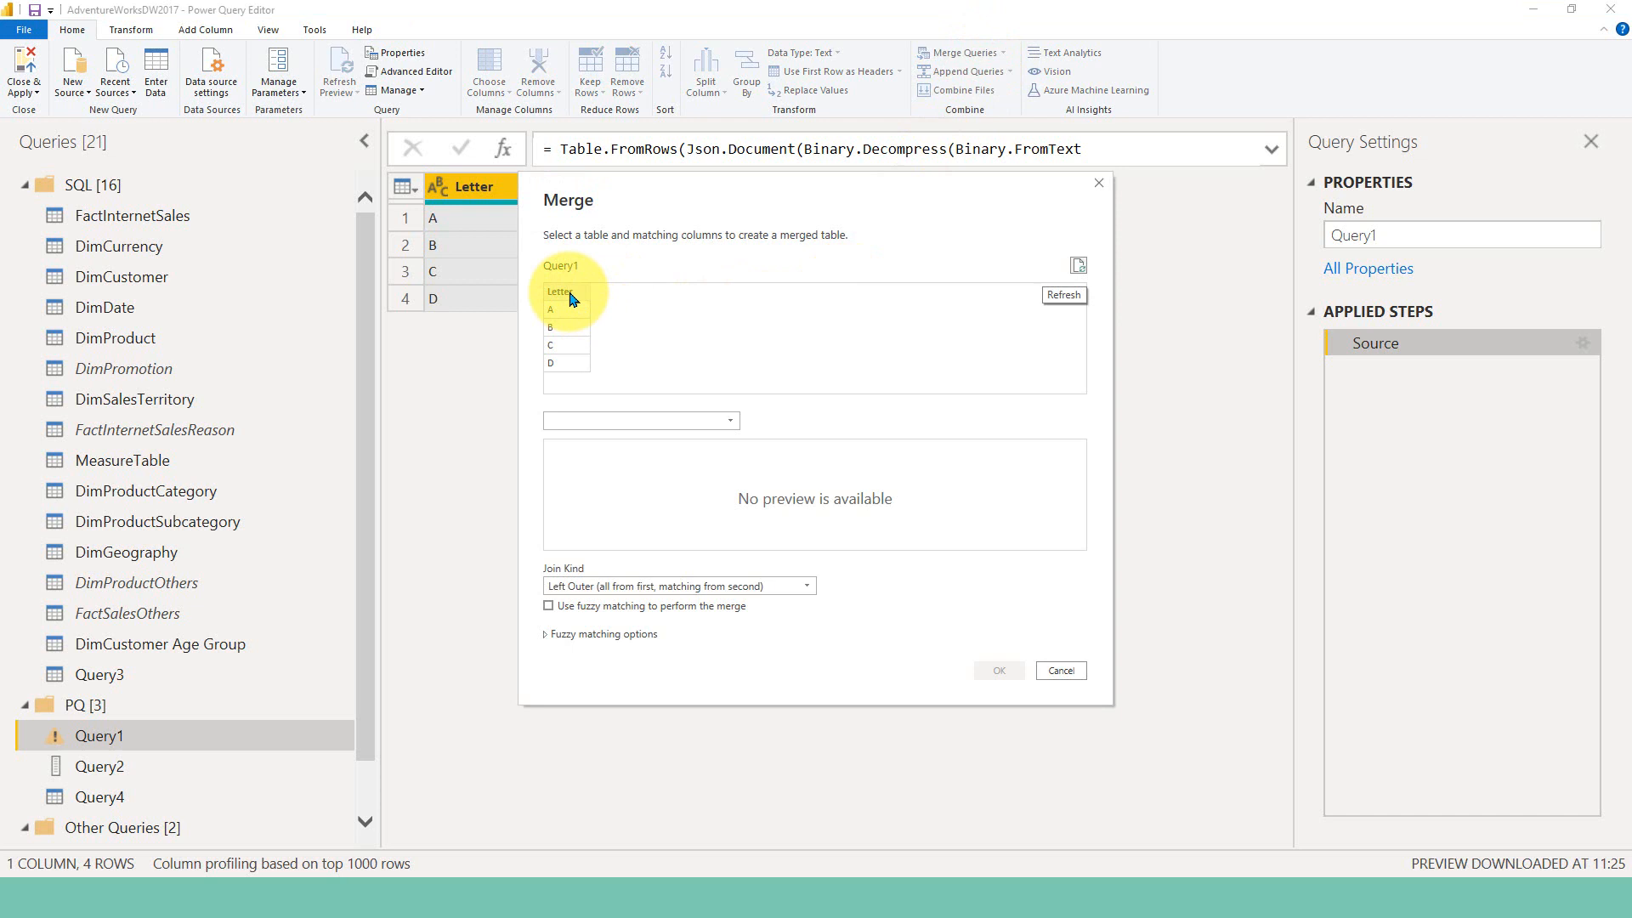
pyautogui.click(560, 291)
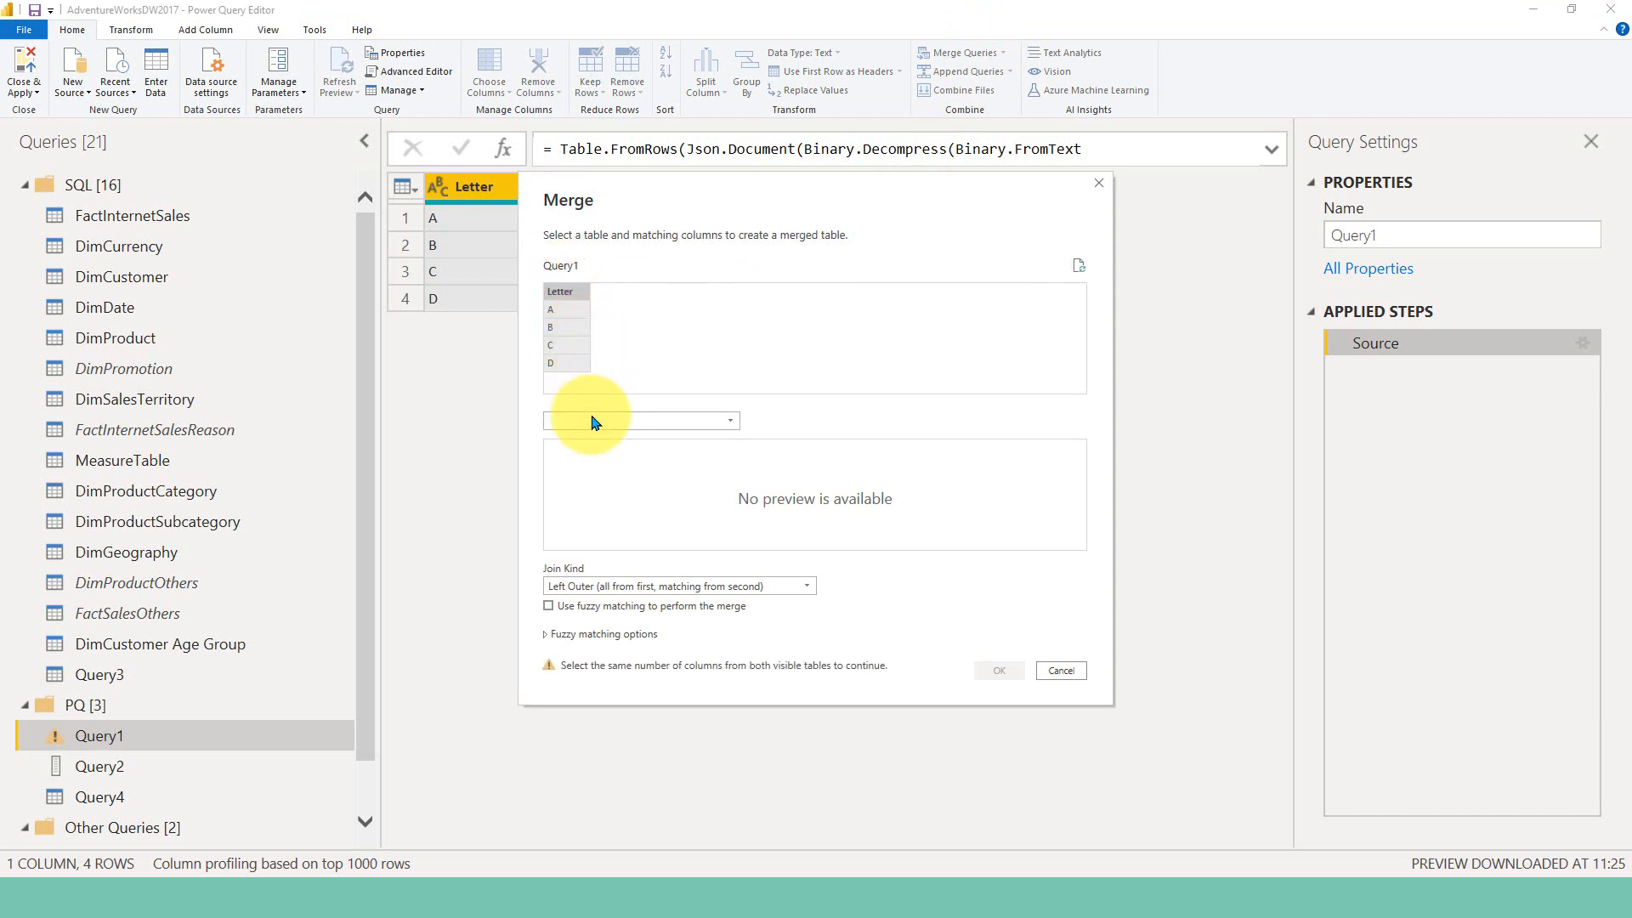
pyautogui.click(727, 421)
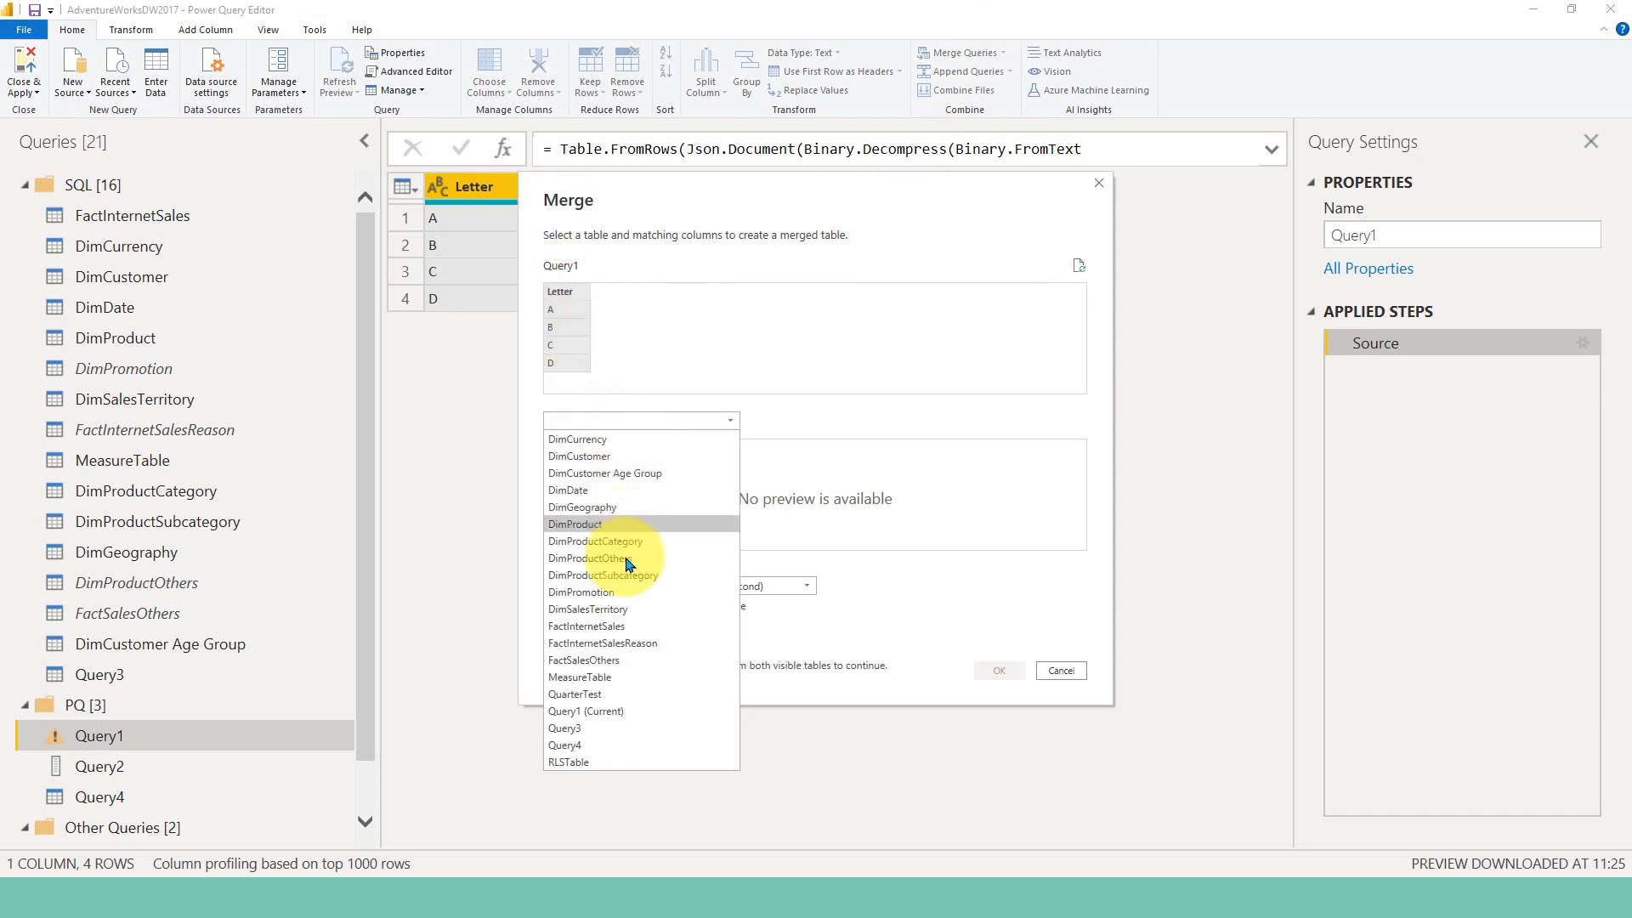
pyautogui.click(565, 744)
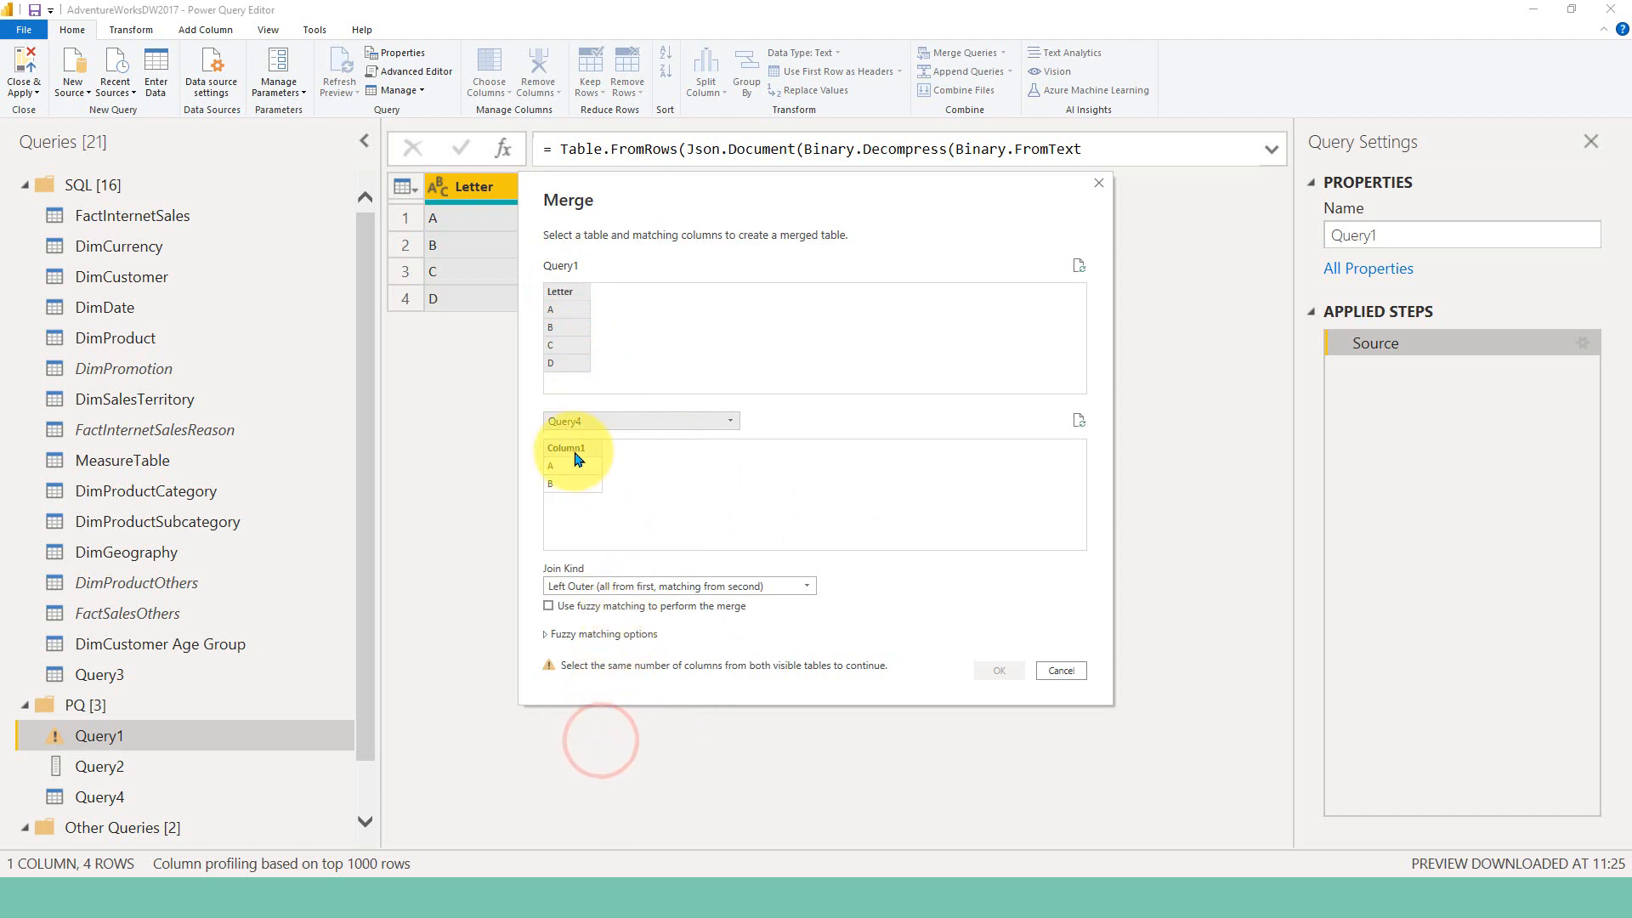
pyautogui.click(567, 448)
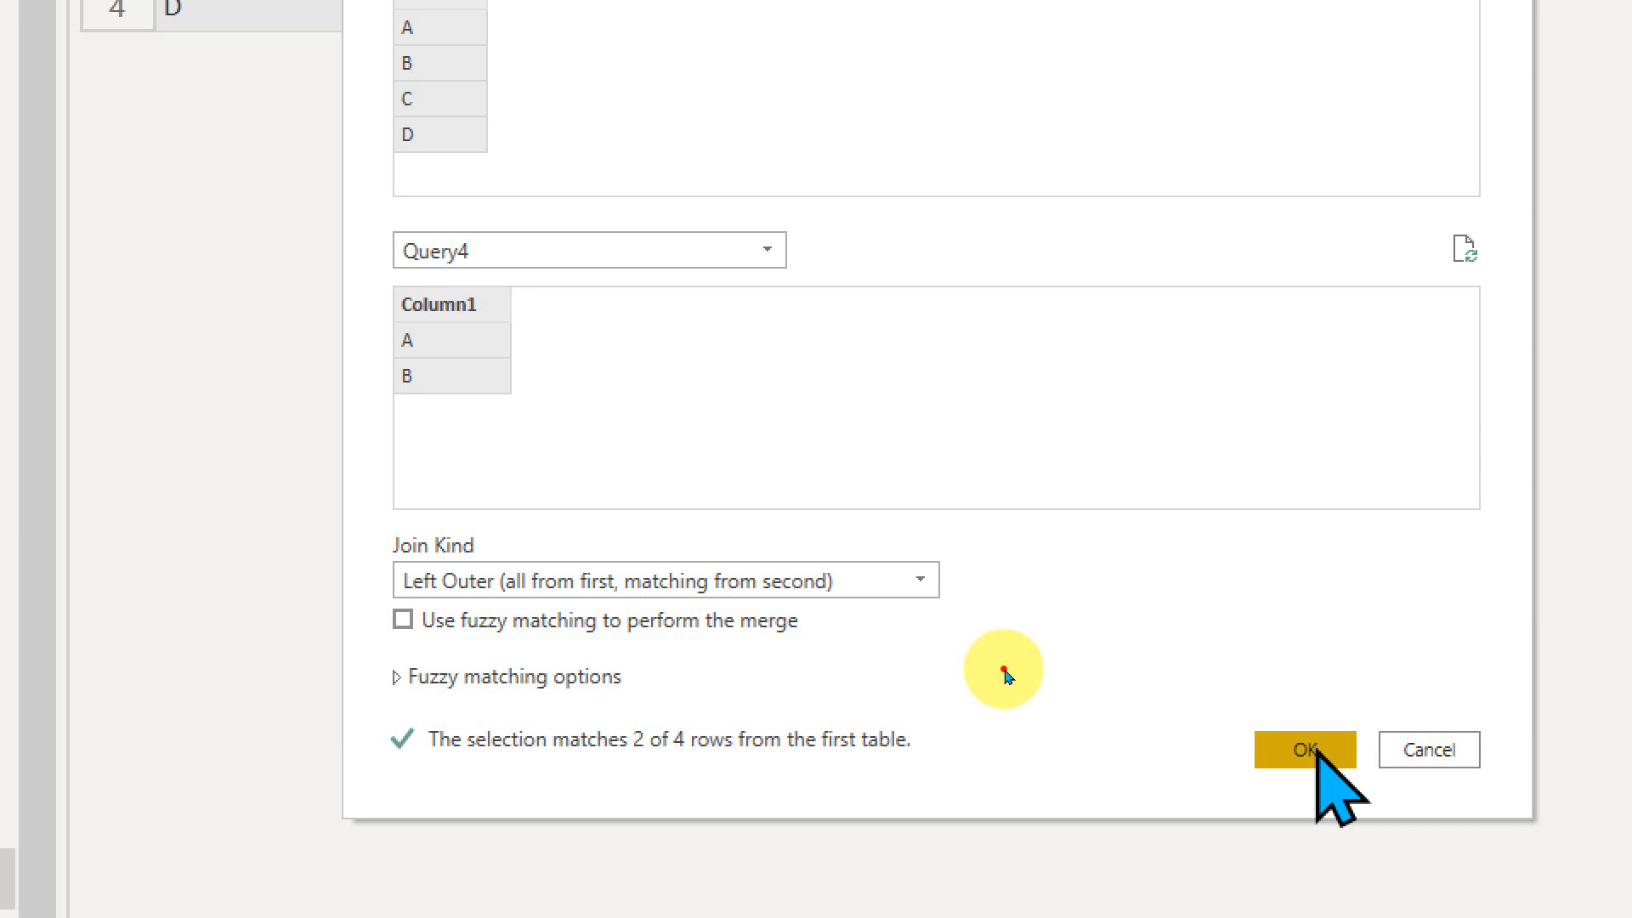
pyautogui.click(1302, 749)
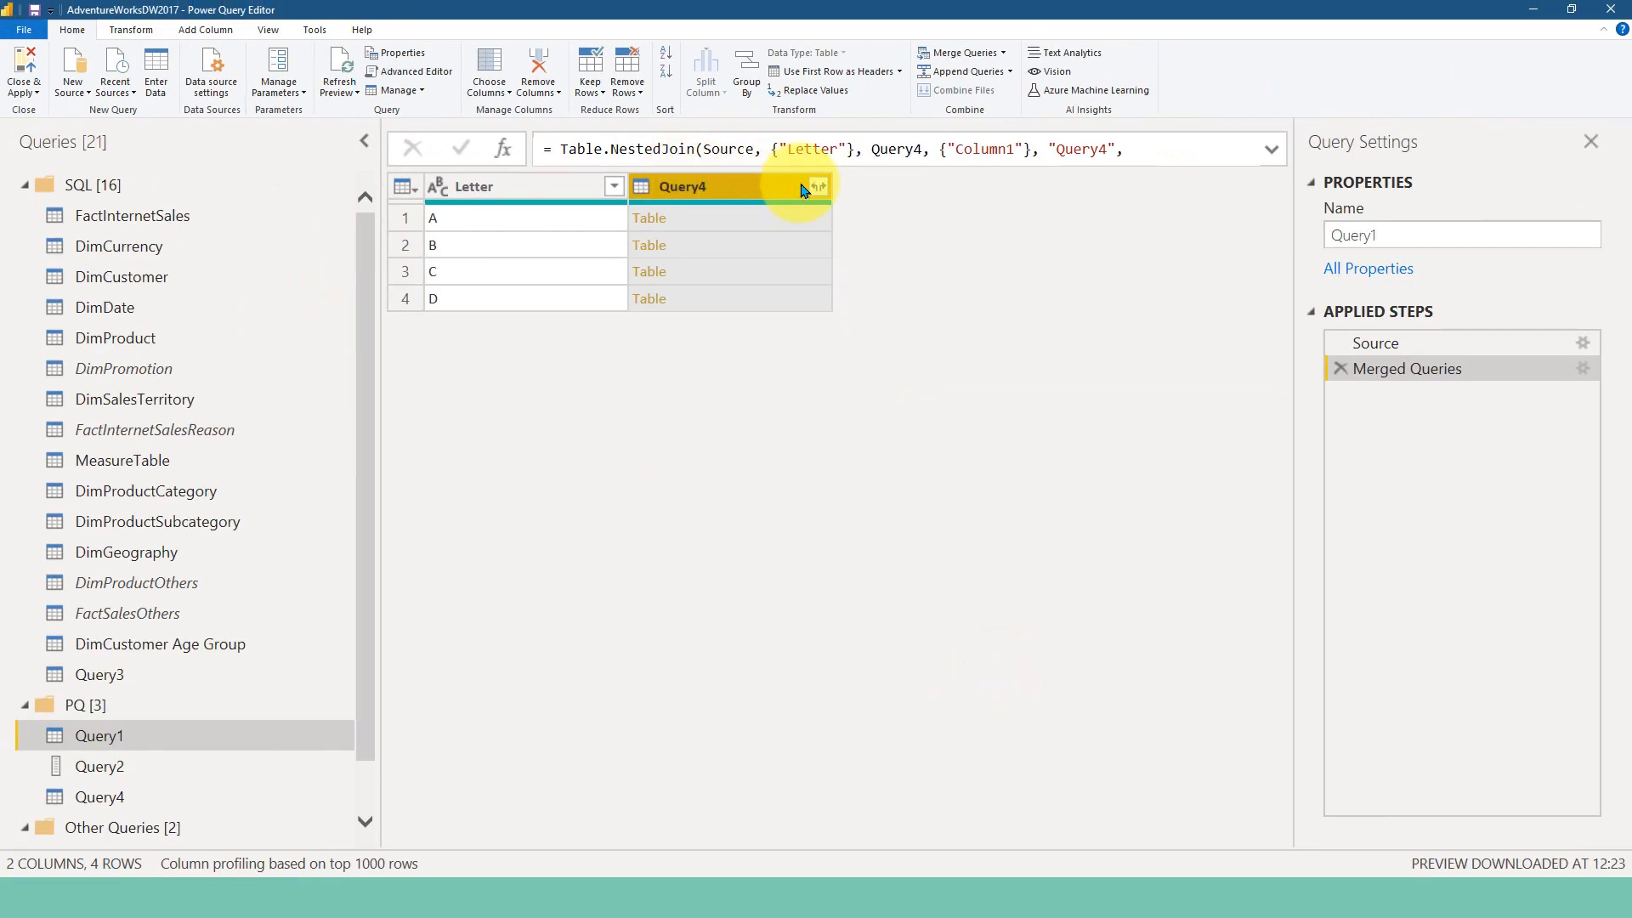
# Expand the Query4 column into Column1 without the query-name prefix, giving A, B and nulls
pyautogui.click(818, 187)
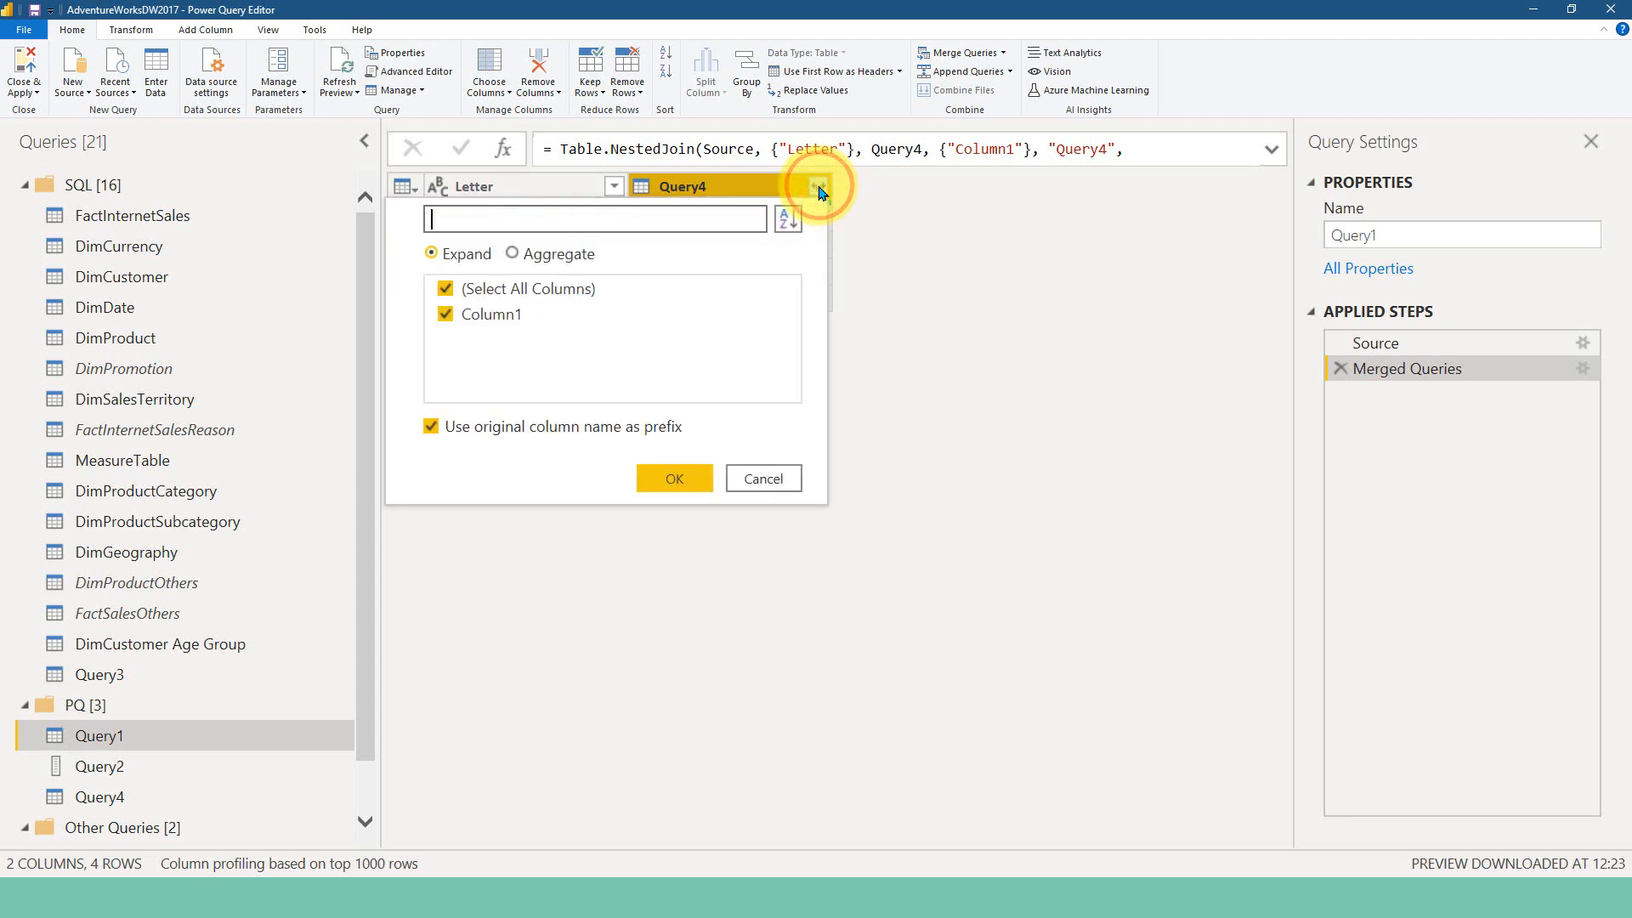
pyautogui.click(431, 425)
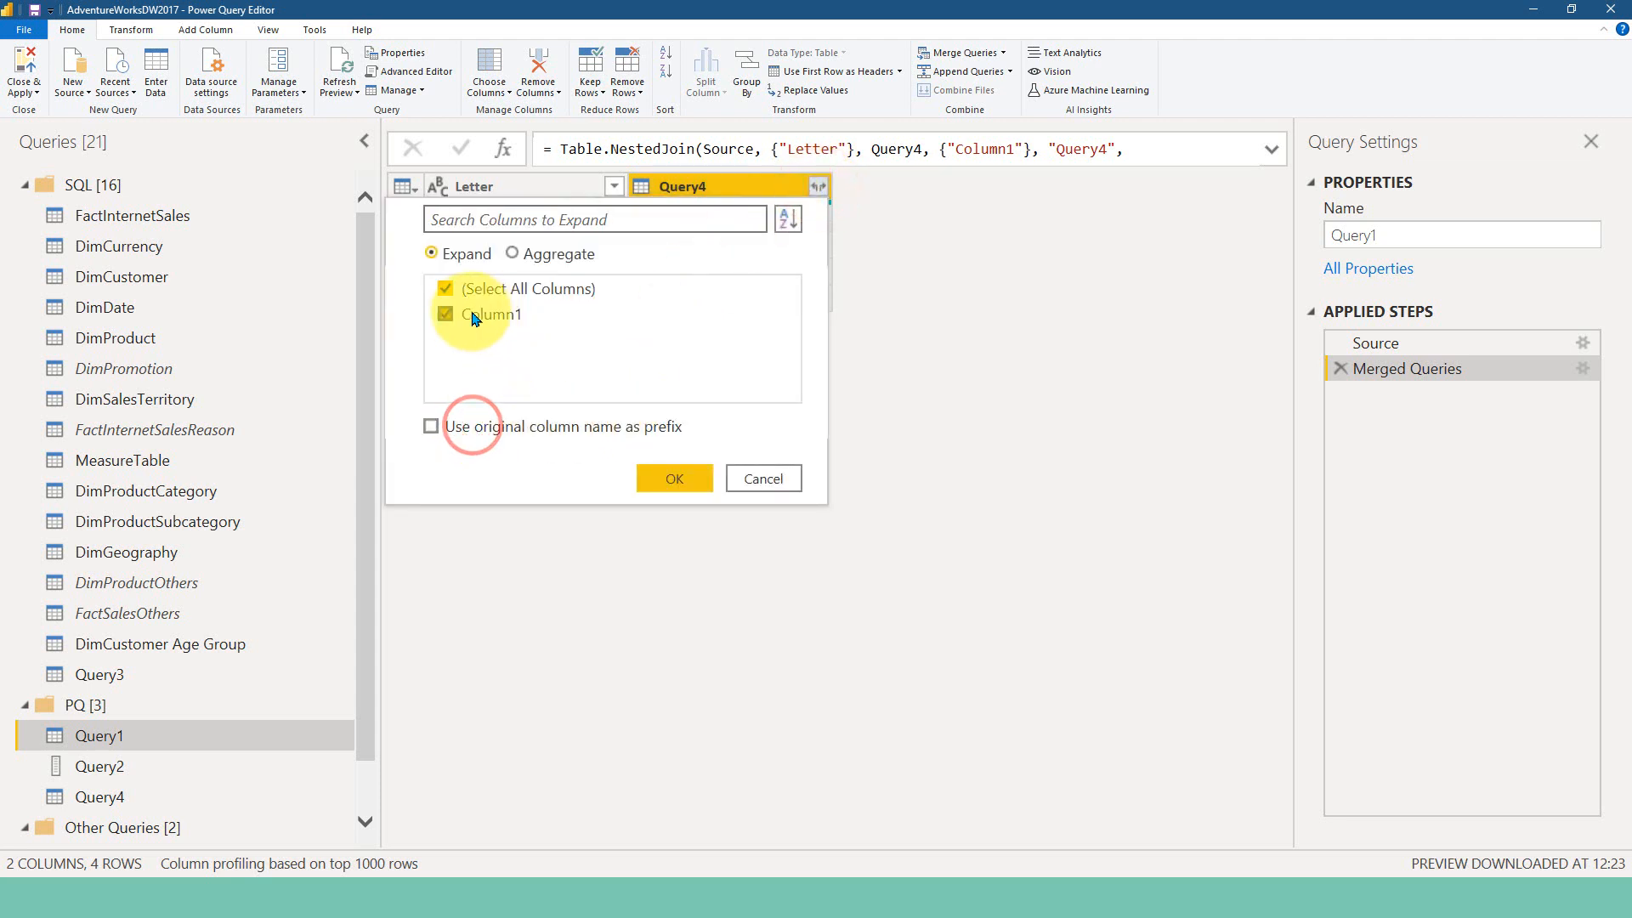
pyautogui.click(673, 477)
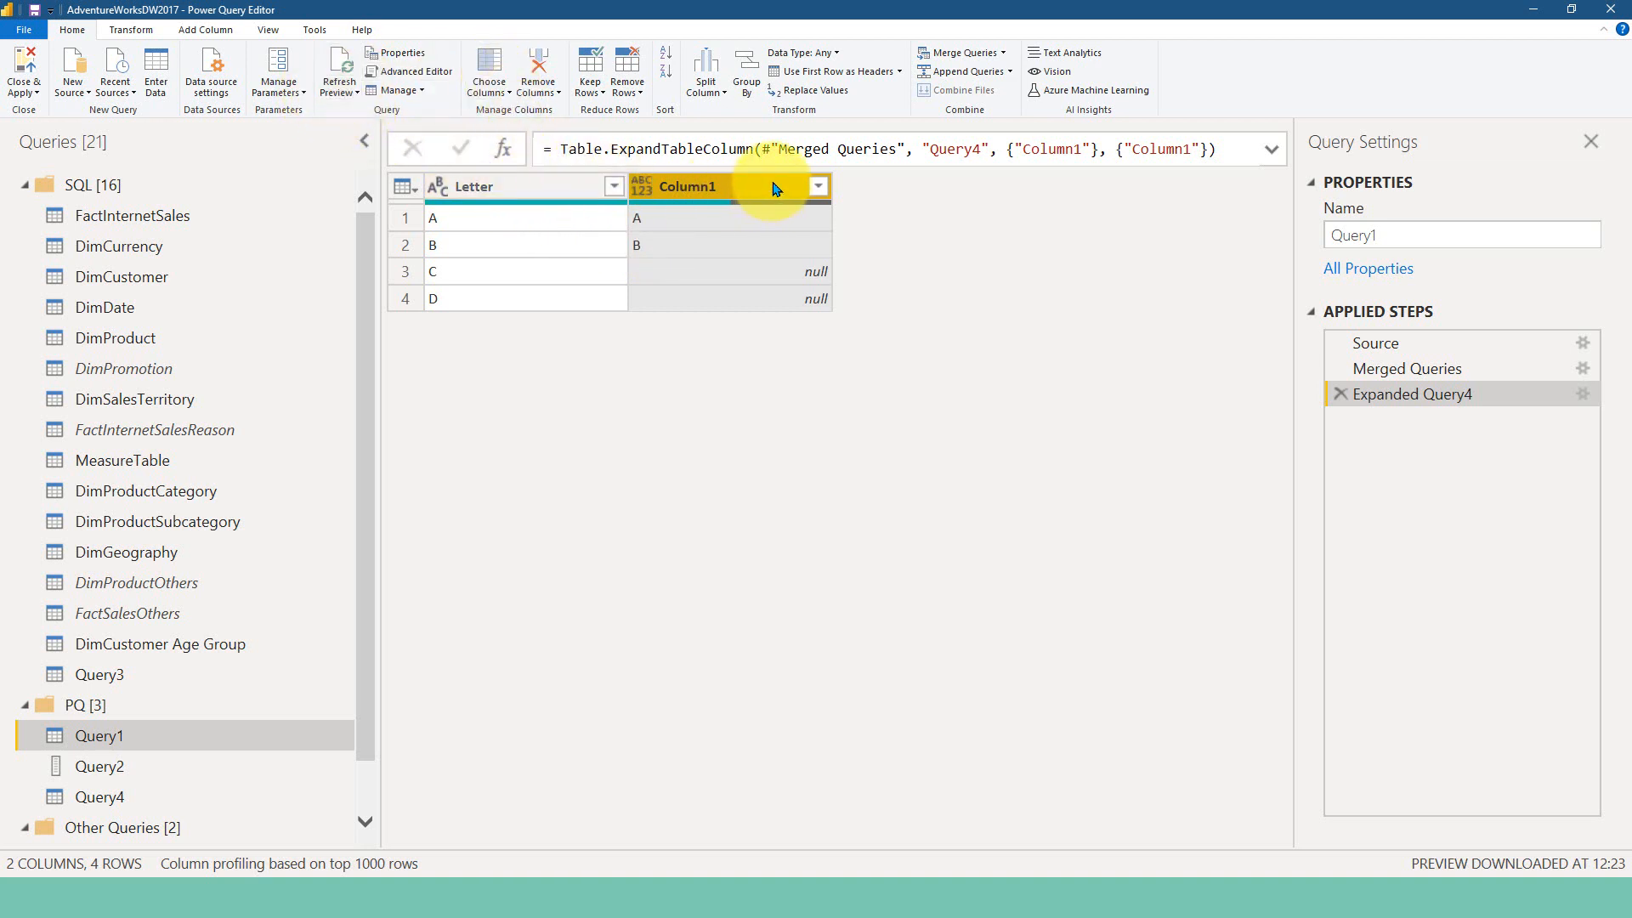
# Add a Custom column: if [Letter]=[Column1] then "Y" else "N"
pyautogui.click(205, 28)
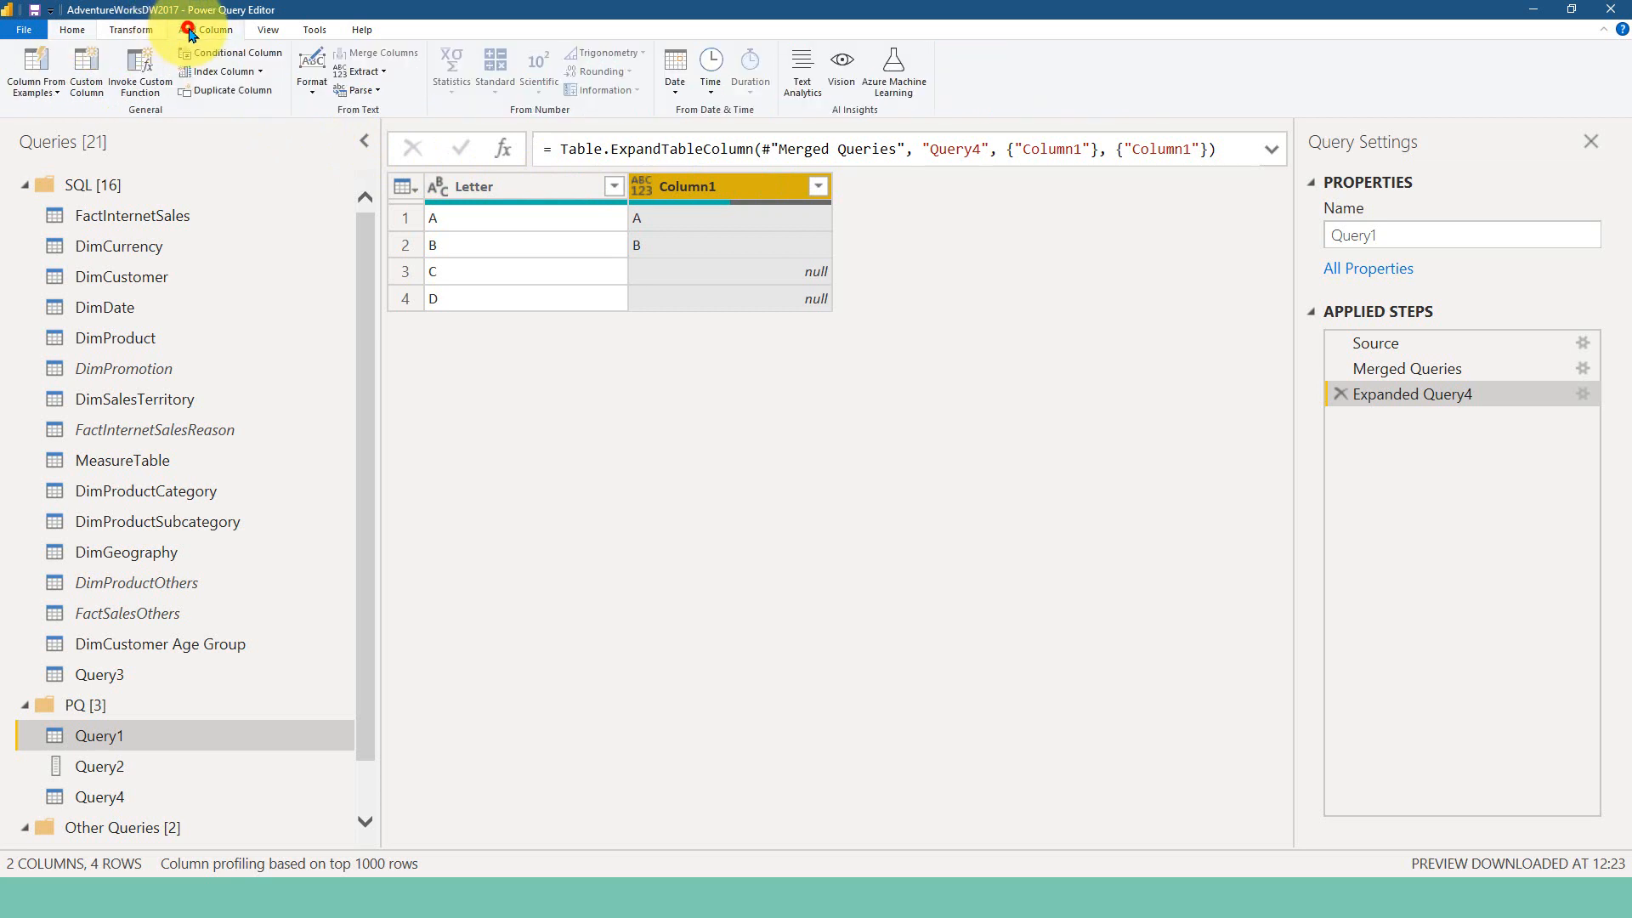
pyautogui.click(205, 29)
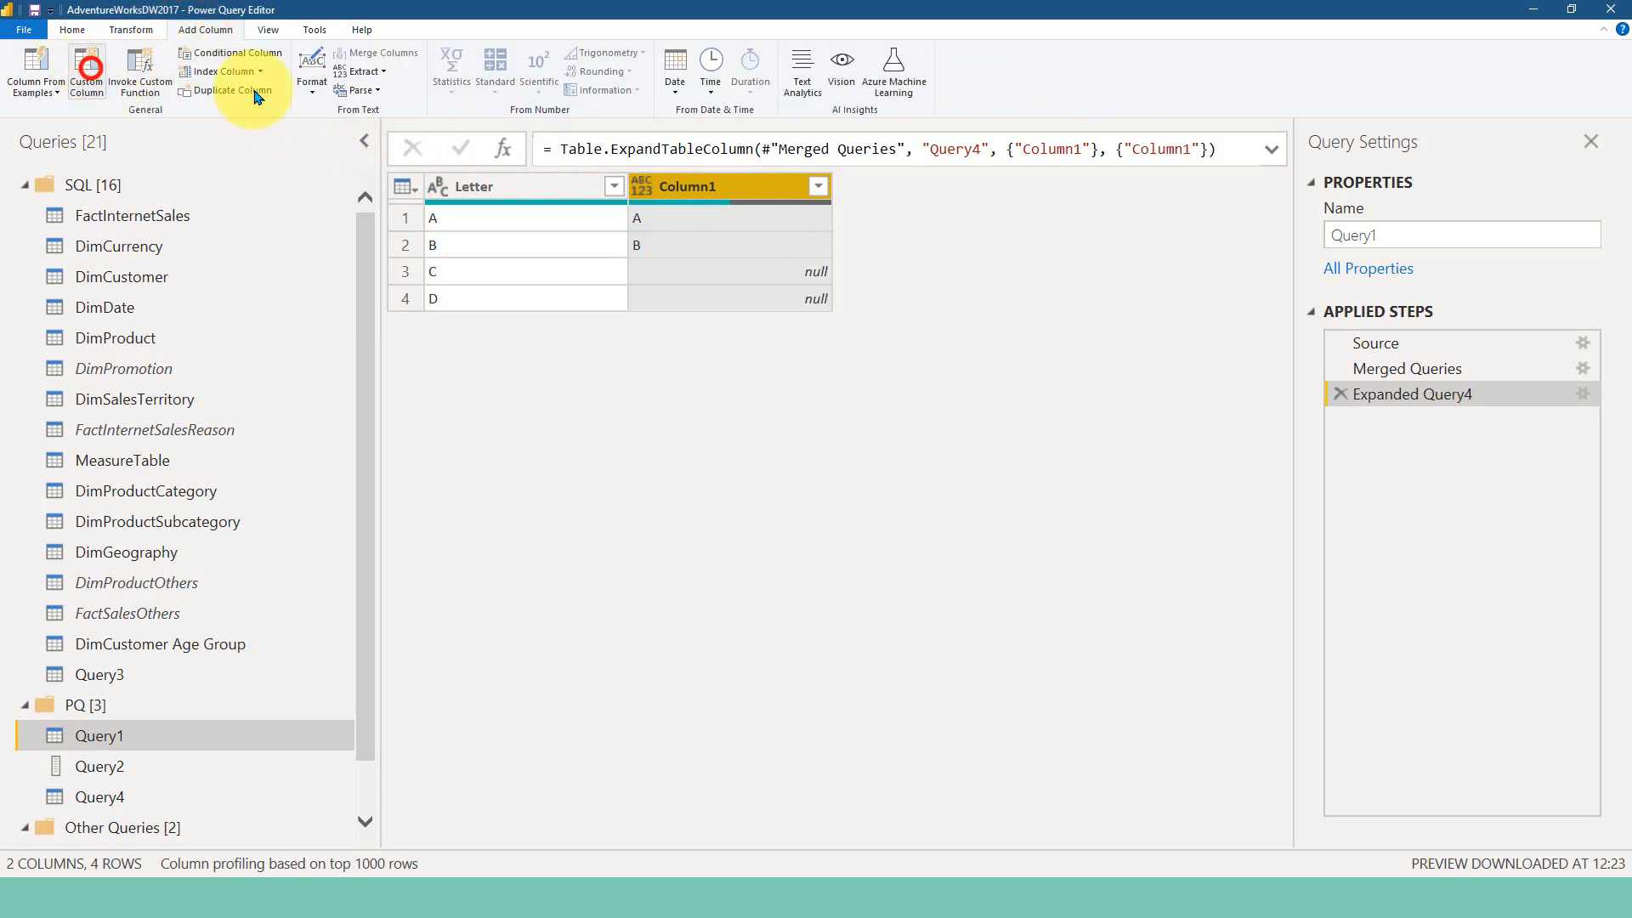
pyautogui.click(87, 72)
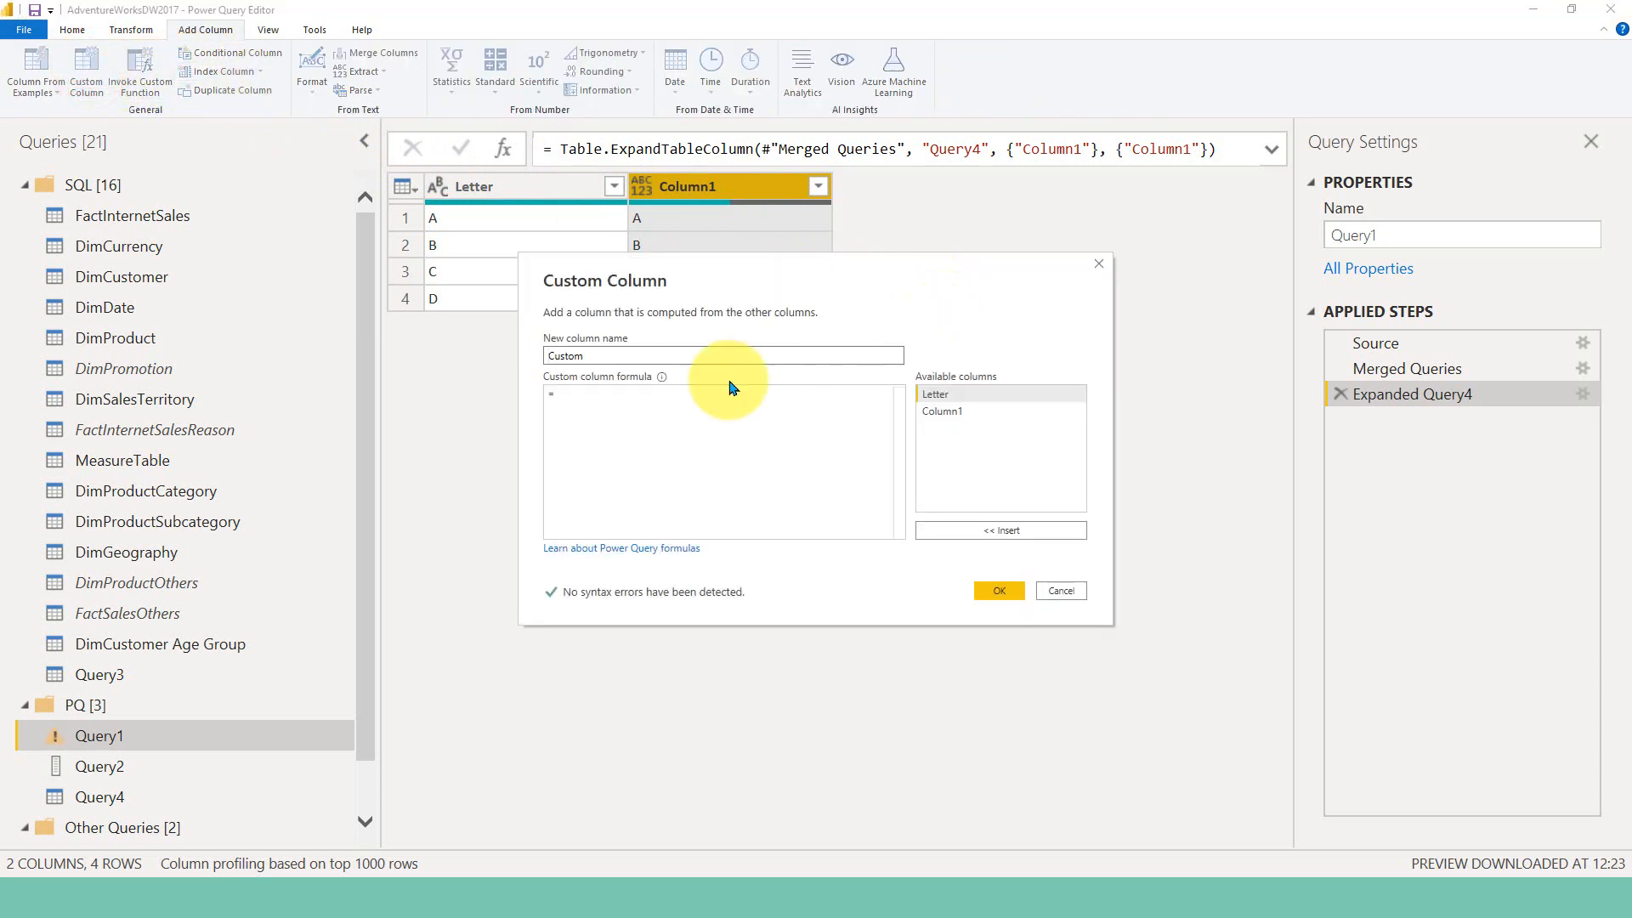
pyautogui.write('if')
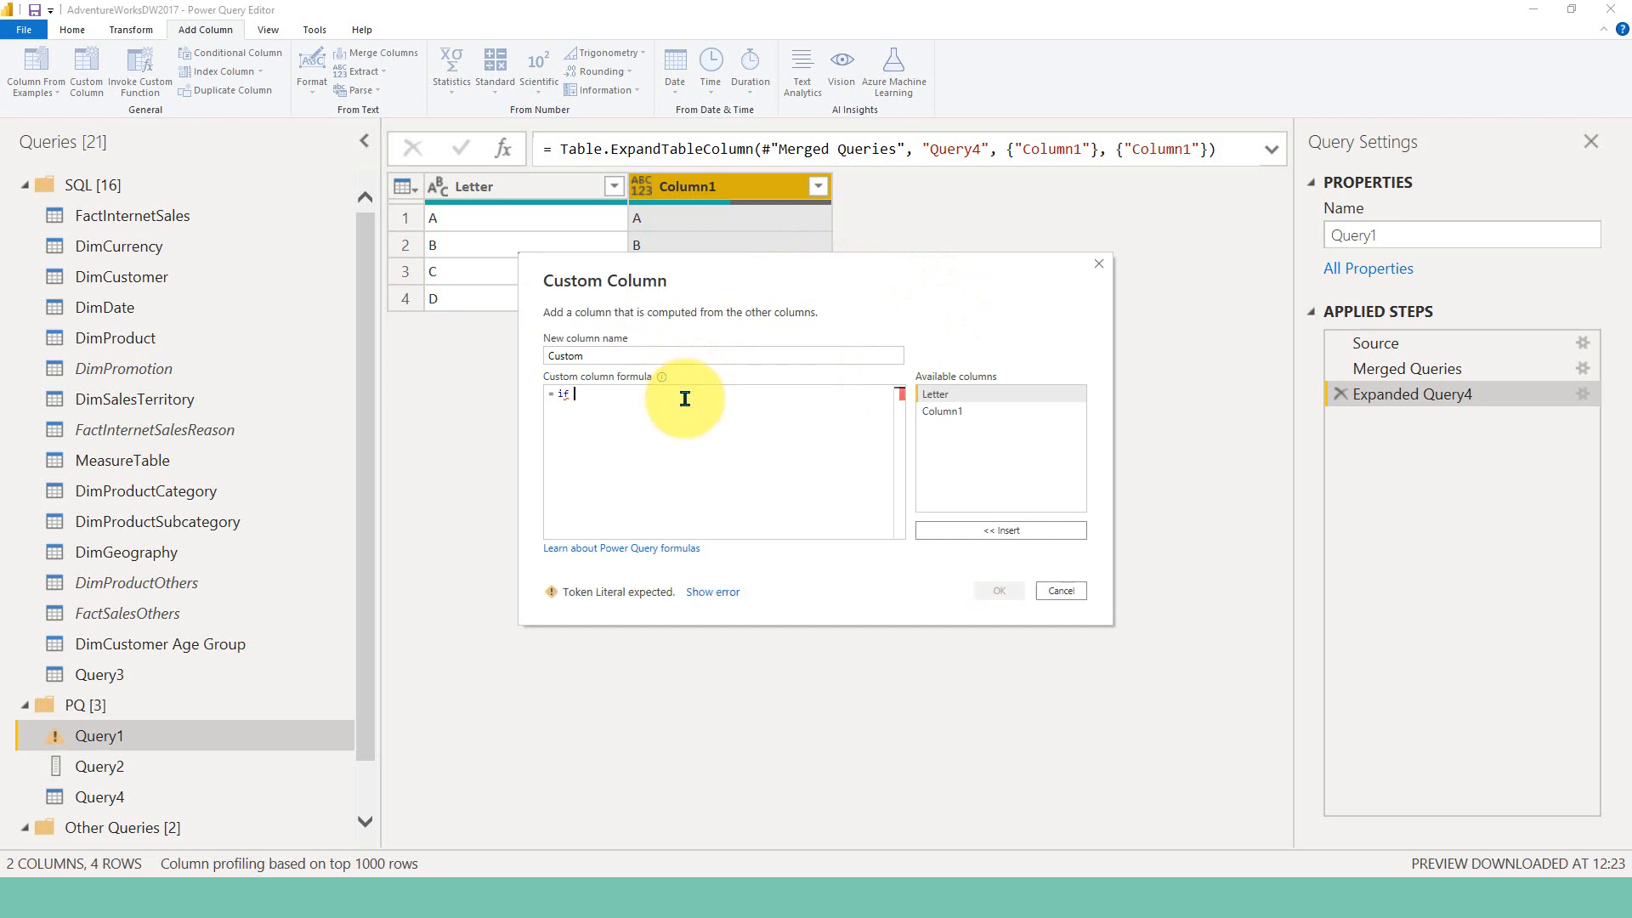
pyautogui.doubleClick(935, 394)
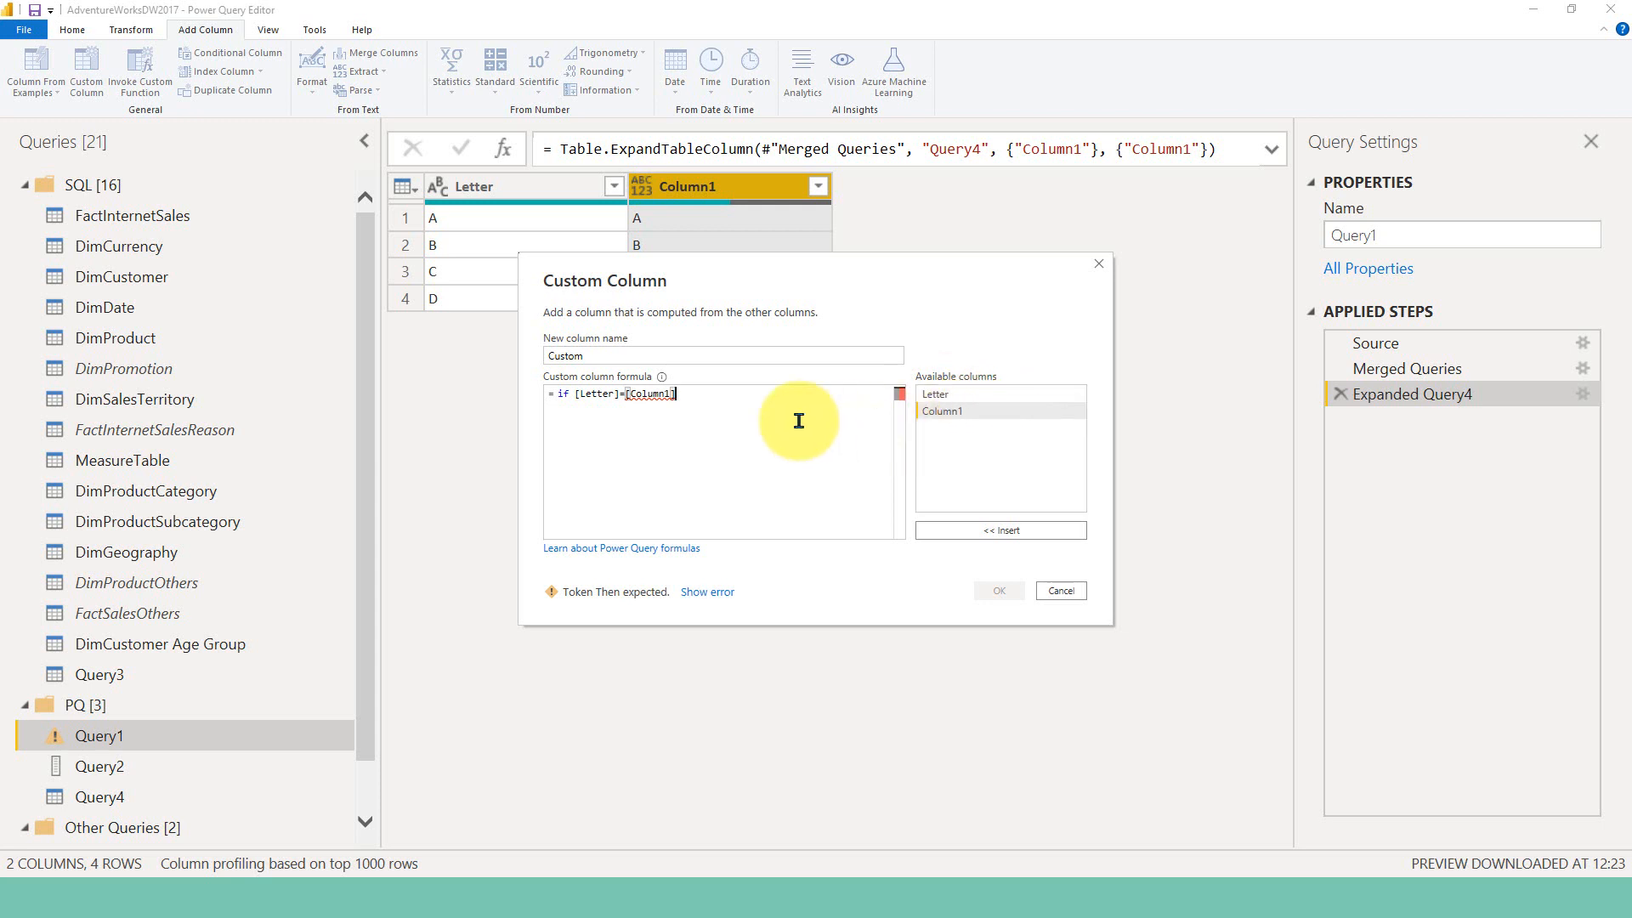
pyautogui.write('then "Y')
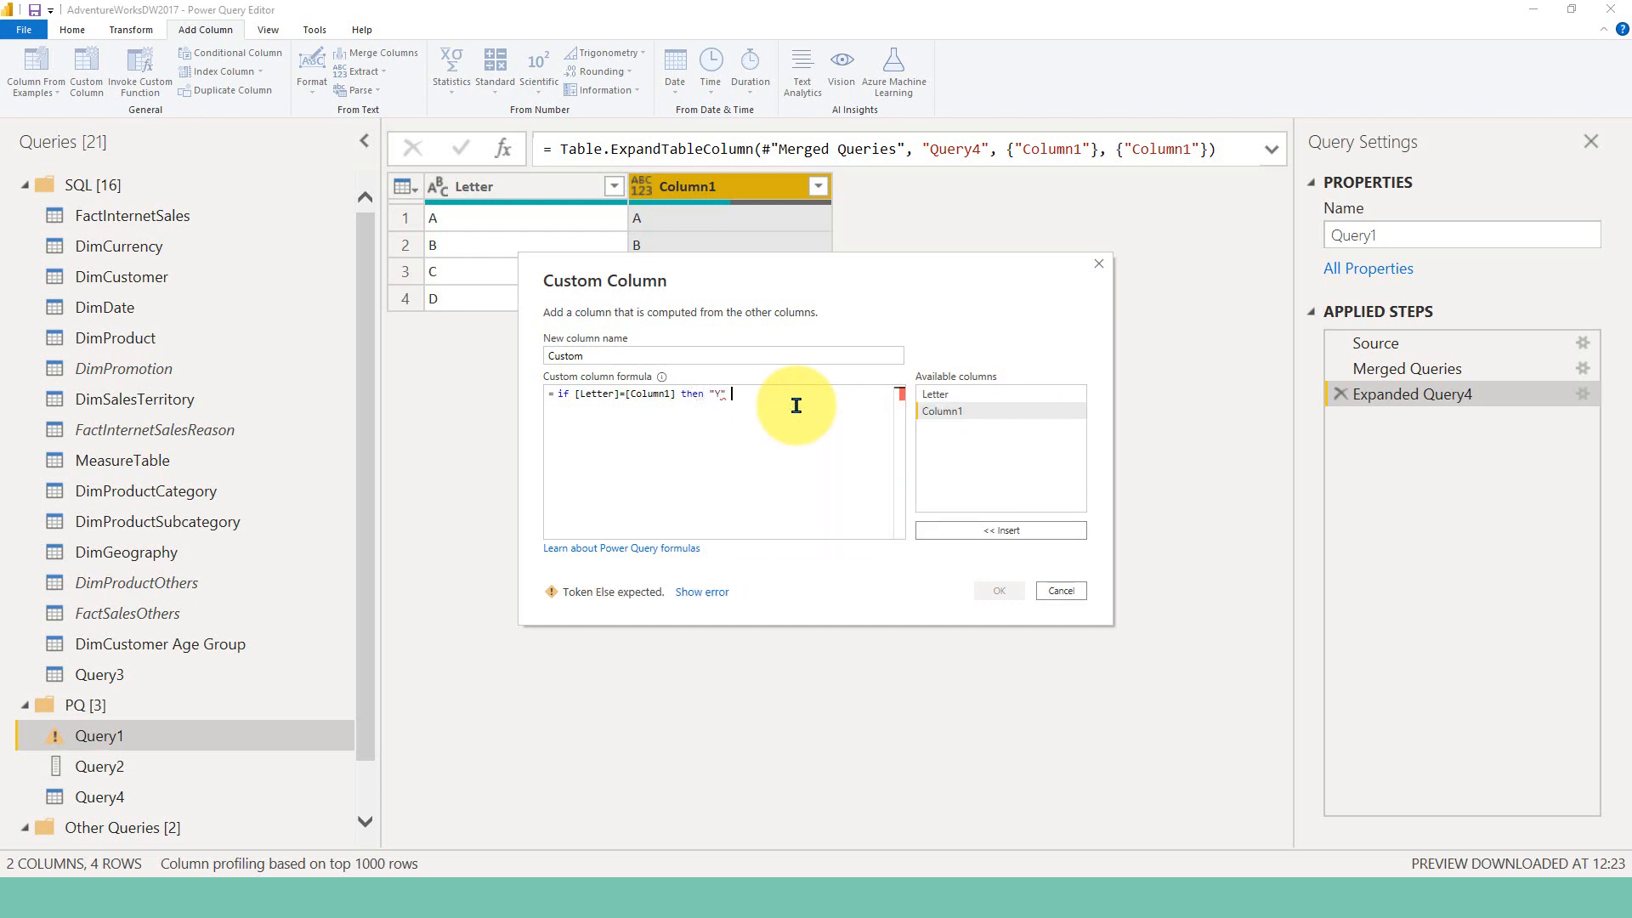
pyautogui.write('else "N"')
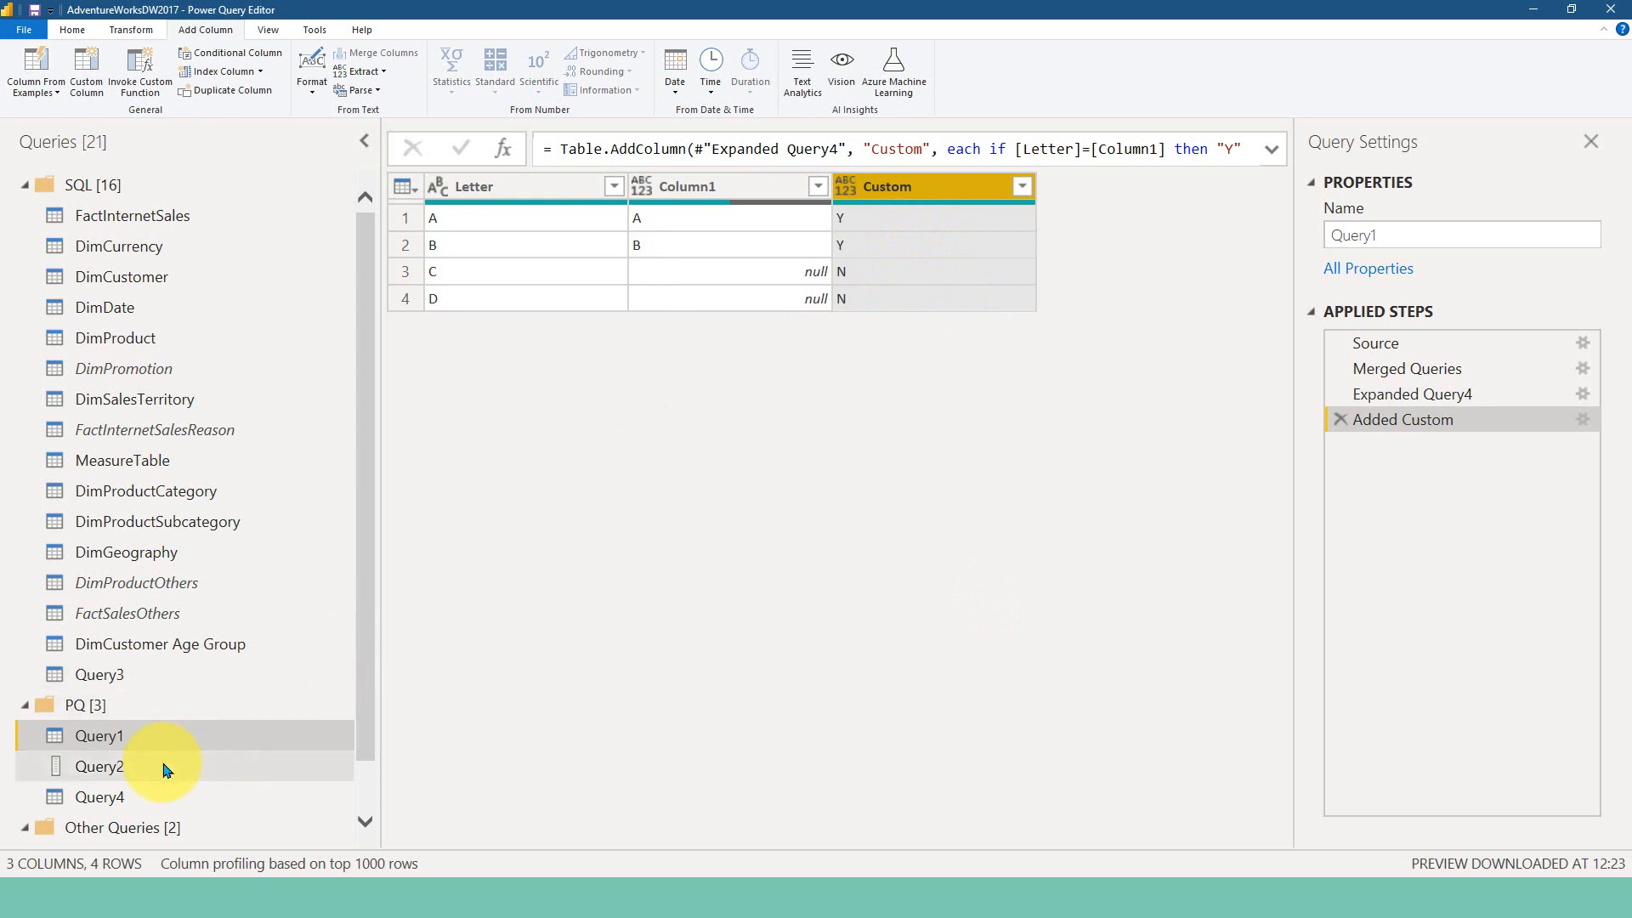
# Change Query4's list to {"C","D"} and return to Query1 to see C and D flagged Y
pyautogui.click(100, 796)
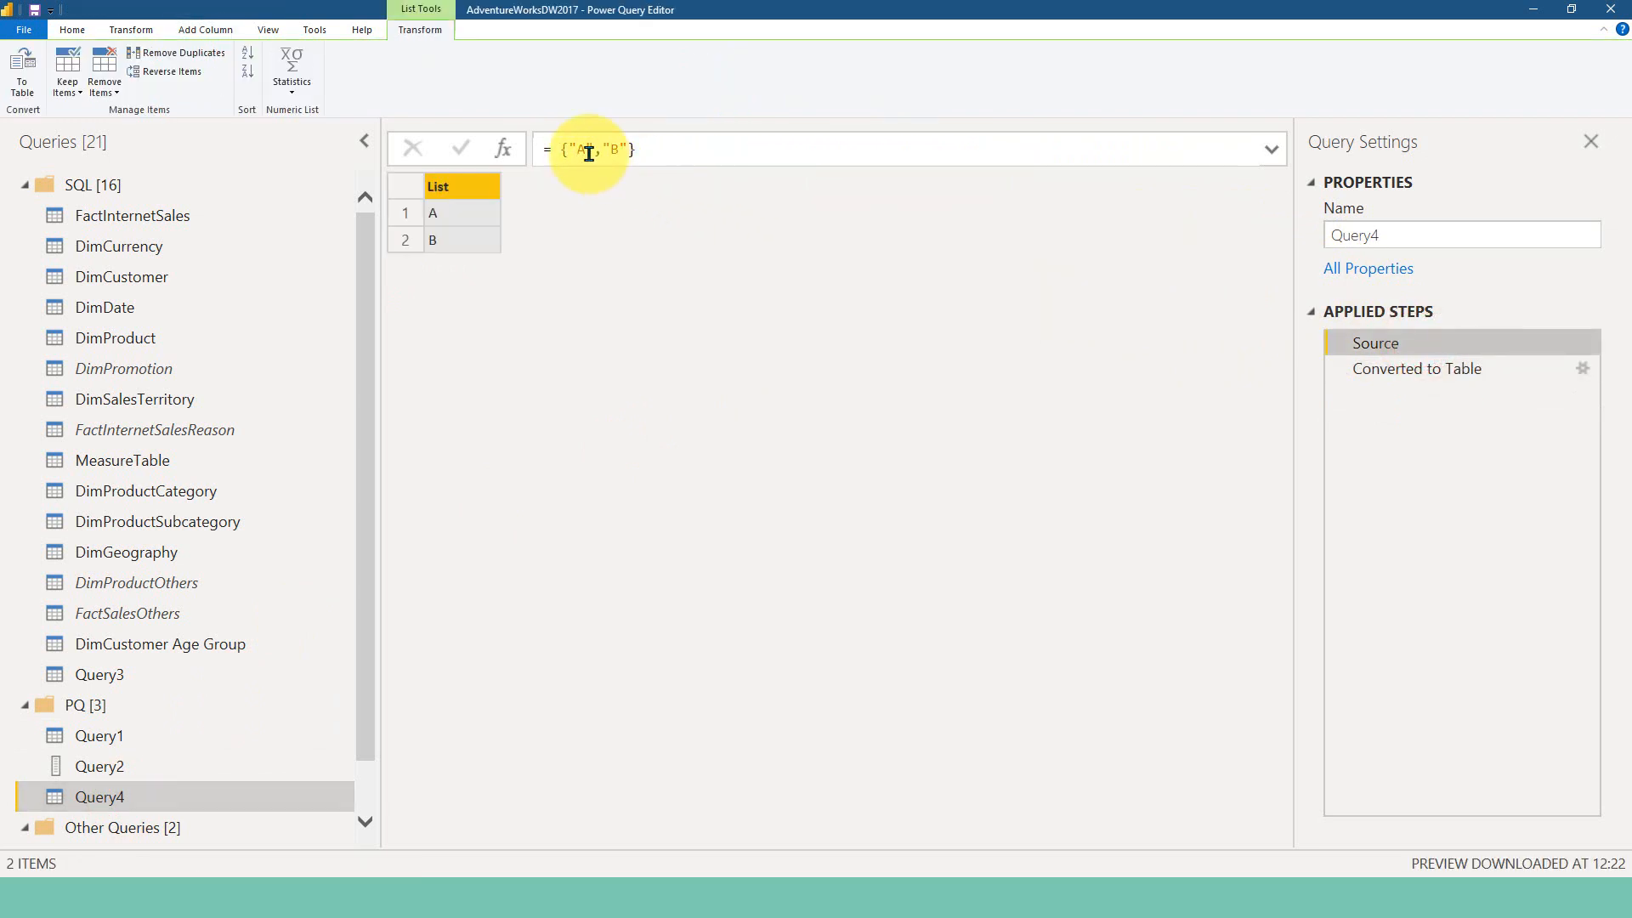
pyautogui.write('C')
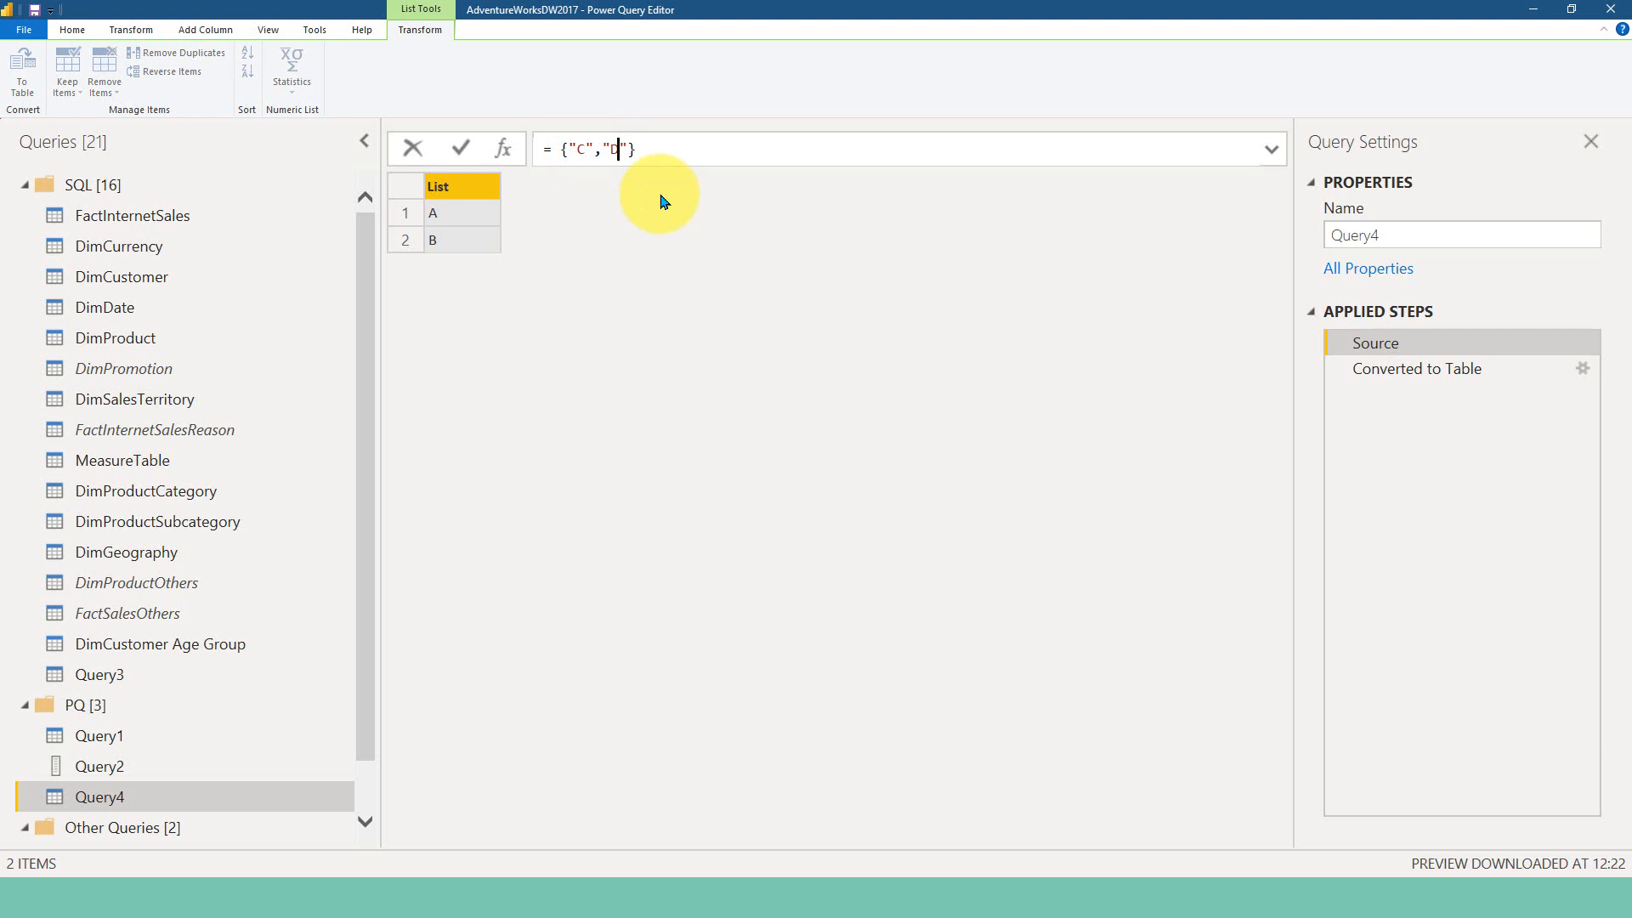
pyautogui.moveTo(133, 737)
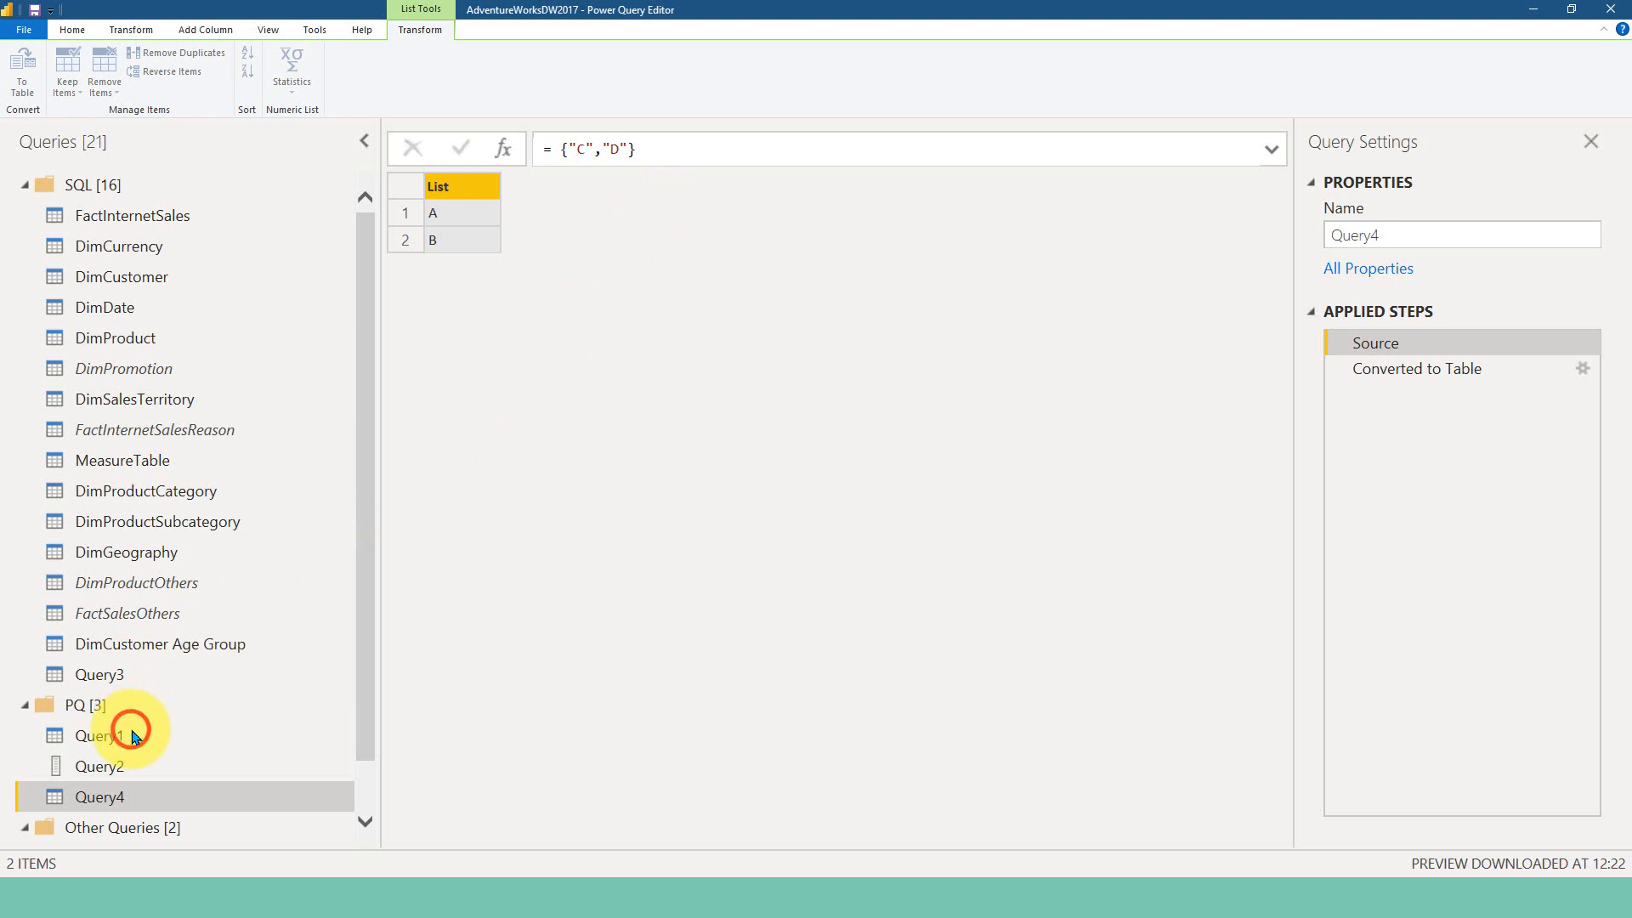
pyautogui.click(100, 736)
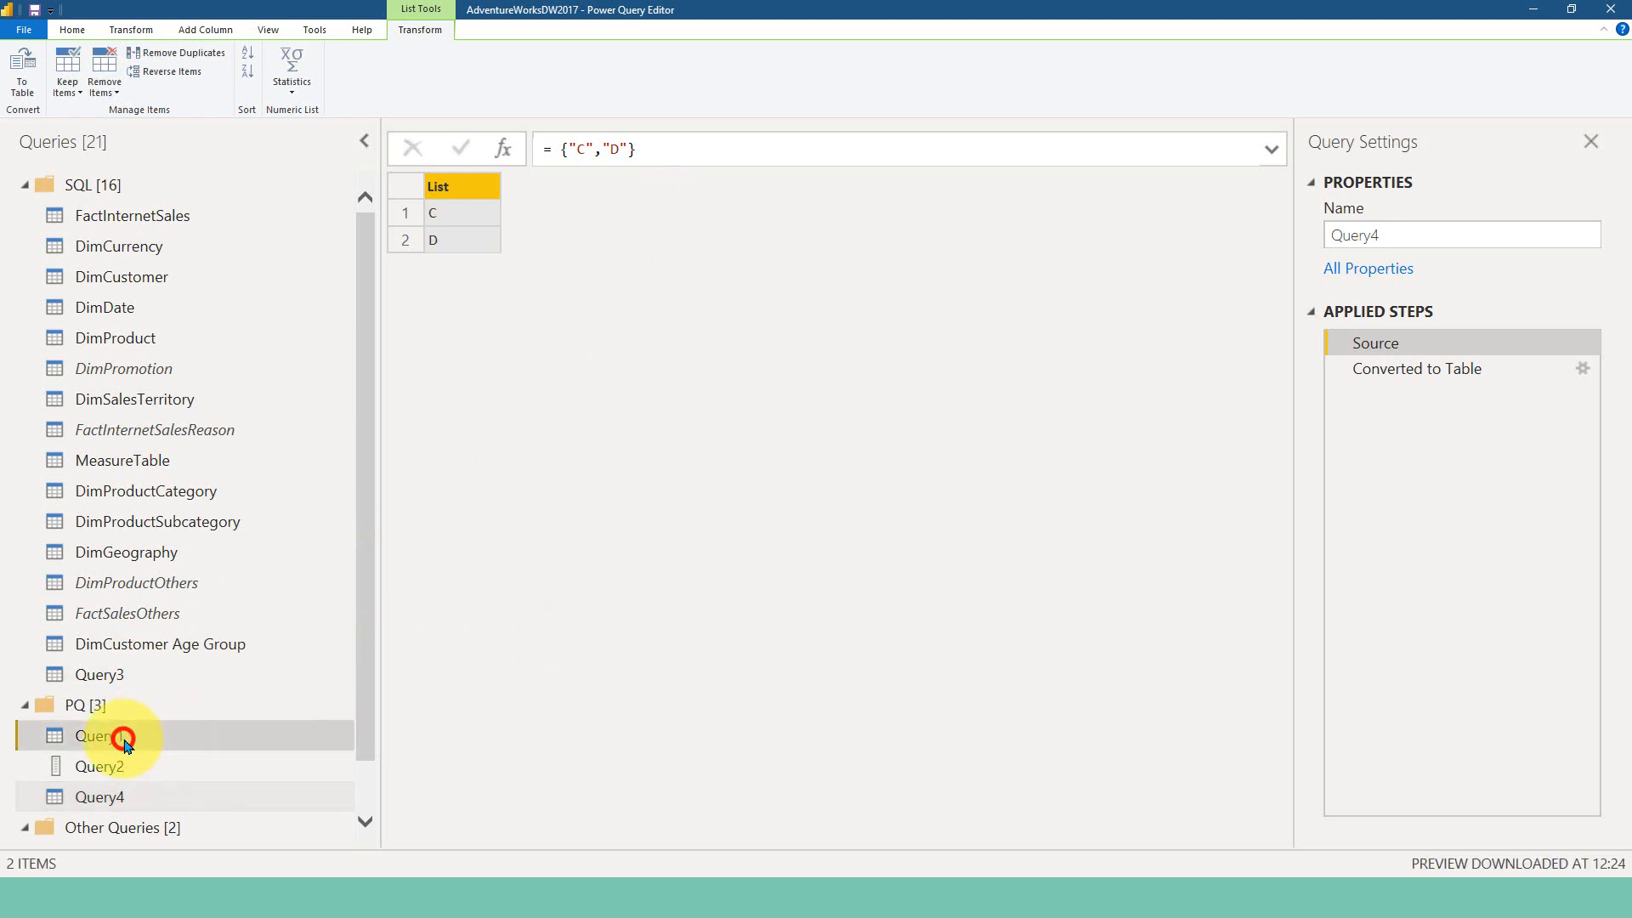
pyautogui.click(99, 734)
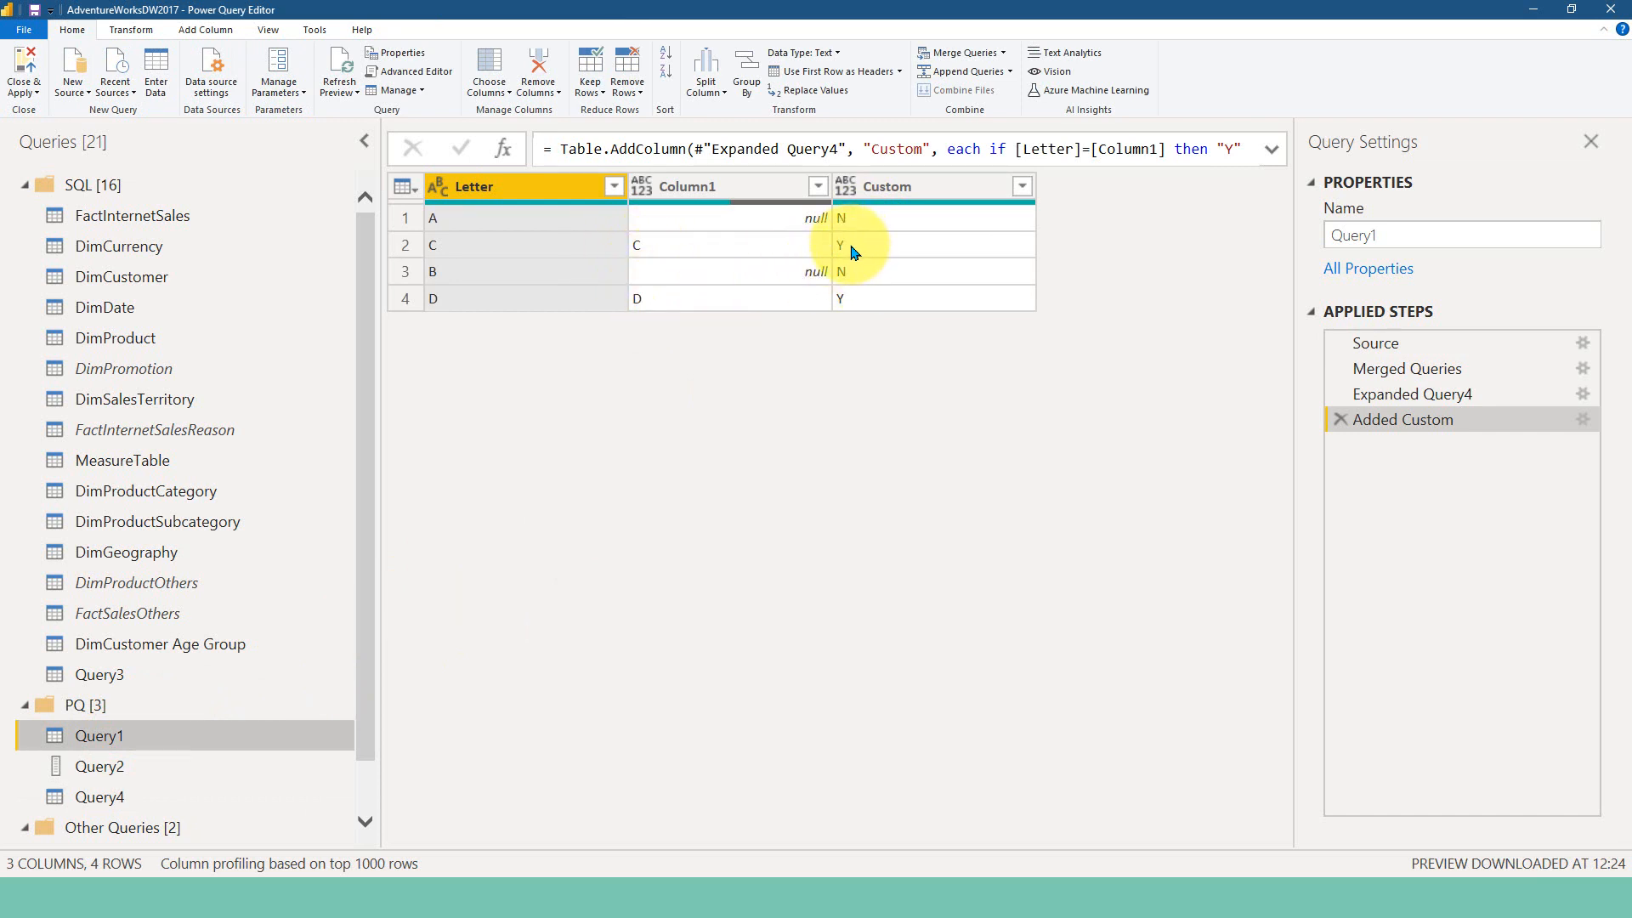
pyautogui.moveTo(852, 222)
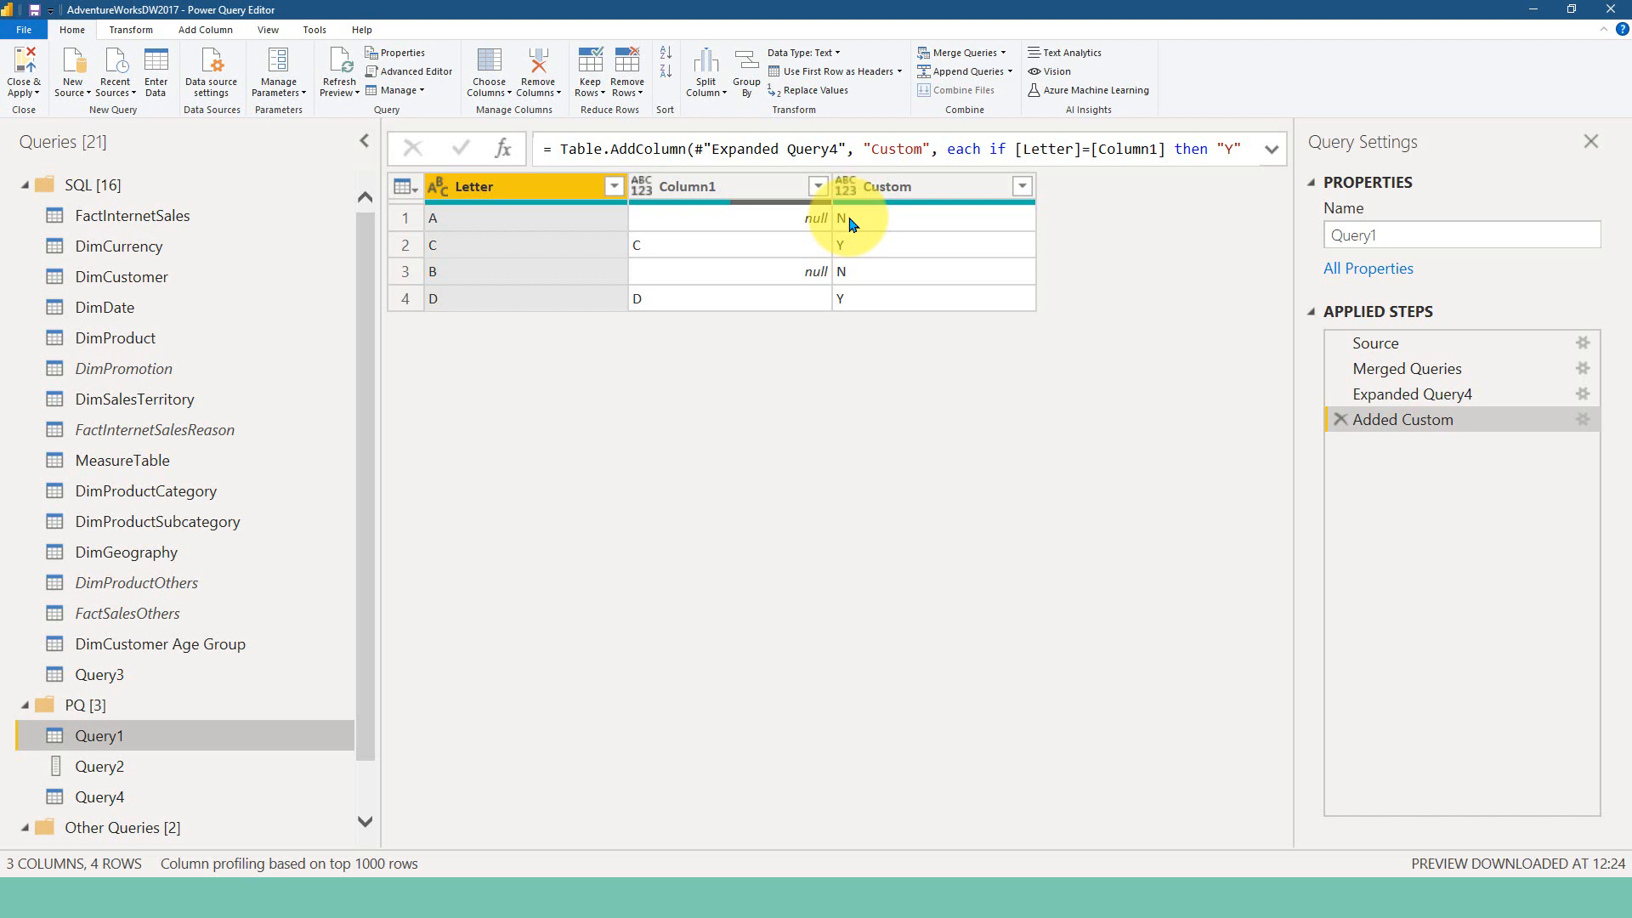
pyautogui.moveTo(715, 275)
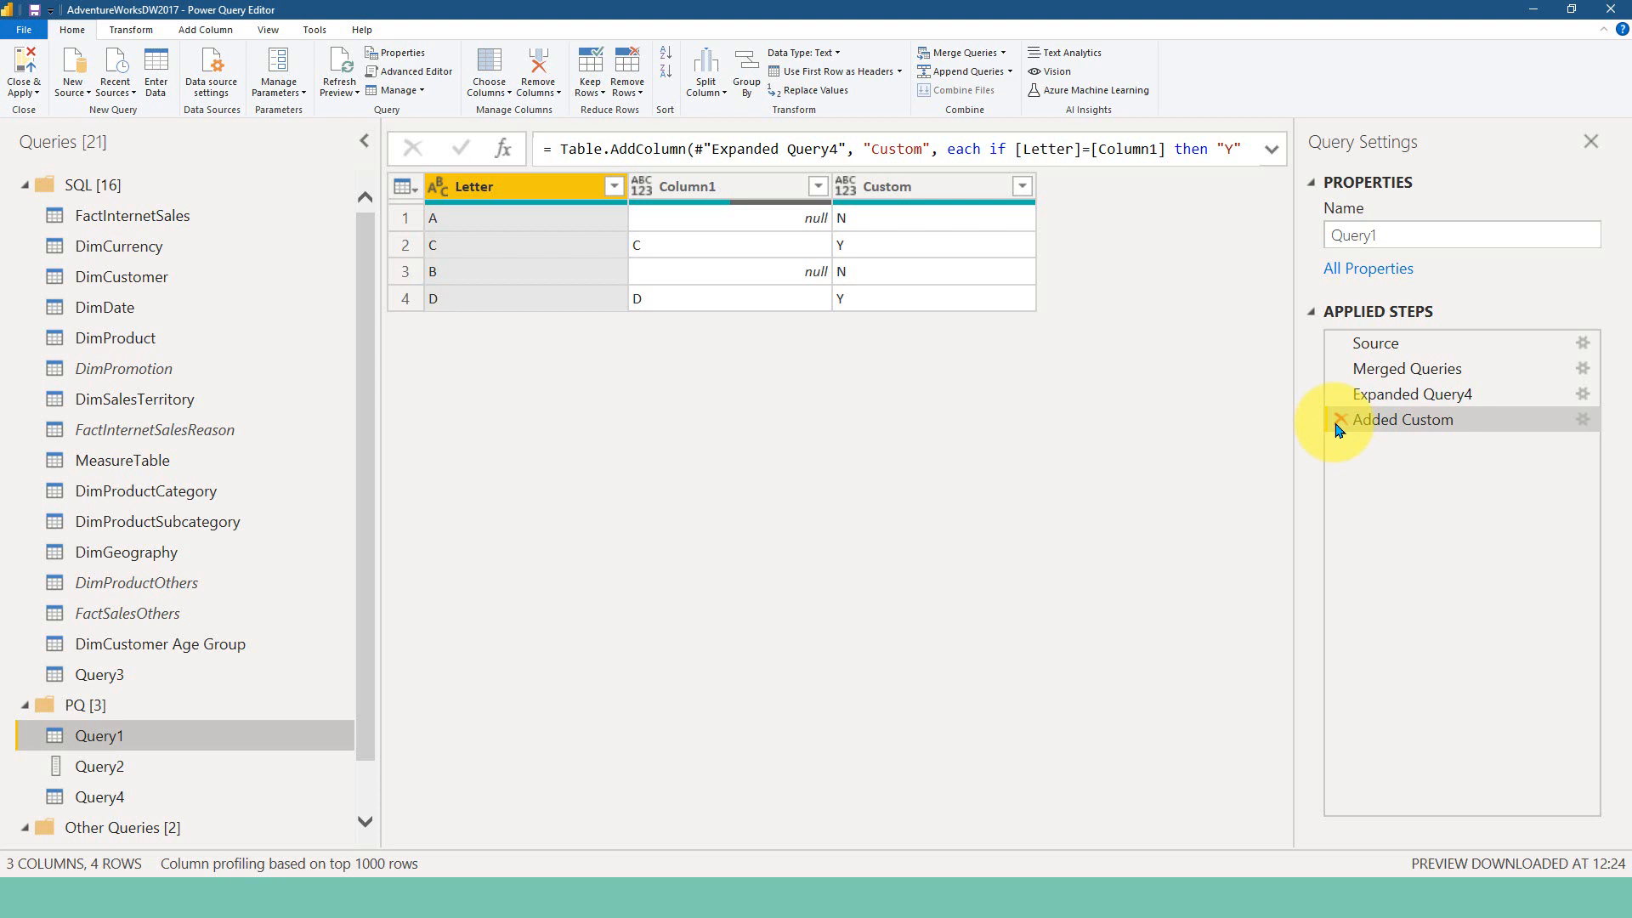
# Replace the Y/N flag with a Column1 filter excluding null, leaving only C and D, then view Query4
pyautogui.click(1341, 419)
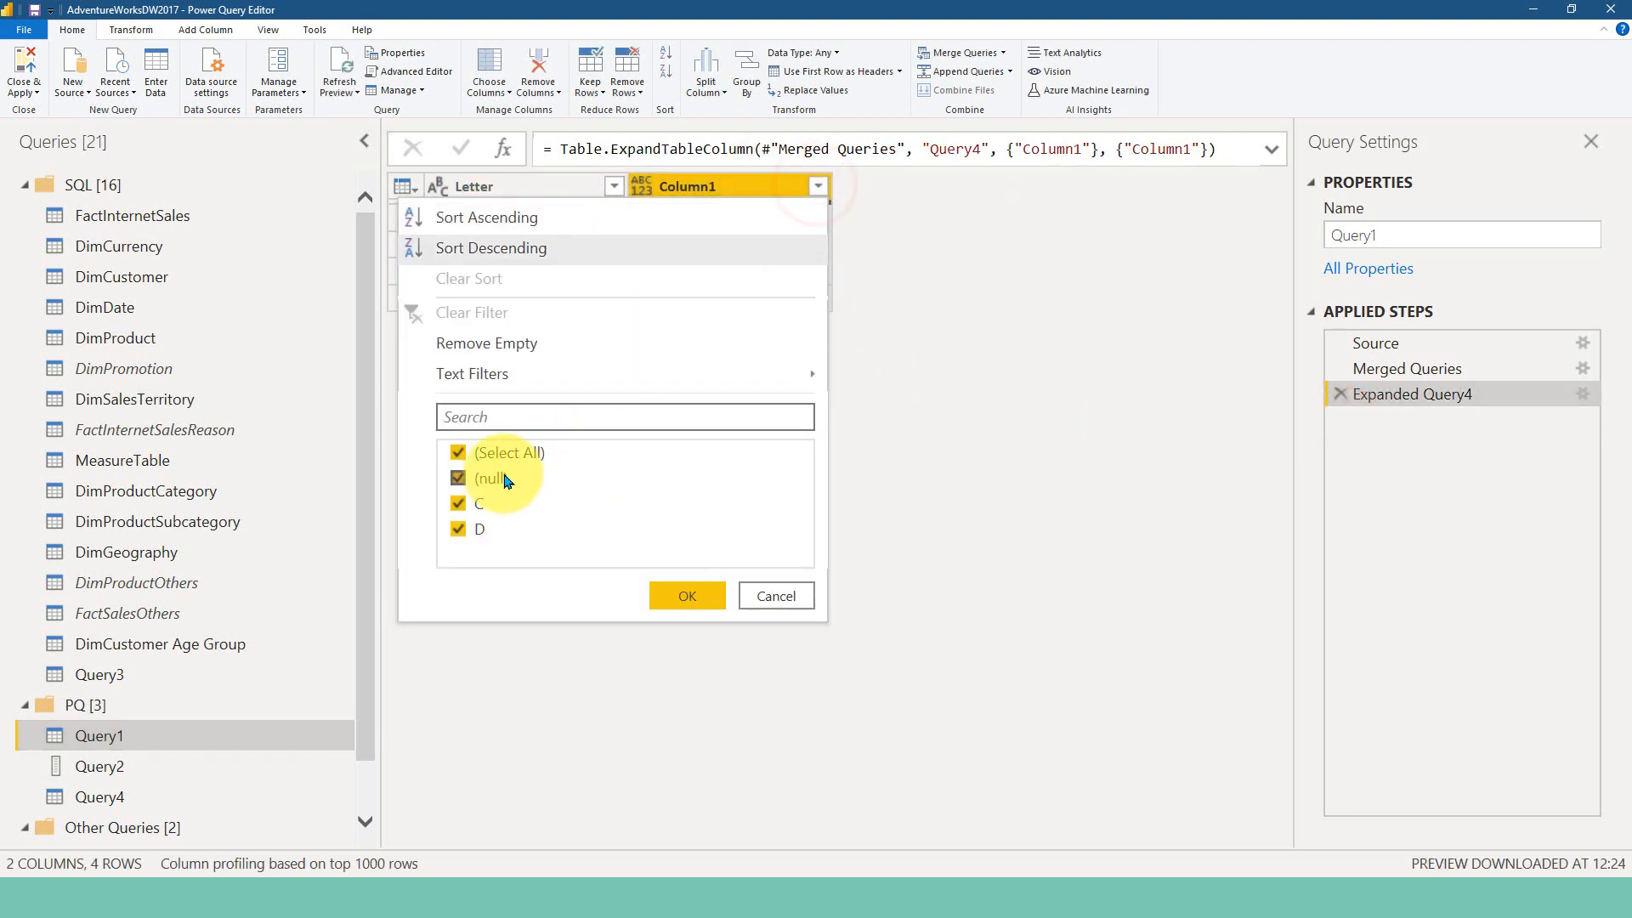
pyautogui.click(457, 477)
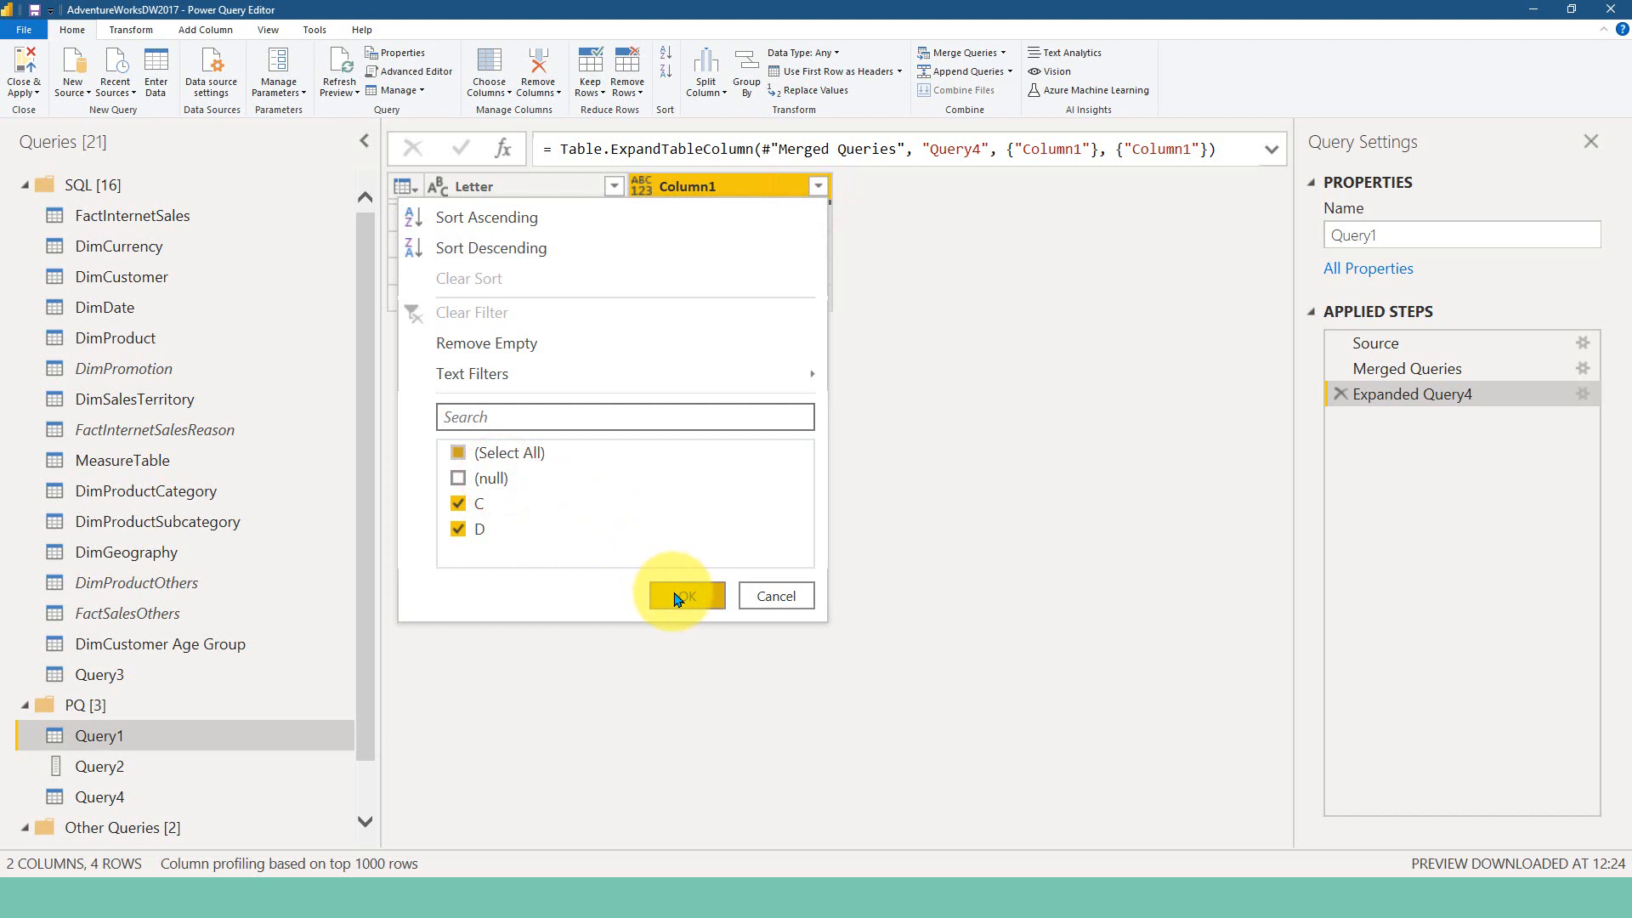
pyautogui.click(681, 595)
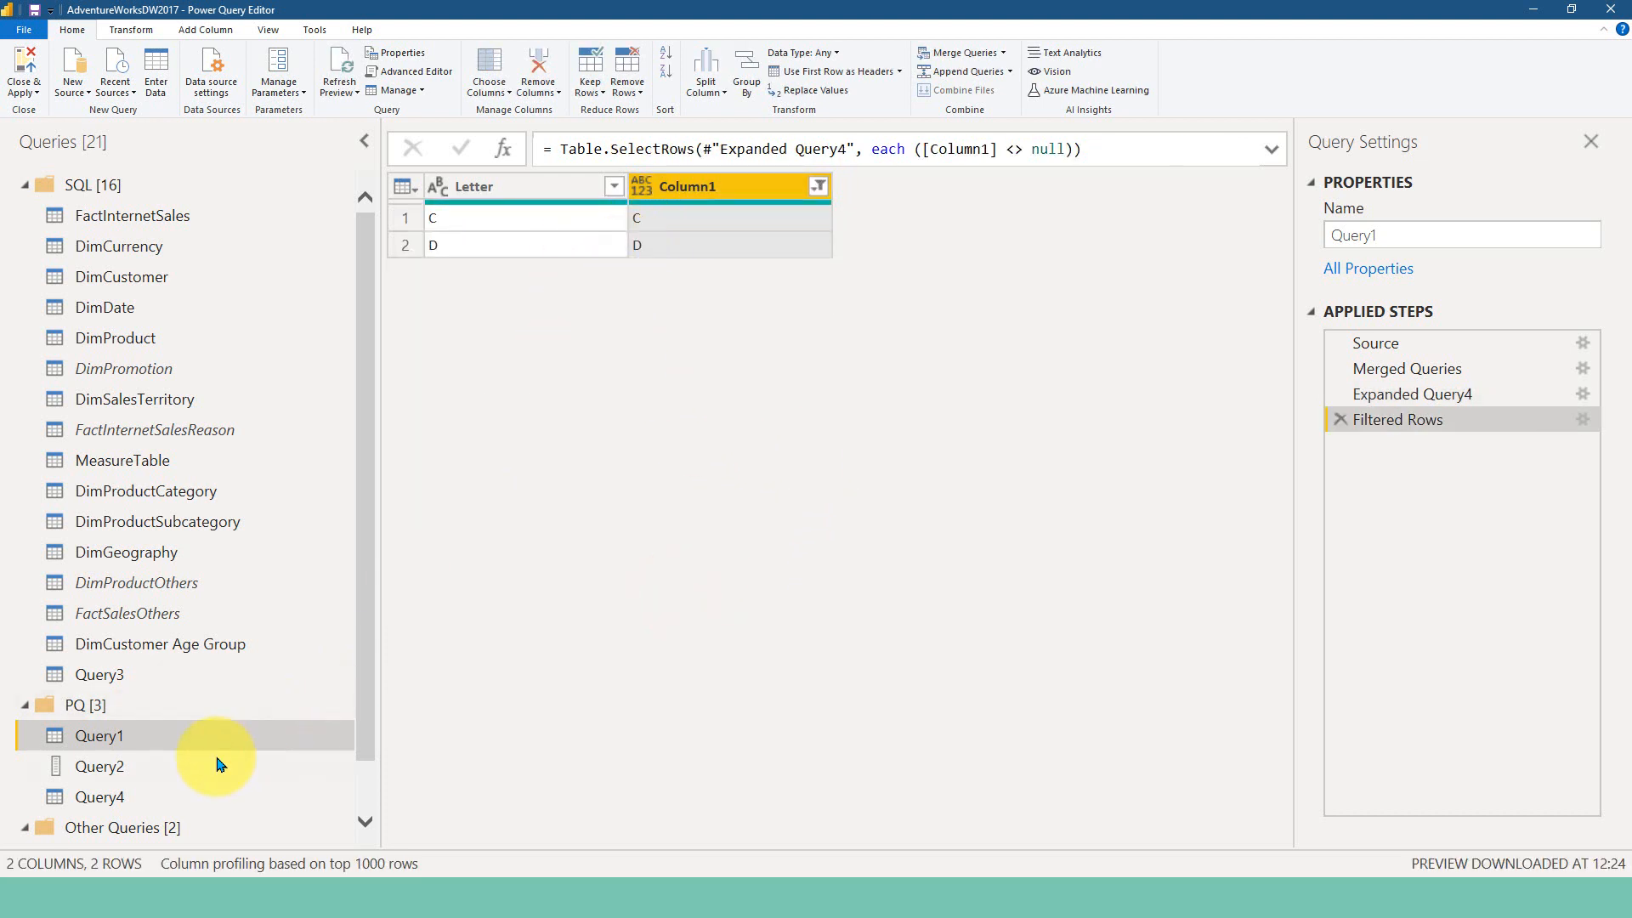
pyautogui.click(100, 796)
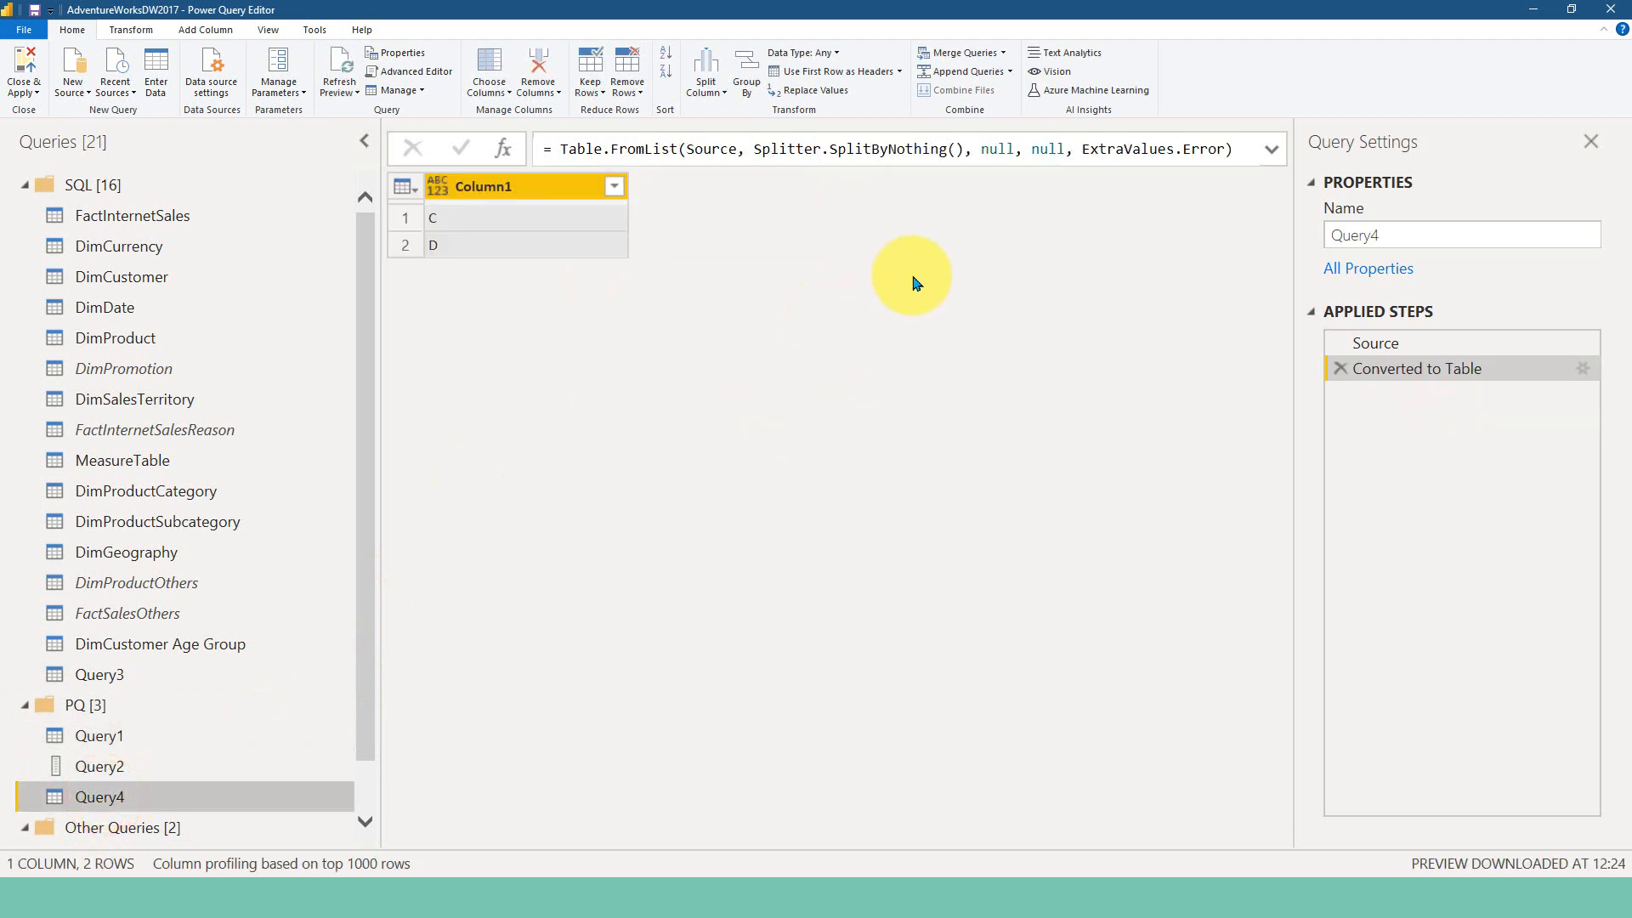
# Select Query4's Source step to change the letter list back to A and B
pyautogui.click(1376, 342)
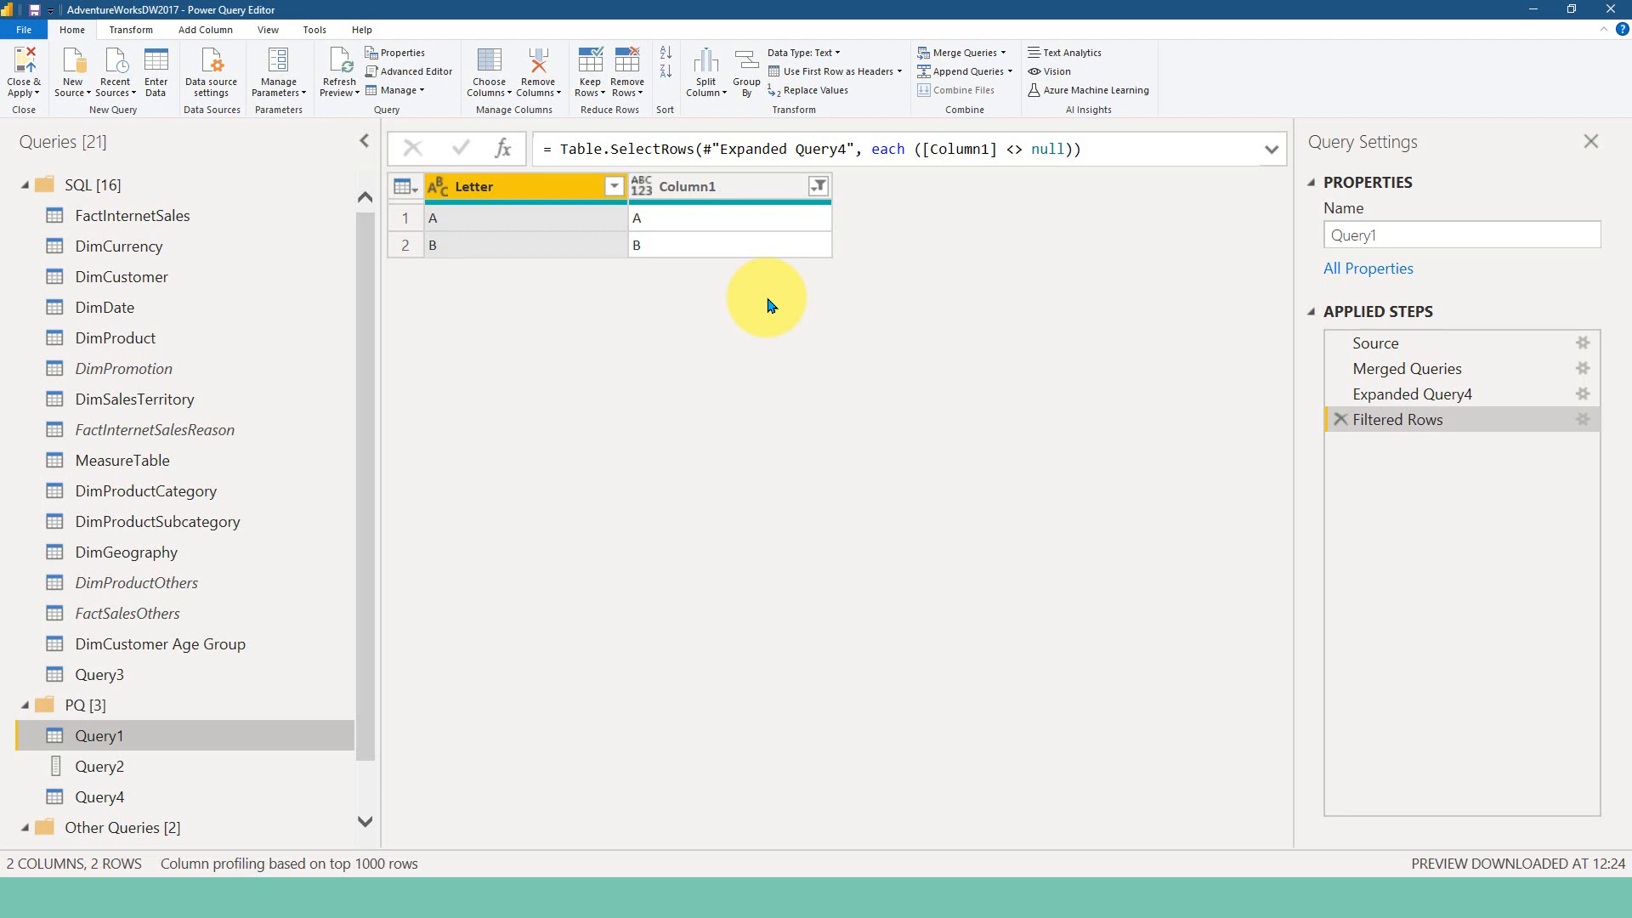
pyautogui.moveTo(791, 882)
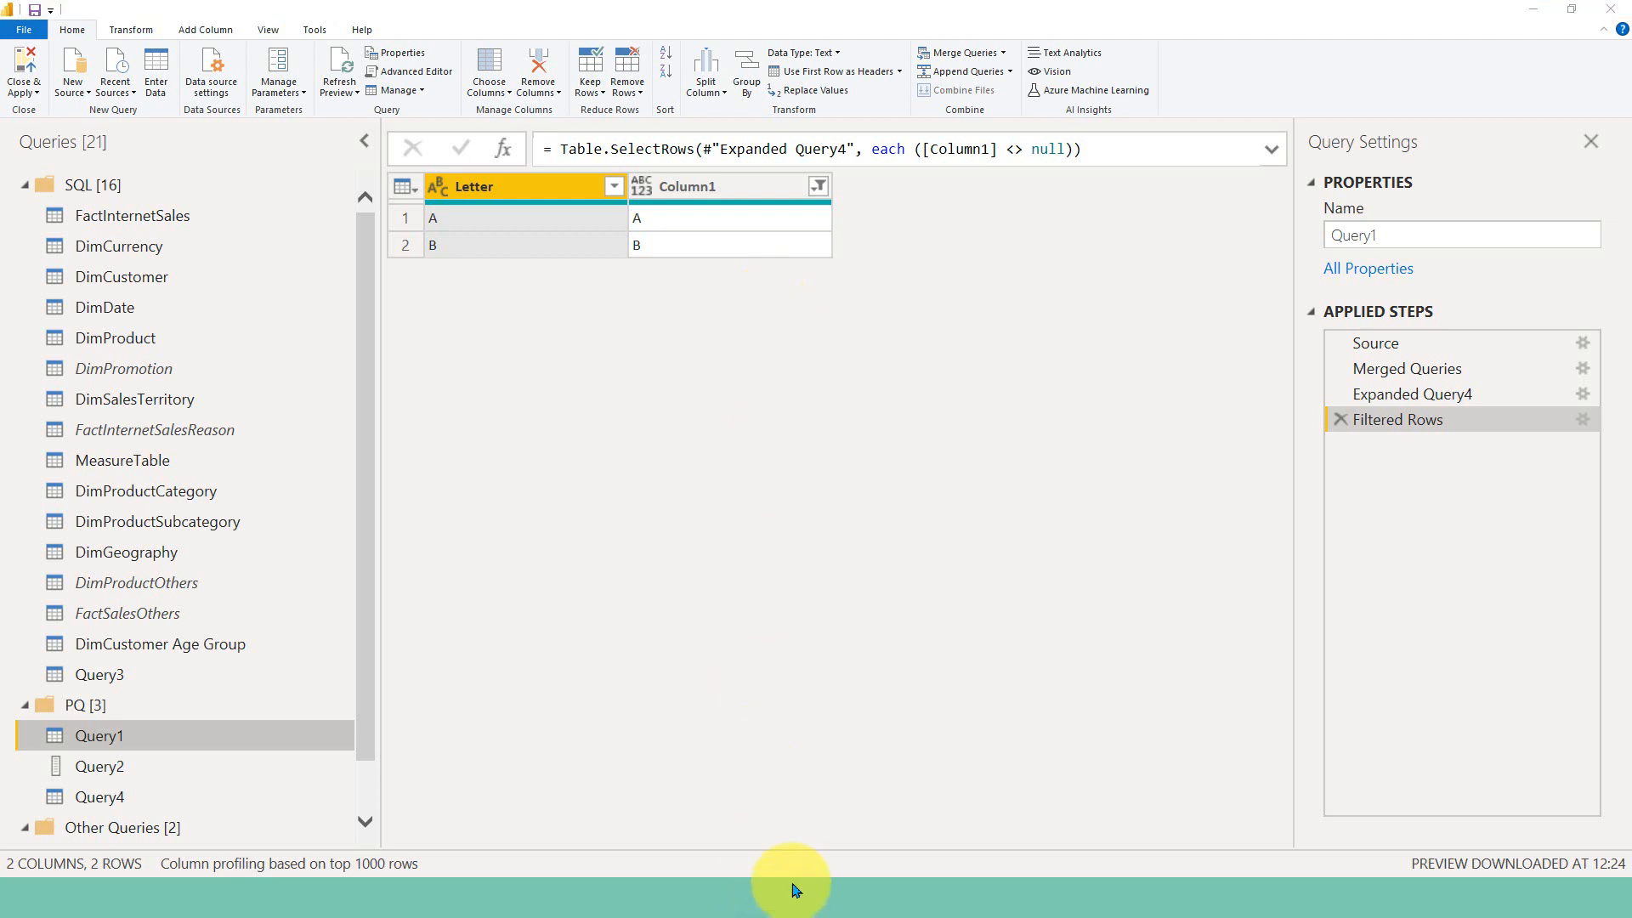